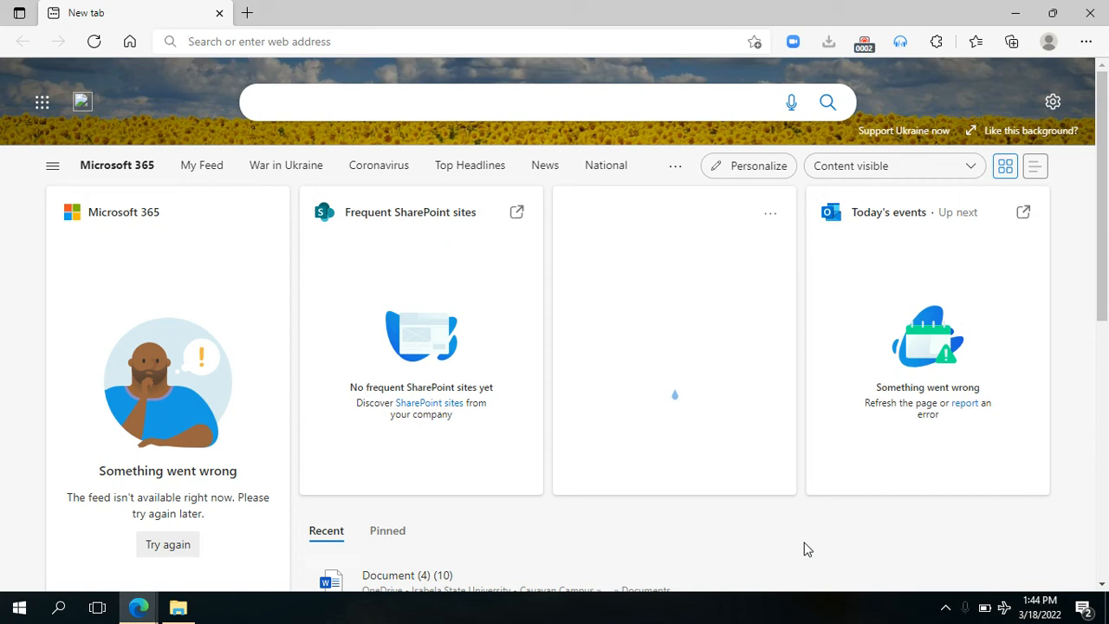
{"action": "mouse_move", "coordinate": [606, 480]}
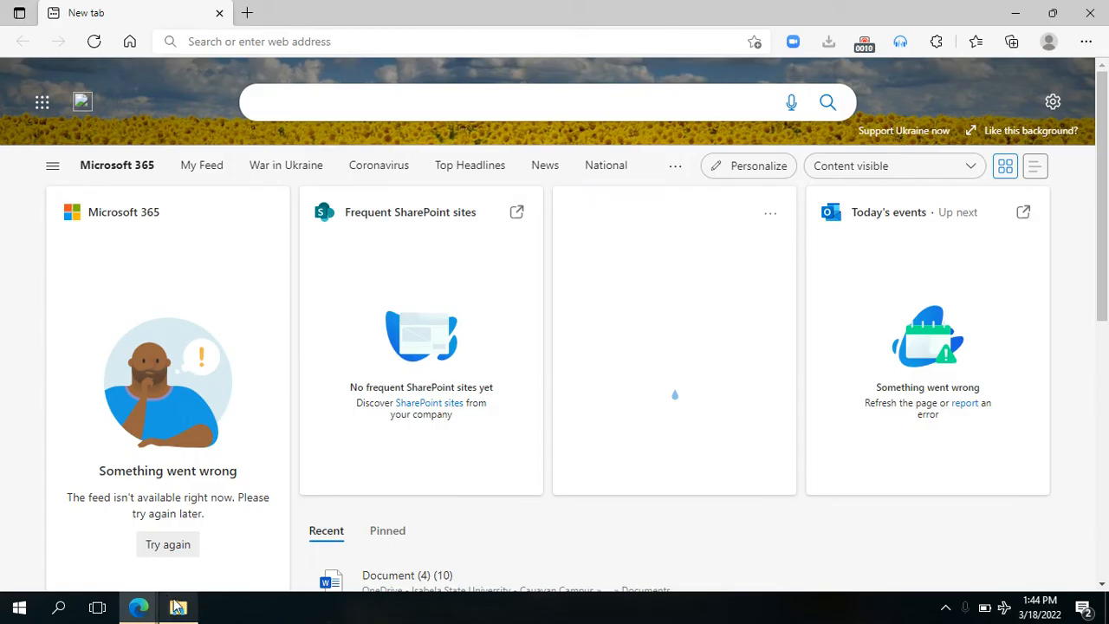
- Open Downloads in File Explorer and select the Offline App Inventor - x64 folder
{"action": "left_click", "coordinate": [178, 607]}
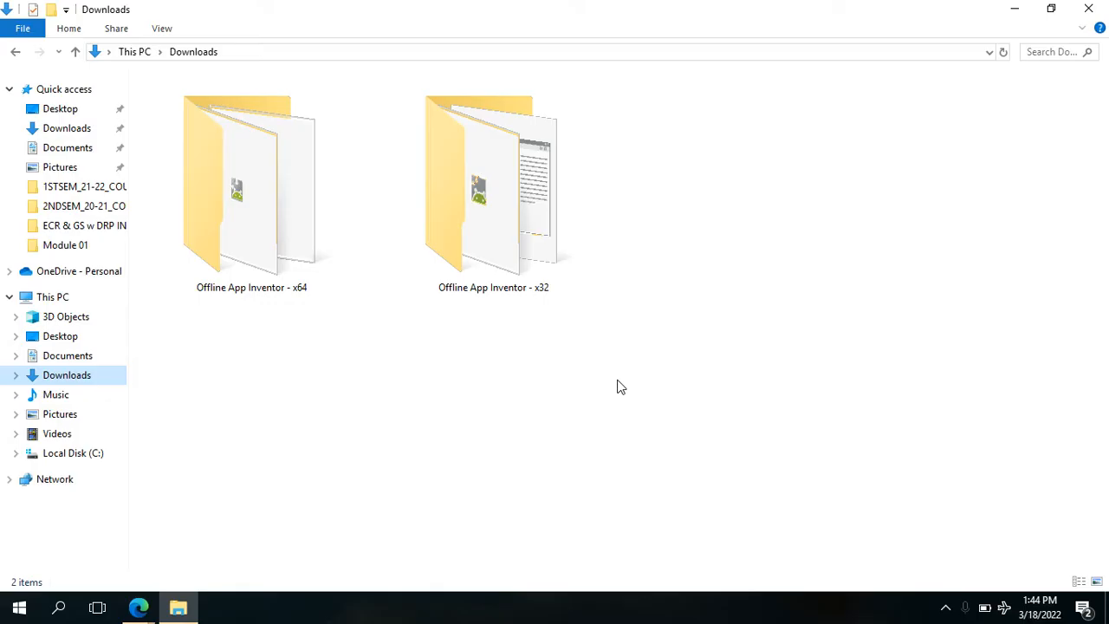
{"action": "mouse_move", "coordinate": [484, 347]}
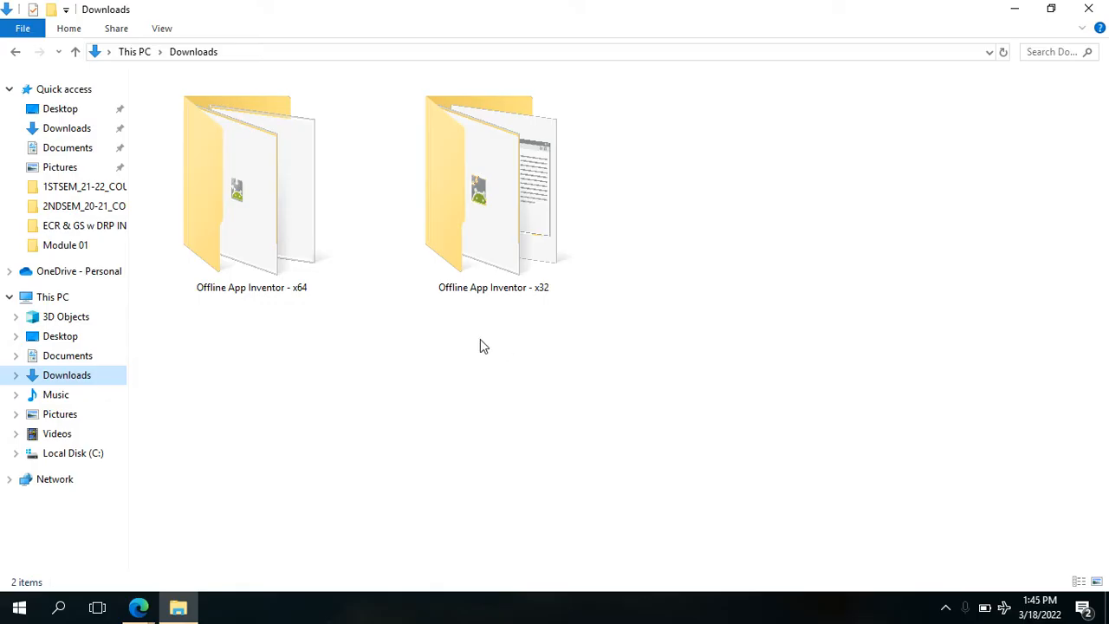
{"action": "mouse_move", "coordinate": [407, 310]}
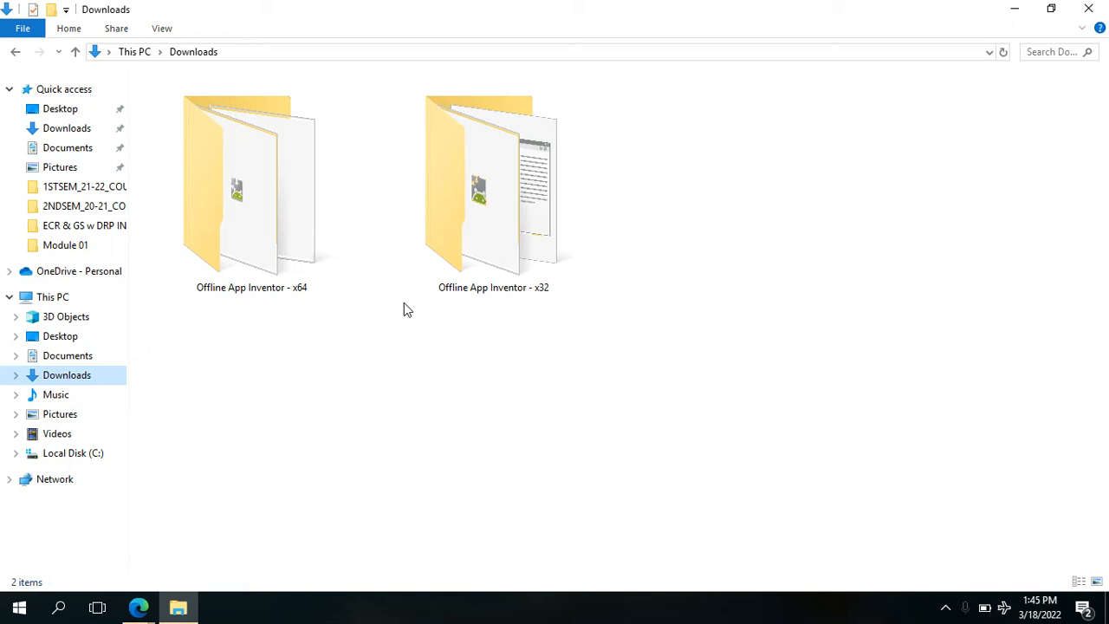
{"action": "left_click", "coordinate": [251, 186]}
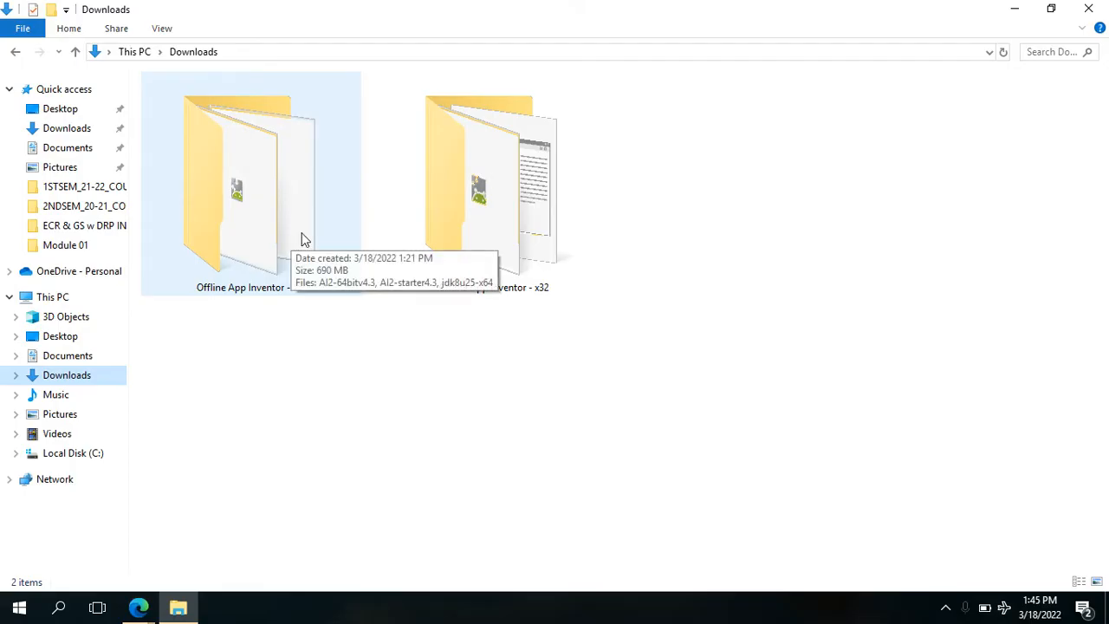
{"action": "left_click", "coordinate": [492, 182]}
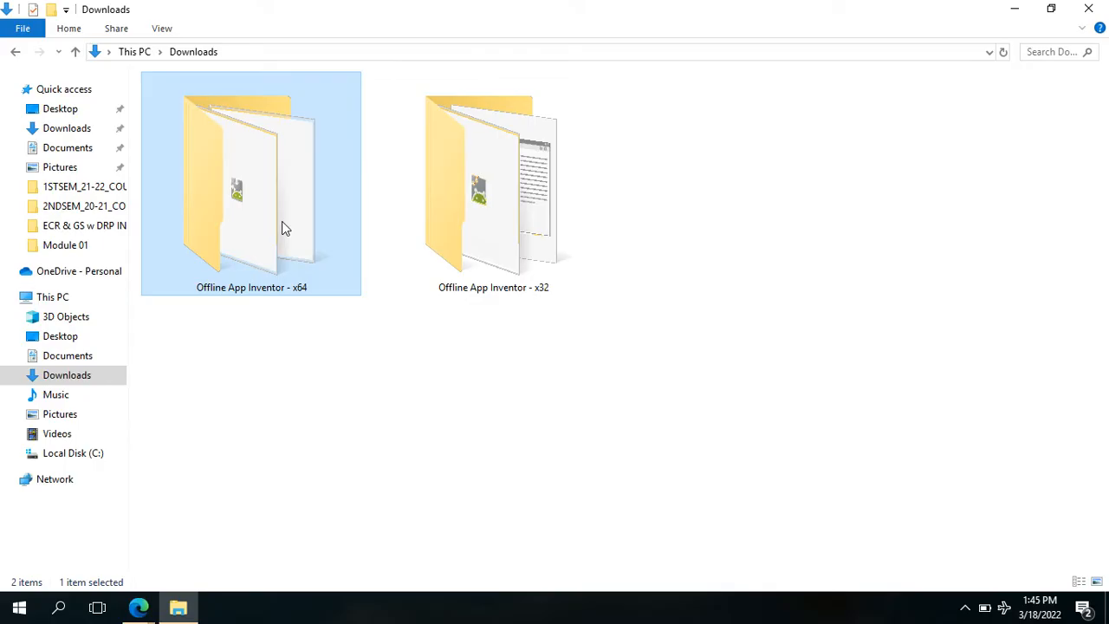
- Open the x64 folder and inspect jdk8u25-x64, AI2-64bitv4.3 and AI2-starter4.3 installers
{"action": "double_click", "coordinate": [251, 181]}
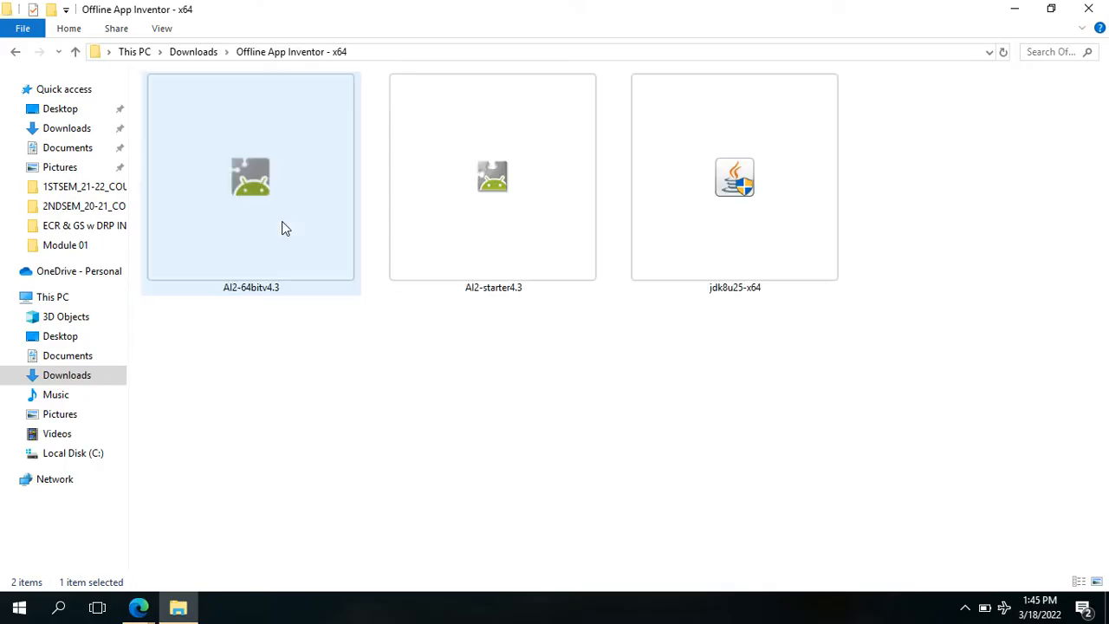
{"action": "mouse_move", "coordinate": [305, 251]}
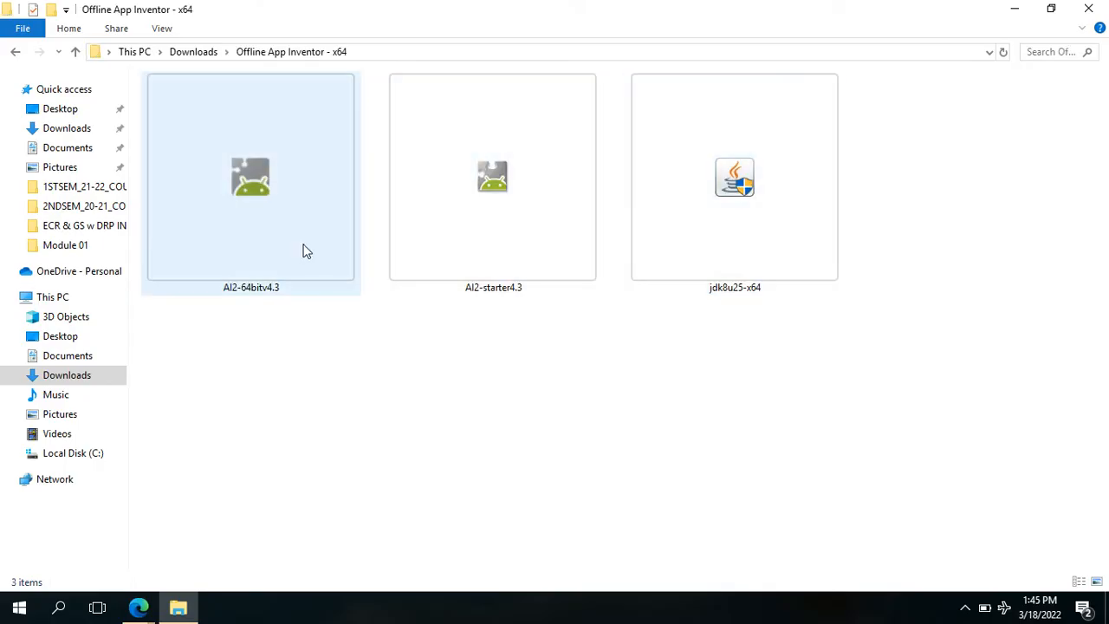
{"action": "left_click", "coordinate": [596, 330]}
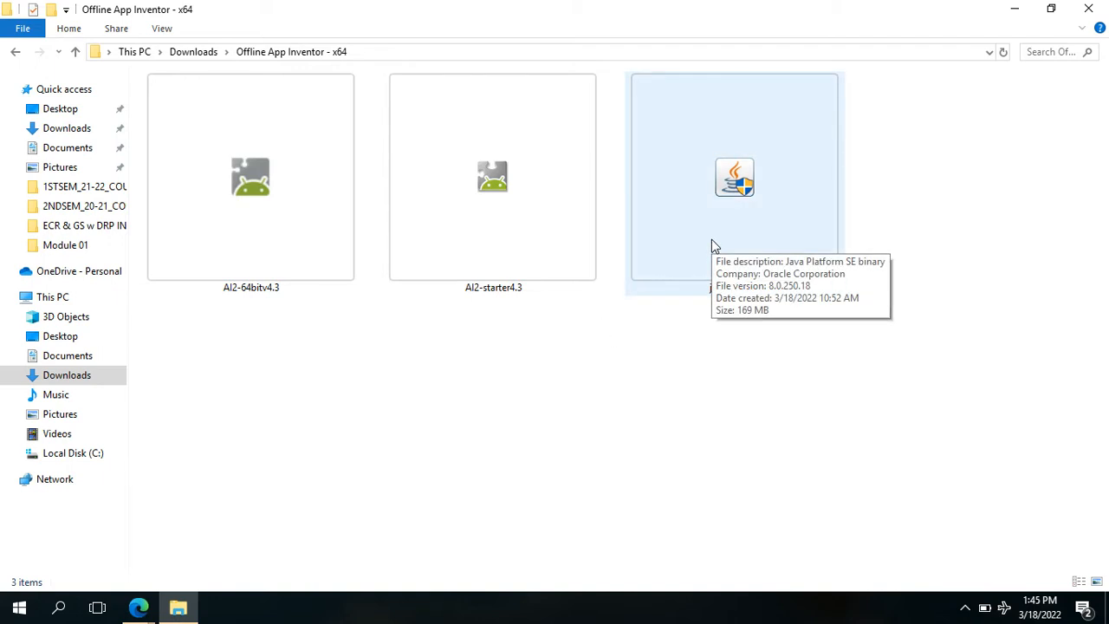
{"action": "left_click", "coordinate": [734, 176]}
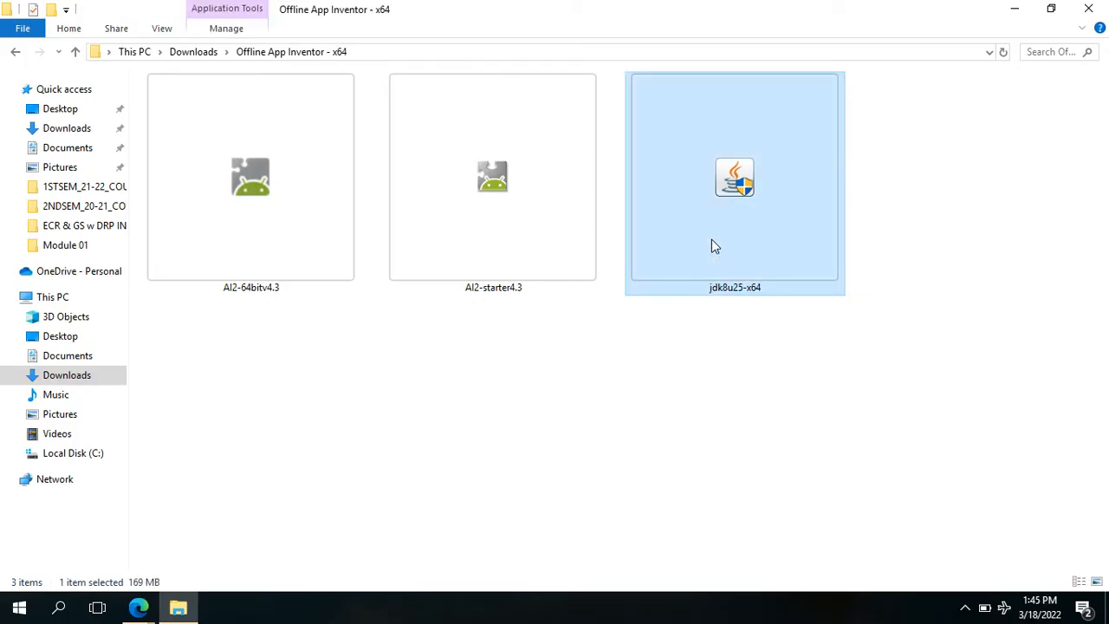
{"action": "mouse_move", "coordinate": [572, 394]}
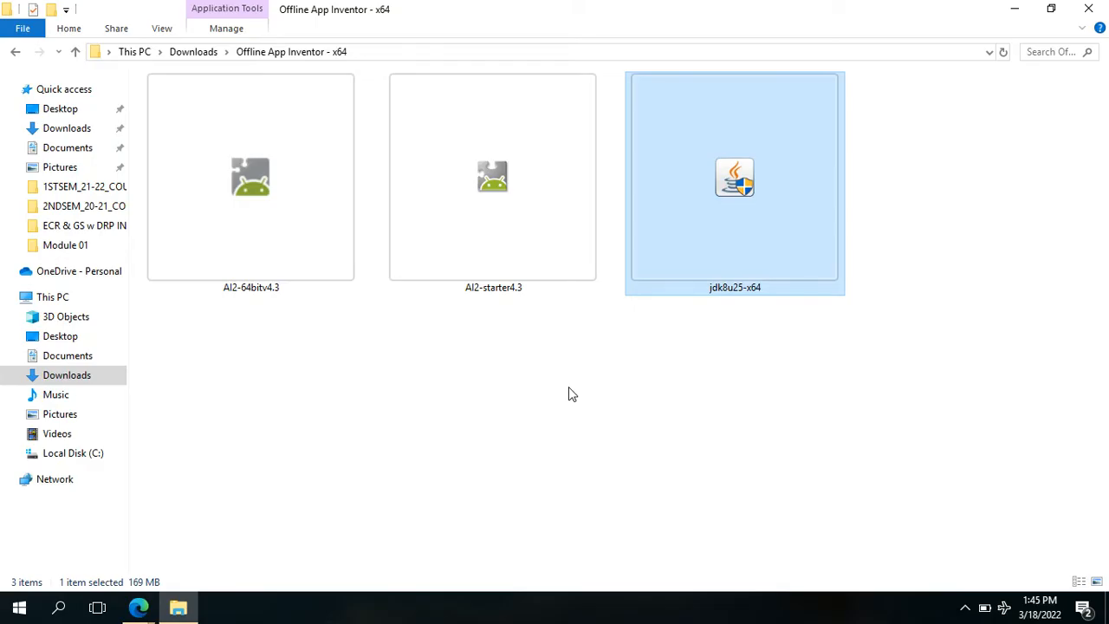
{"action": "left_click", "coordinate": [251, 177]}
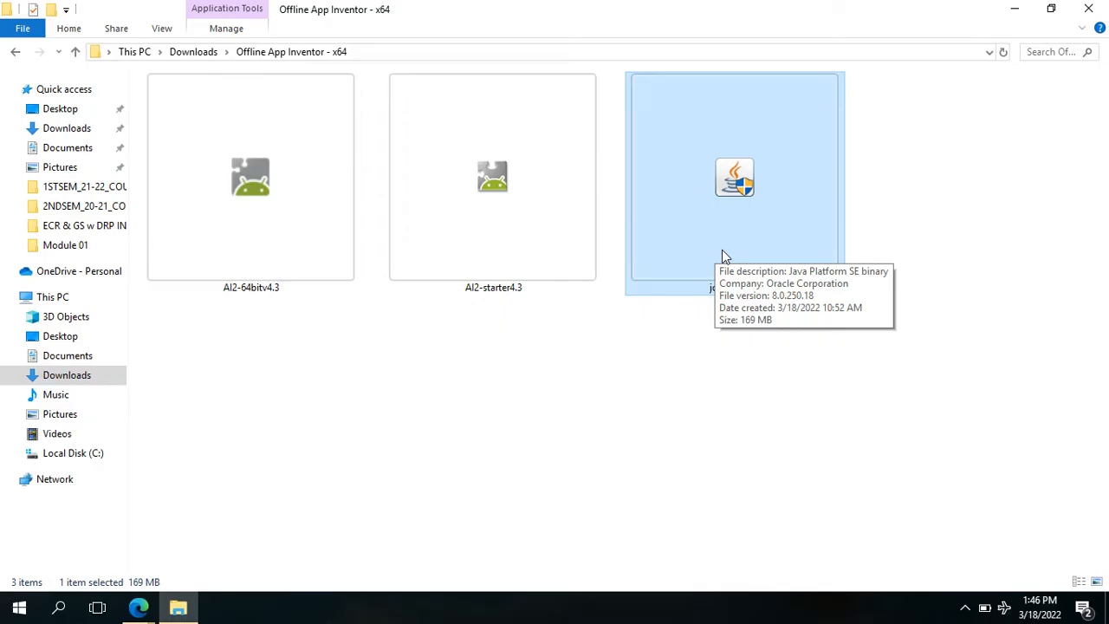
{"action": "mouse_move", "coordinate": [735, 241]}
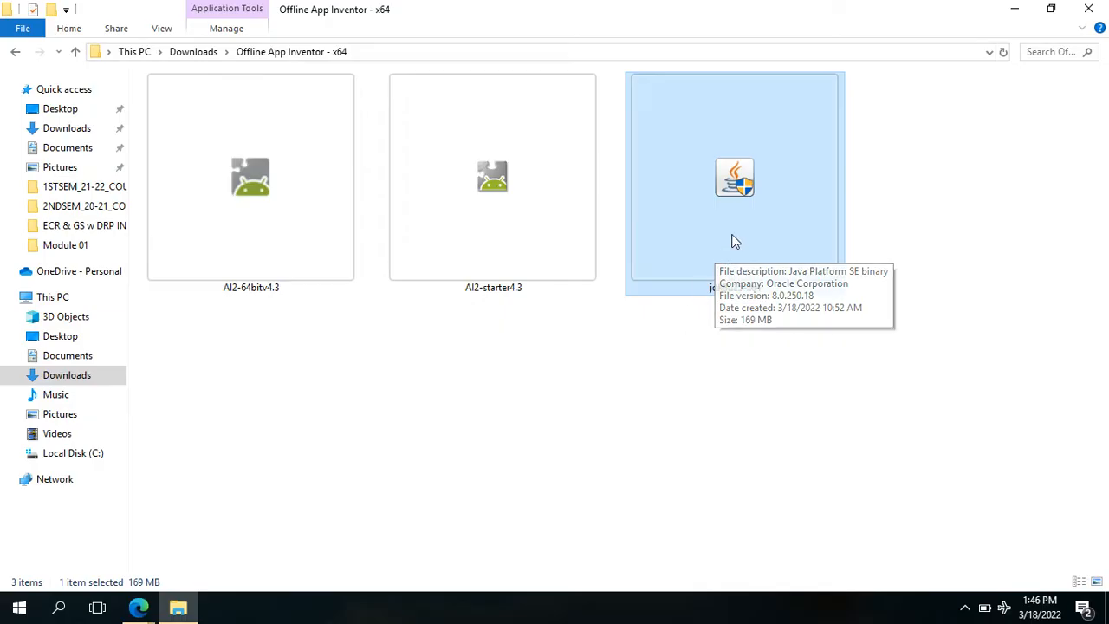
{"action": "mouse_move", "coordinate": [598, 245]}
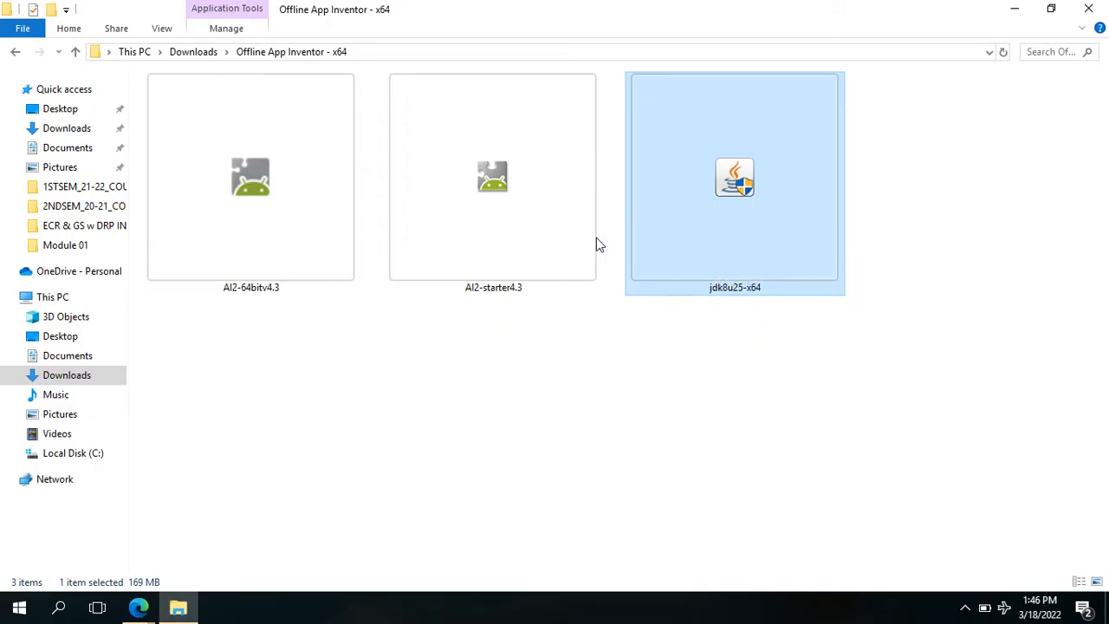
{"action": "mouse_move", "coordinate": [492, 178]}
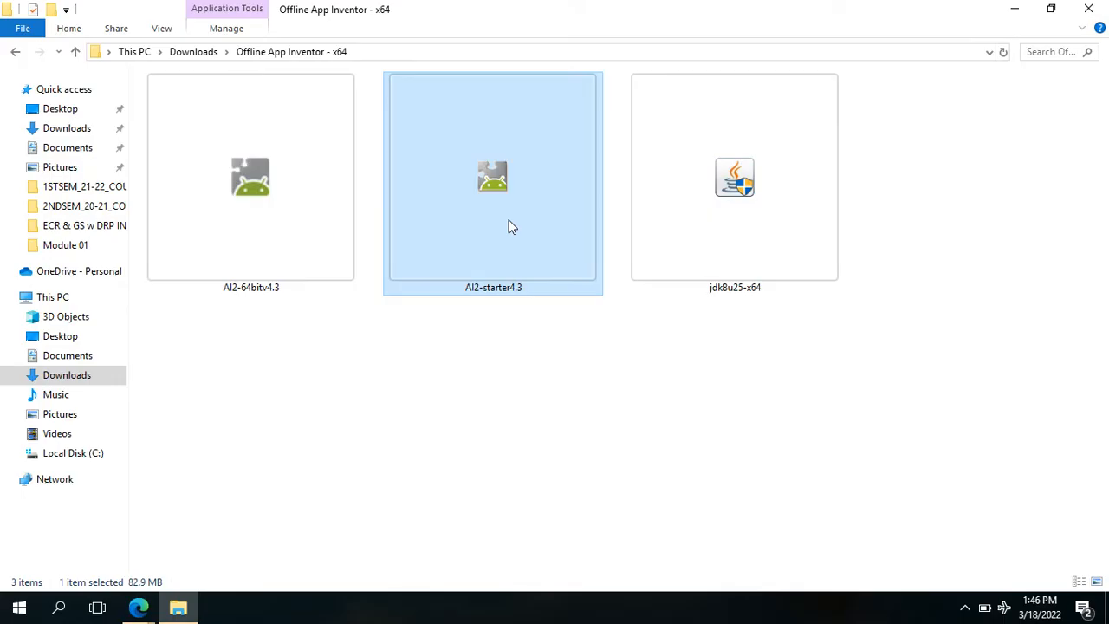
{"action": "left_click", "coordinate": [250, 176]}
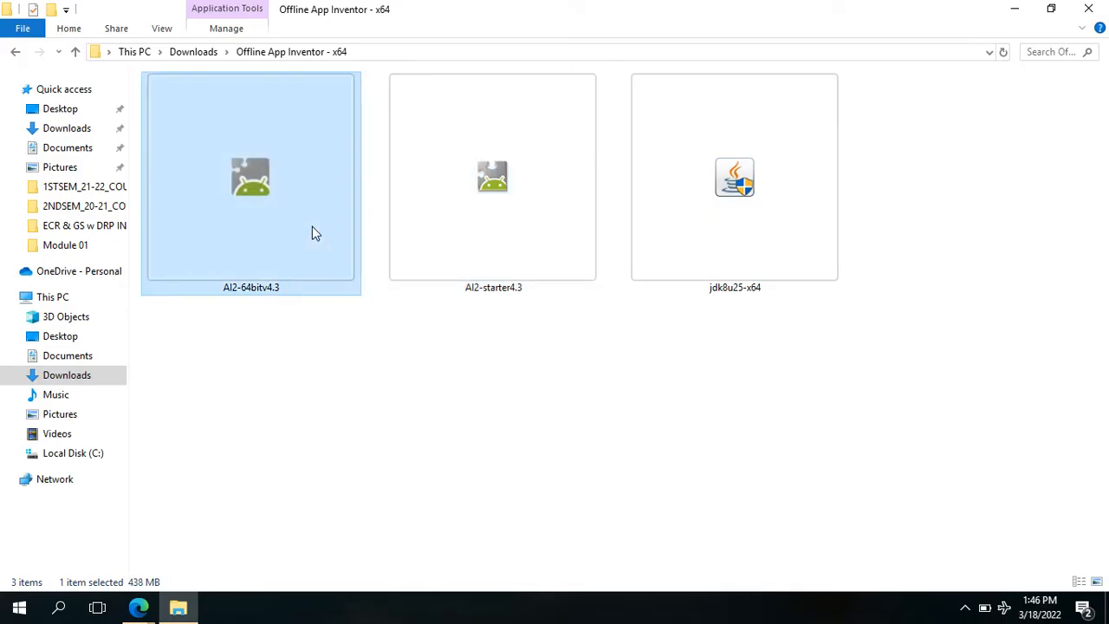
{"action": "mouse_move", "coordinate": [329, 343]}
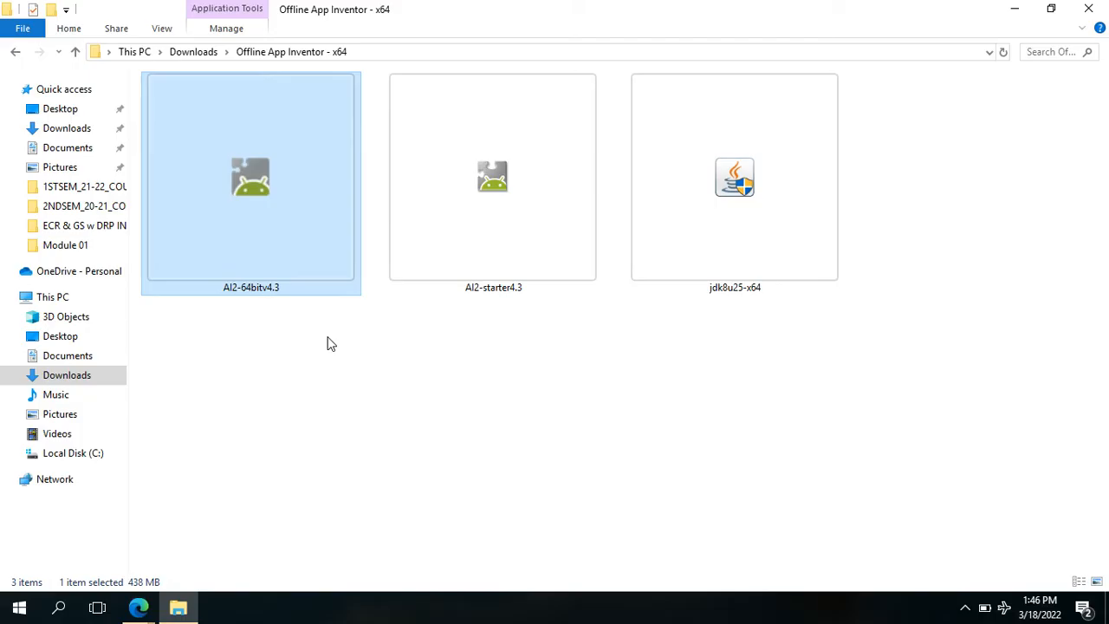
{"action": "mouse_move", "coordinate": [300, 283]}
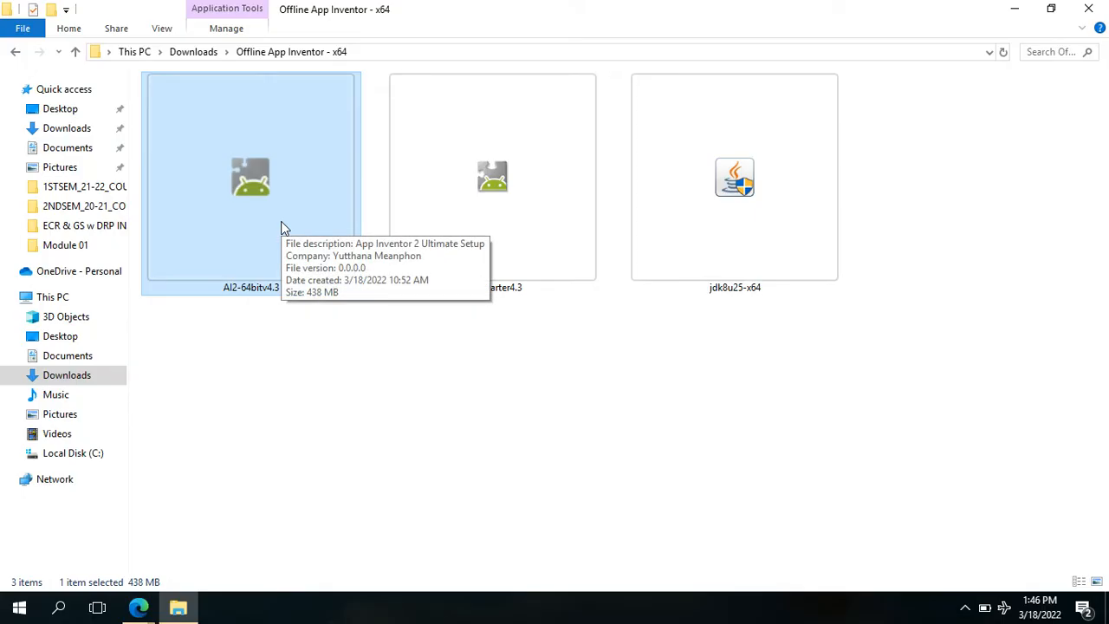
{"action": "mouse_move", "coordinate": [485, 329]}
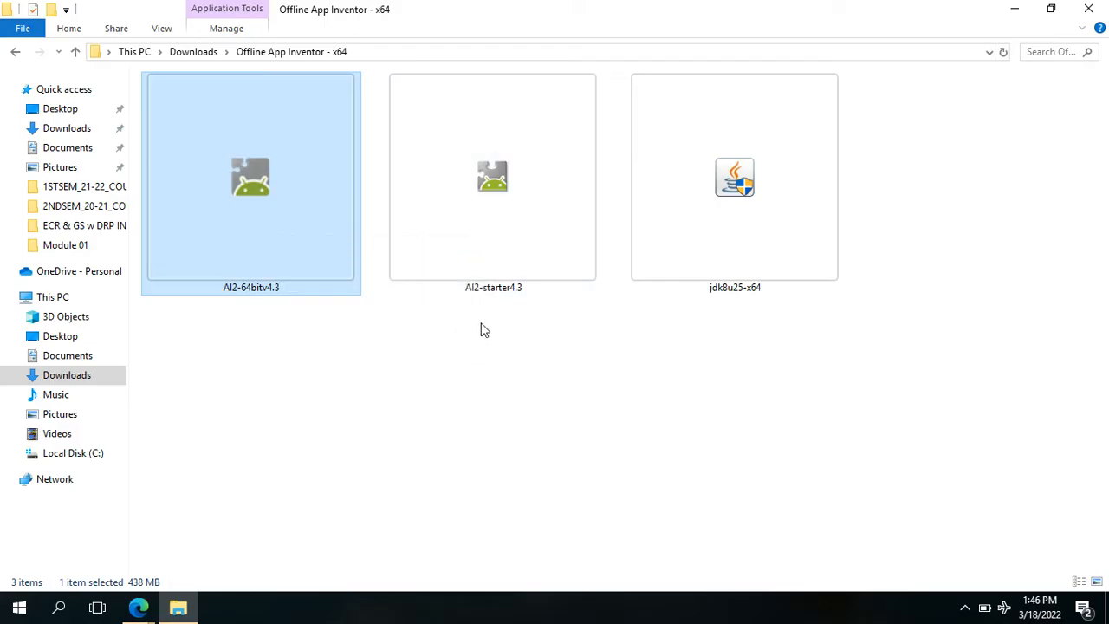
{"action": "left_click", "coordinate": [492, 175]}
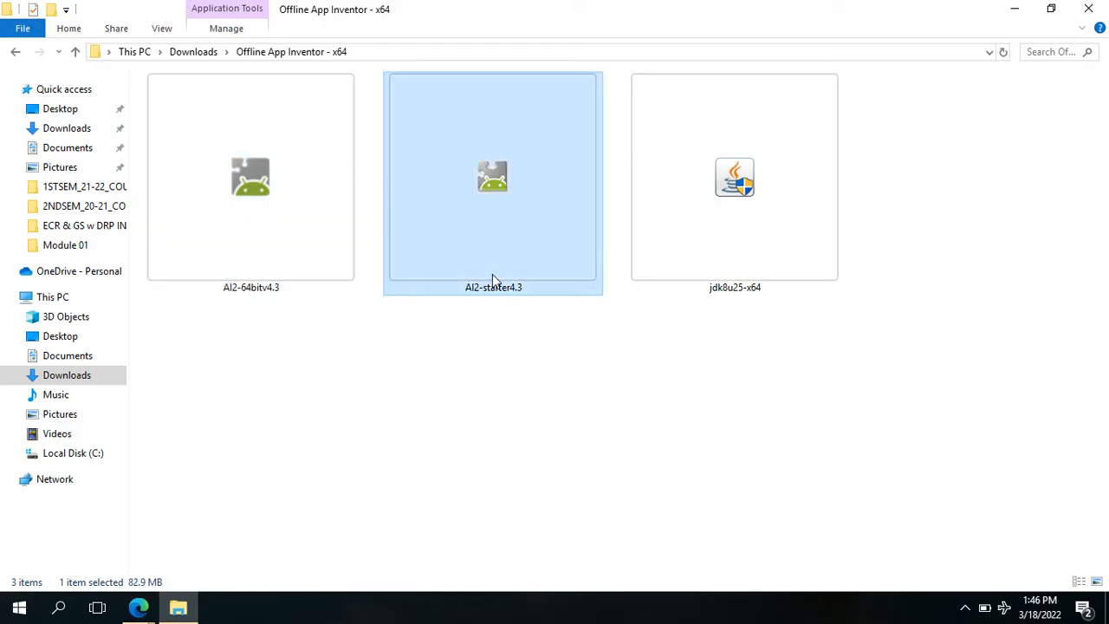
{"action": "left_click", "coordinate": [250, 177]}
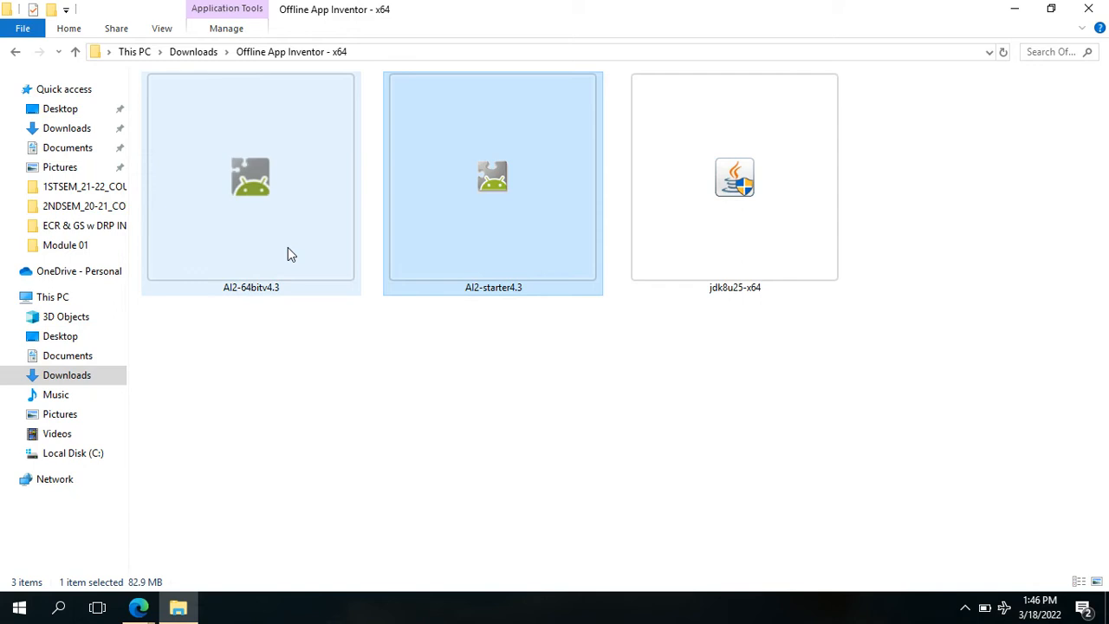
{"action": "mouse_move", "coordinate": [251, 182]}
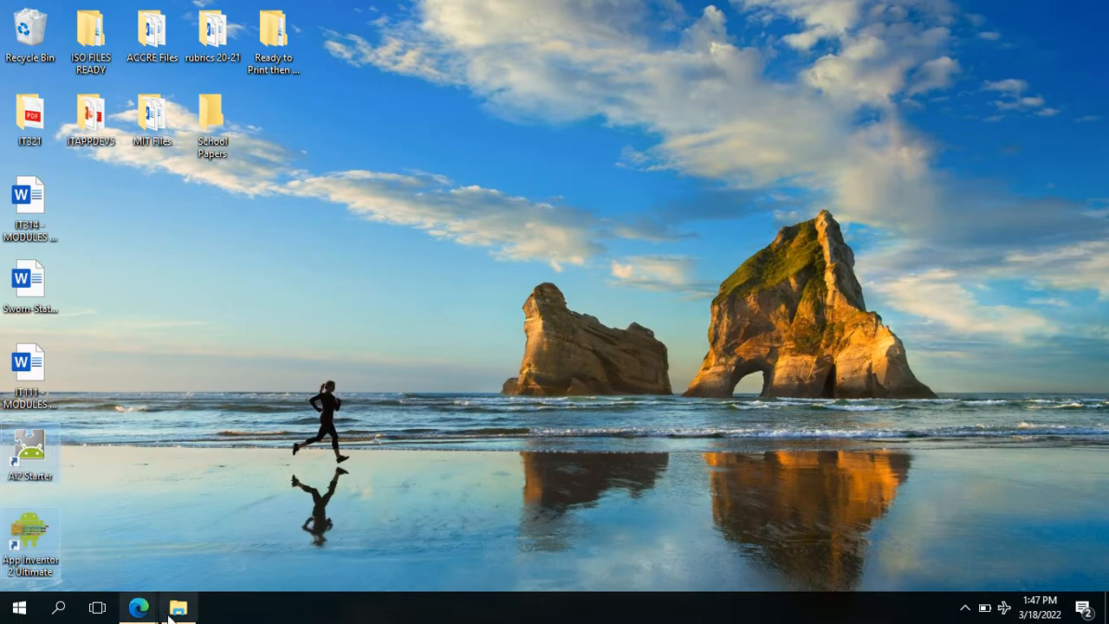
- Restore the Offline App Inventor - x64 folder window from the taskbar
{"action": "left_click", "coordinate": [178, 607]}
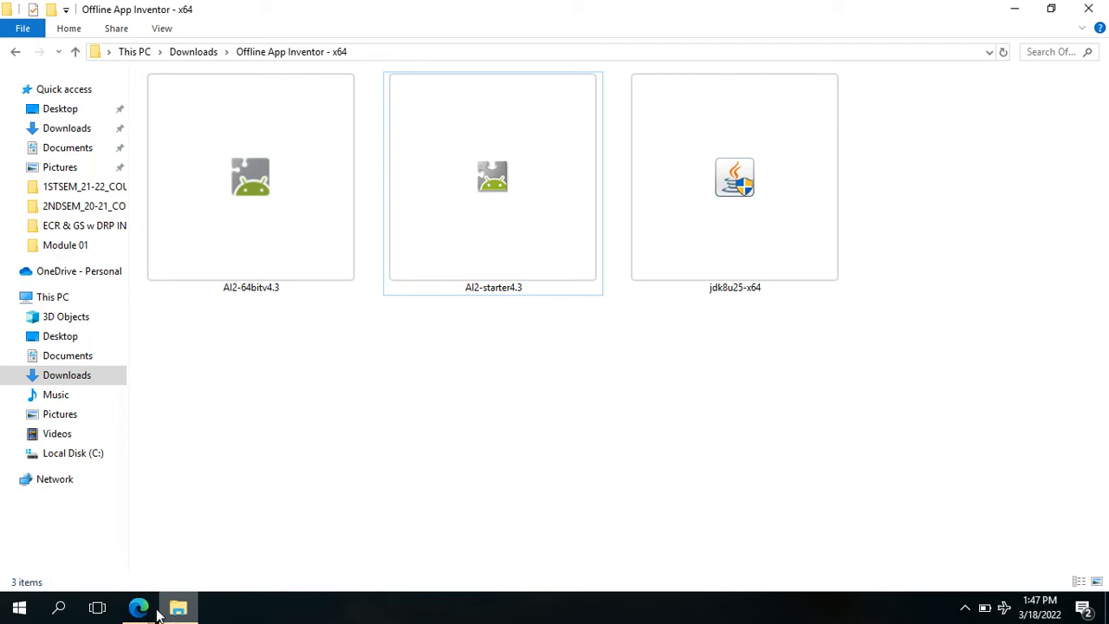
- Run Ai2 Starter as administrator from the Start menu's App Inventor group
{"action": "left_click", "coordinate": [19, 606]}
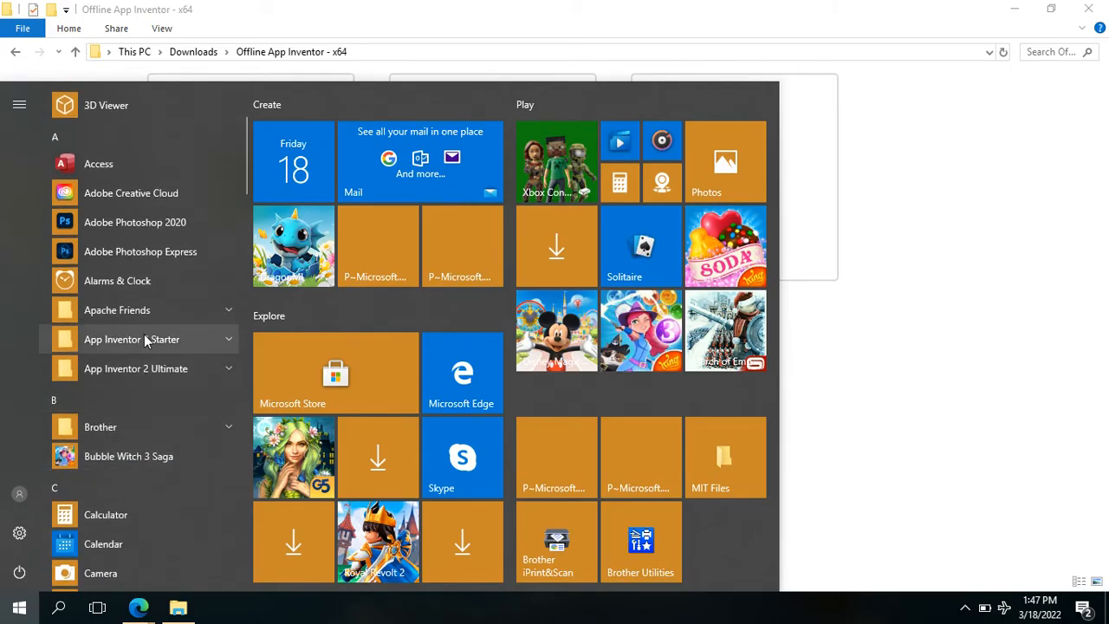
{"action": "mouse_move", "coordinate": [200, 340]}
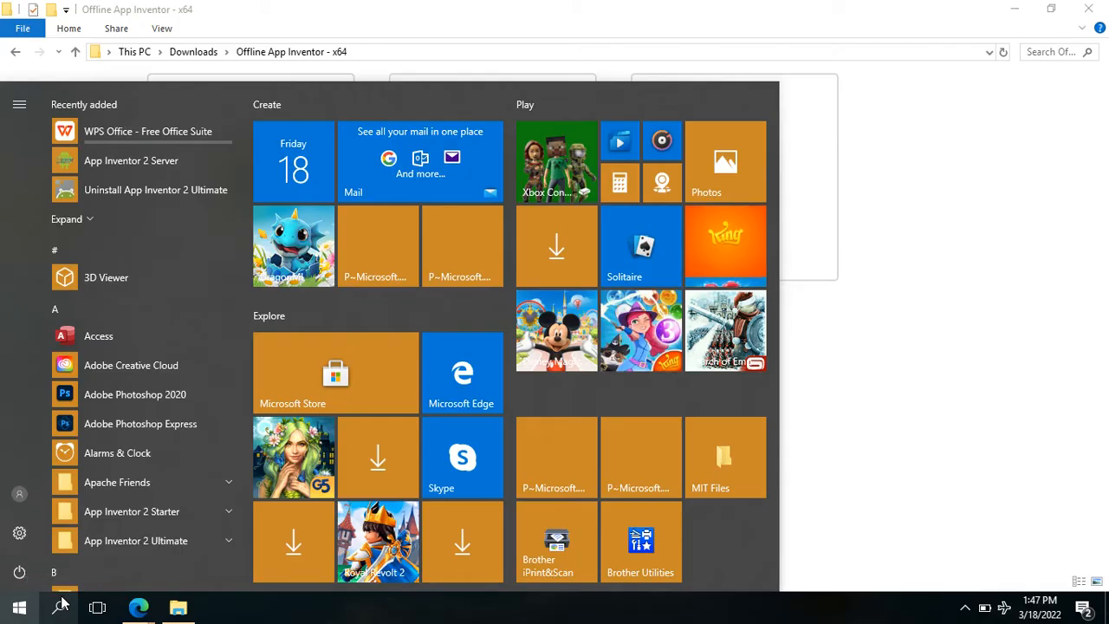
{"action": "mouse_move", "coordinate": [131, 511]}
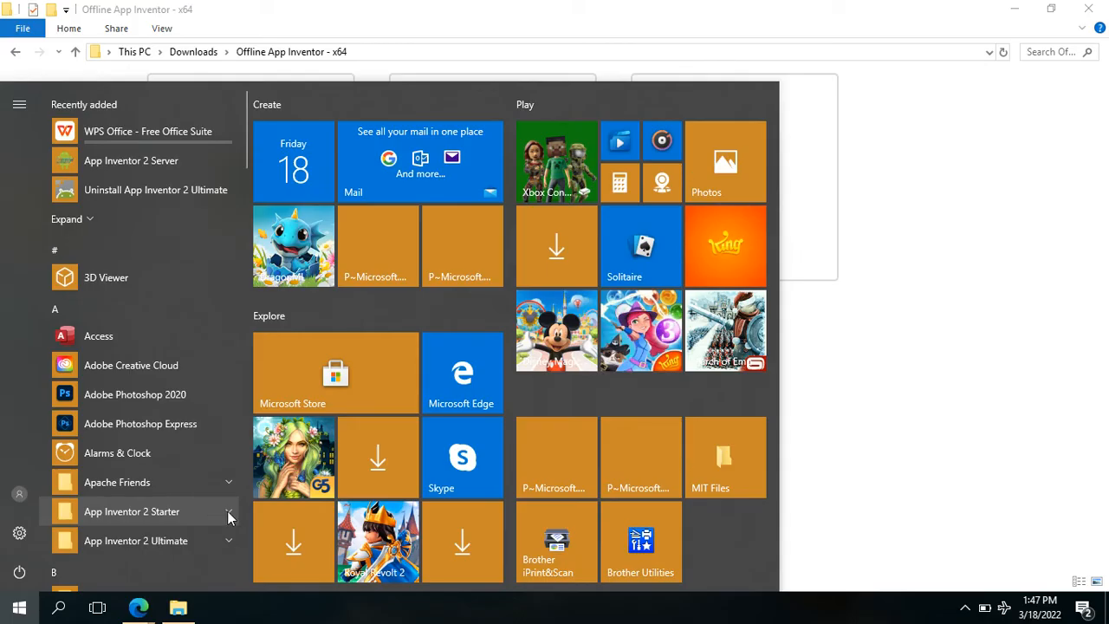
{"action": "scroll", "scroll_direction": "down", "scroll_amount": 3}
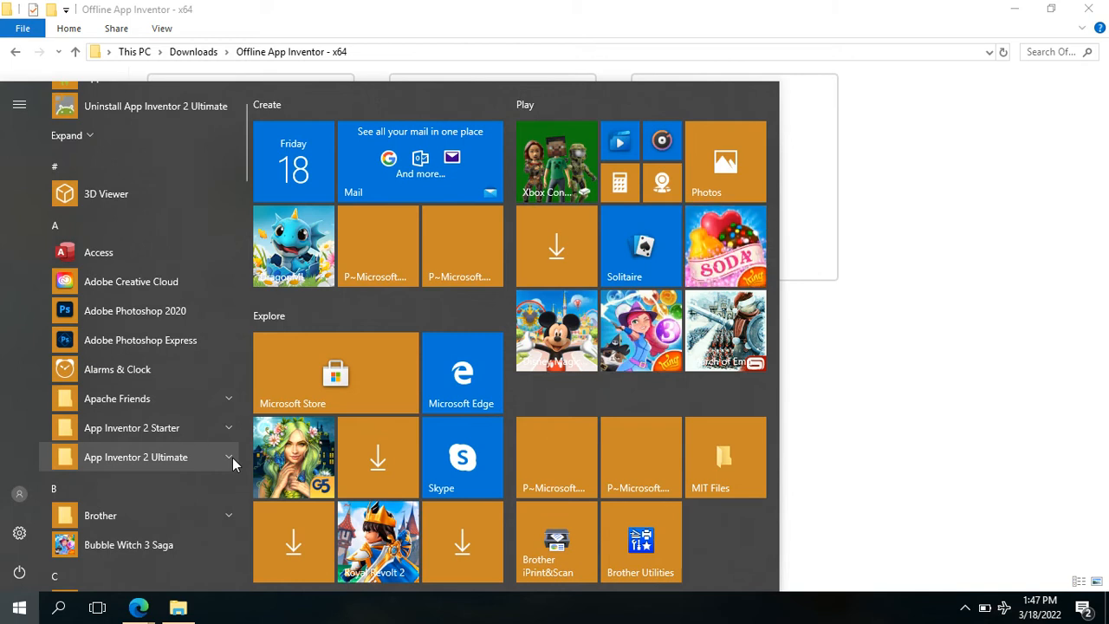
{"action": "left_click", "coordinate": [132, 427]}
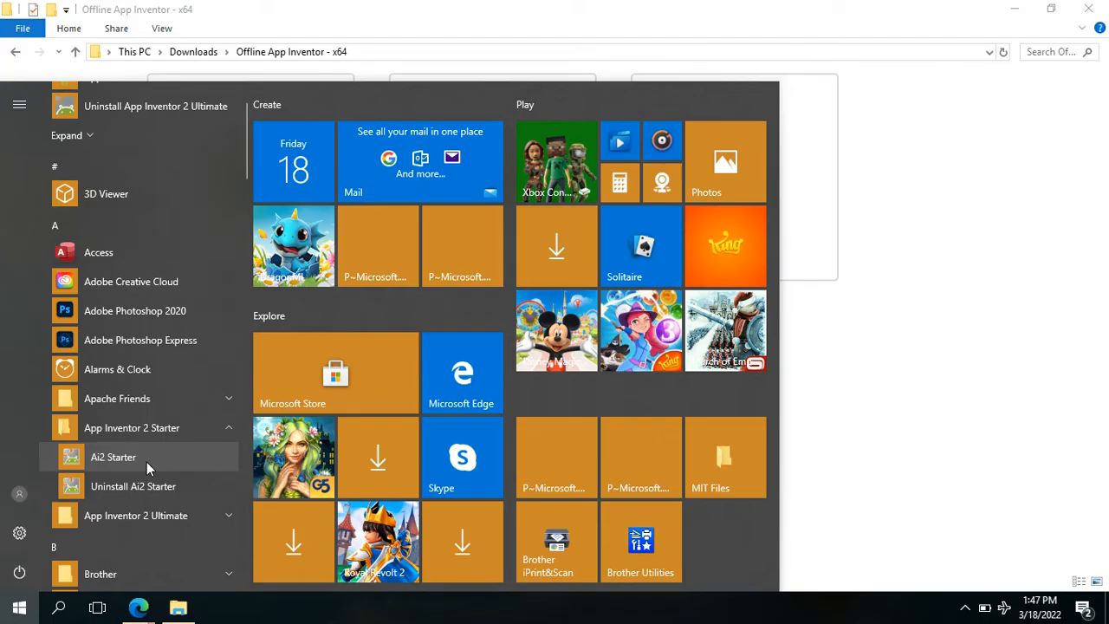
{"action": "right_click", "coordinate": [113, 456]}
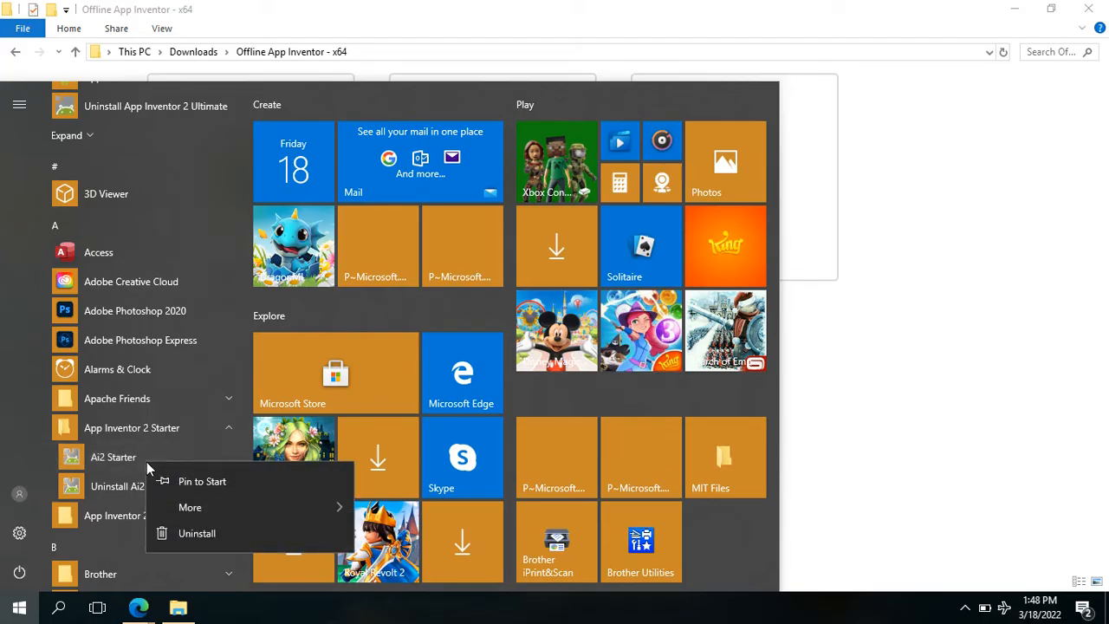
{"action": "left_click", "coordinate": [189, 506]}
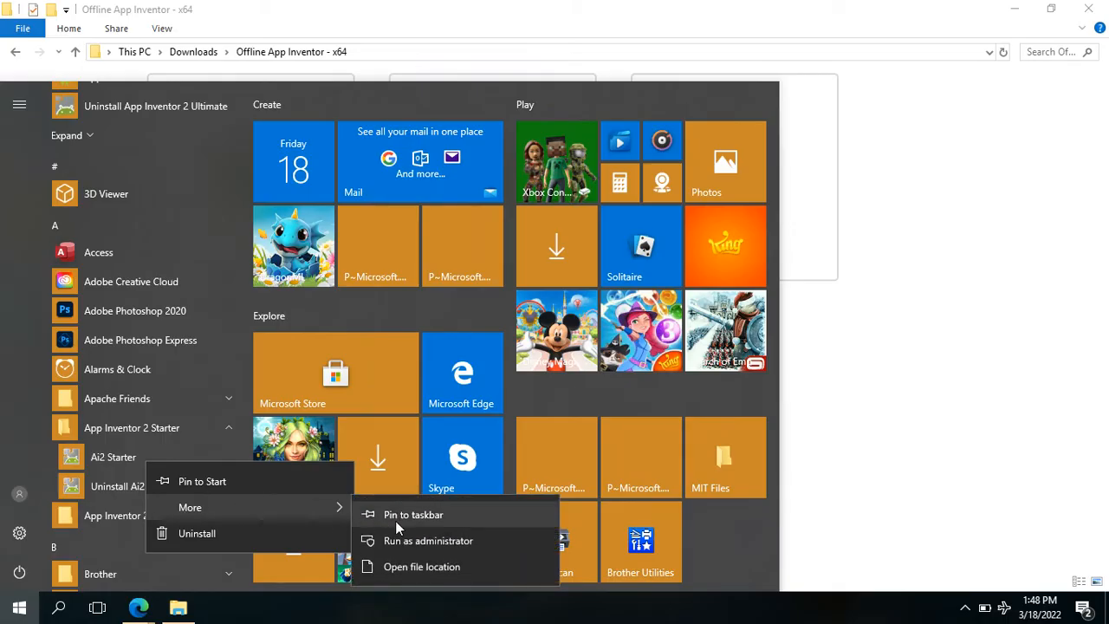
{"action": "left_click", "coordinate": [422, 566]}
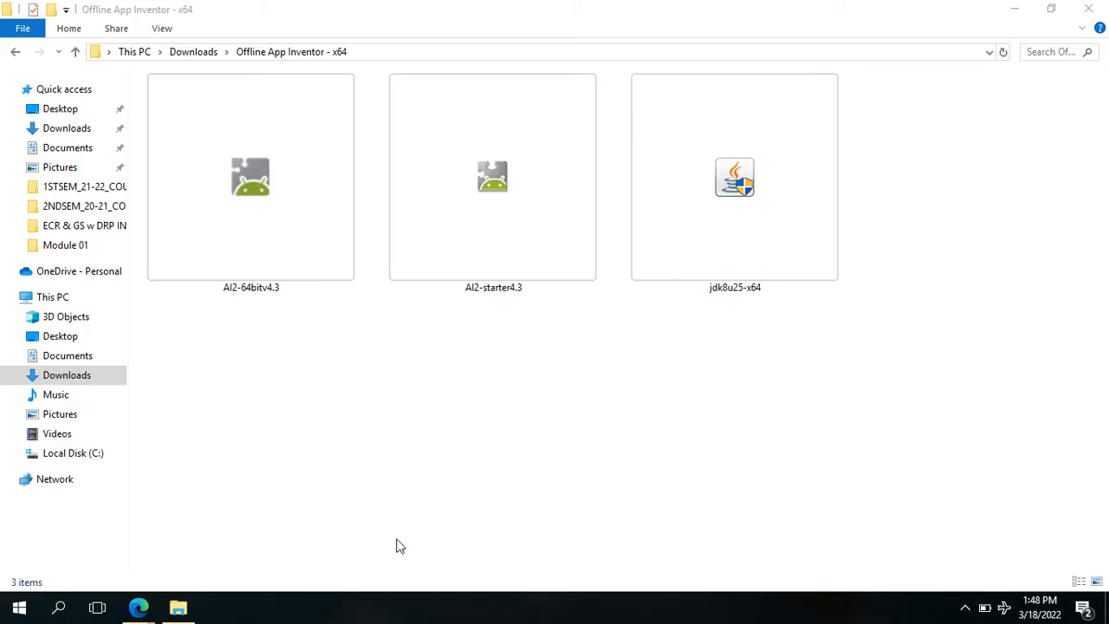
- Launch AI2-starter4.3, then start App Inventor 2 Ultimate from the Start menu
{"action": "double_click", "coordinate": [492, 176]}
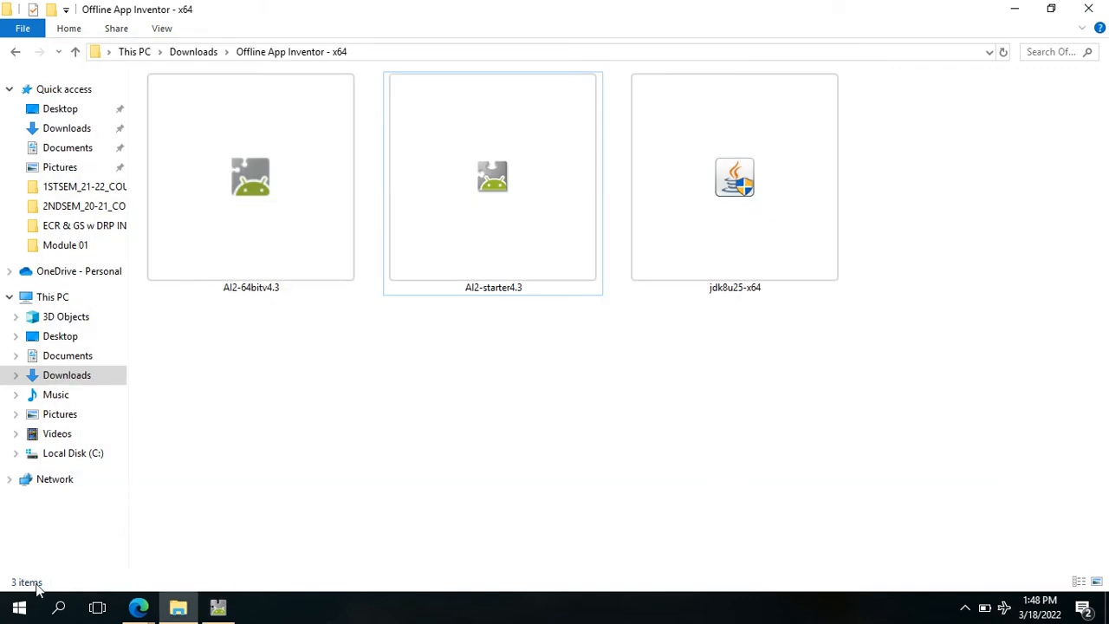
{"action": "left_click", "coordinate": [19, 606]}
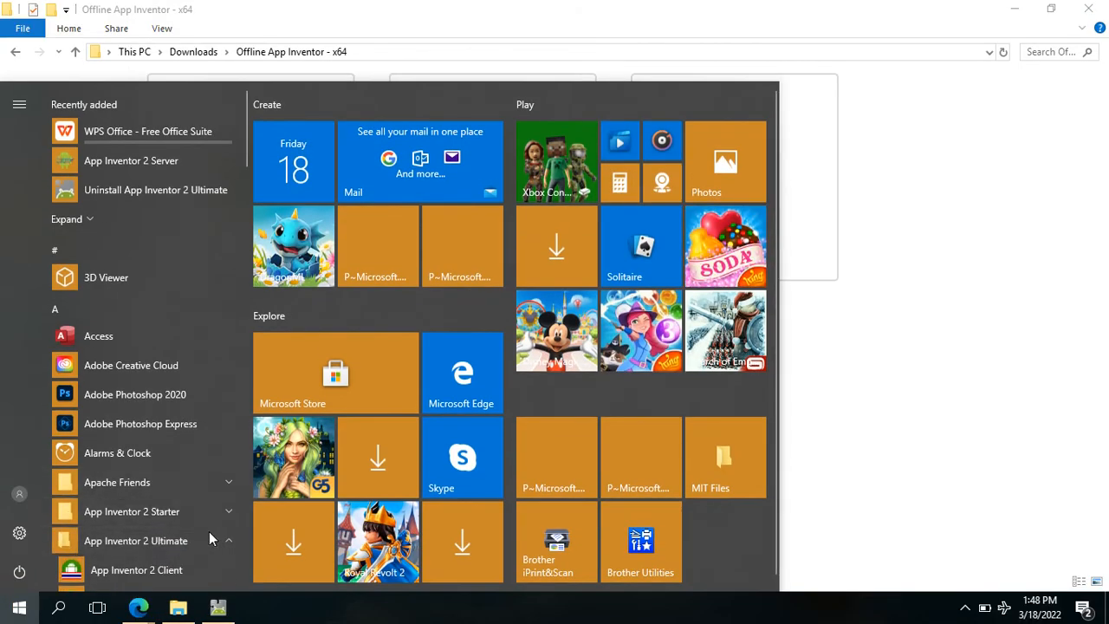
{"action": "scroll", "scroll_direction": "down", "scroll_amount": 3}
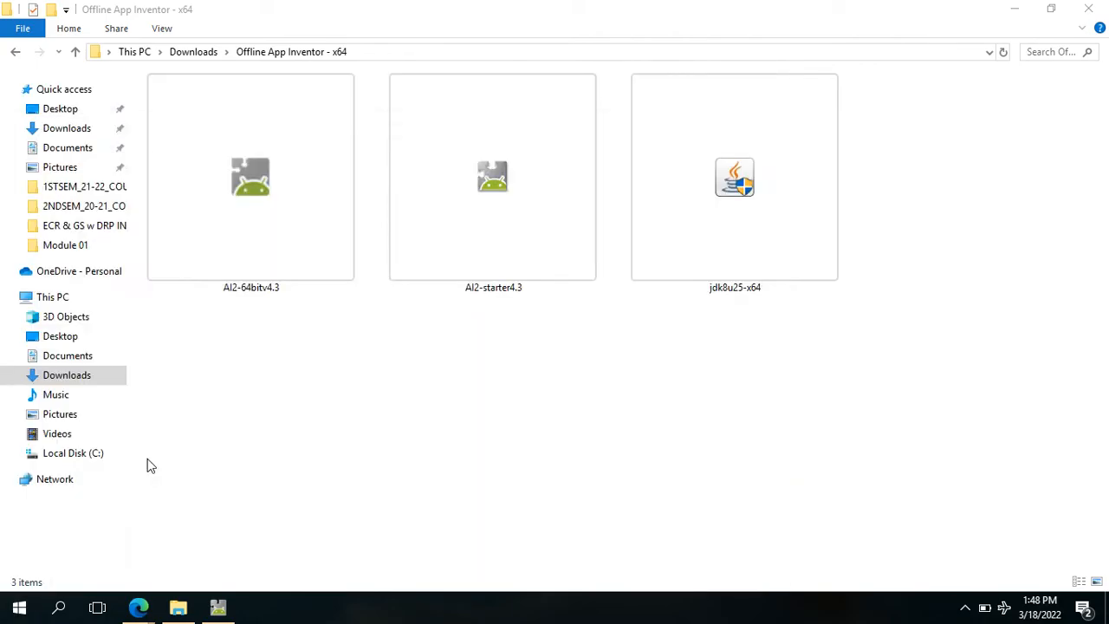
{"action": "left_click", "coordinate": [492, 177]}
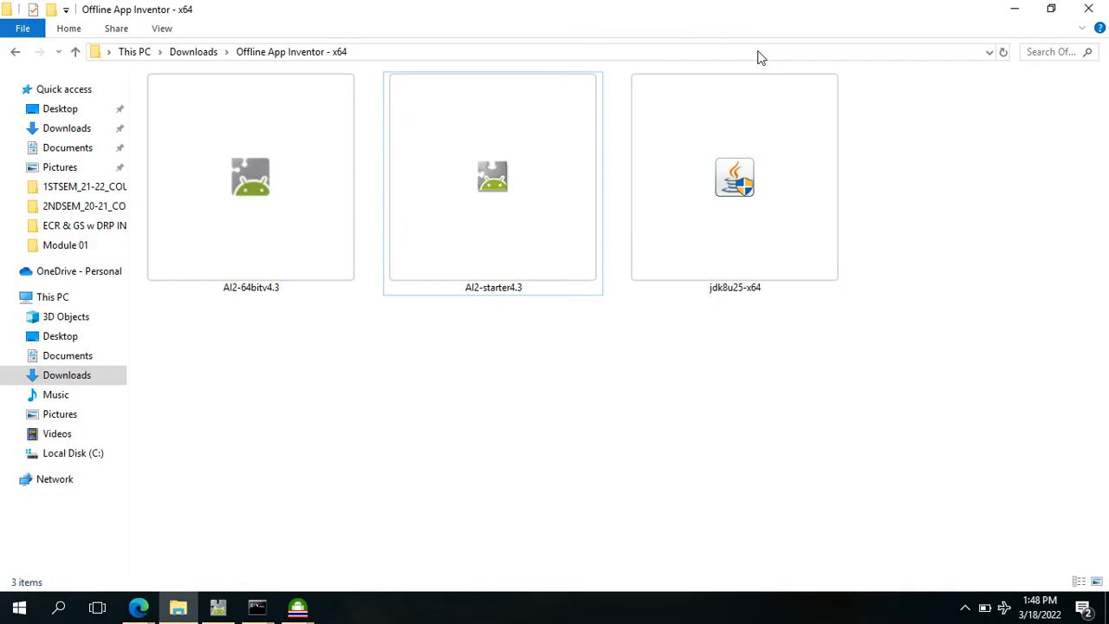
{"action": "mouse_move", "coordinate": [289, 476]}
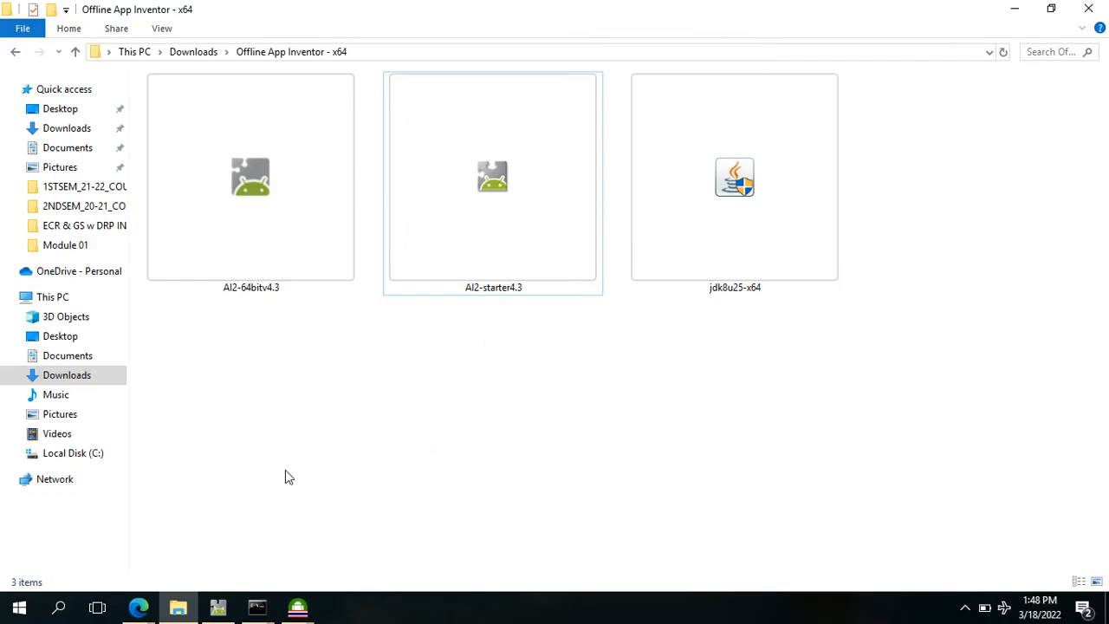
{"action": "mouse_move", "coordinate": [141, 604]}
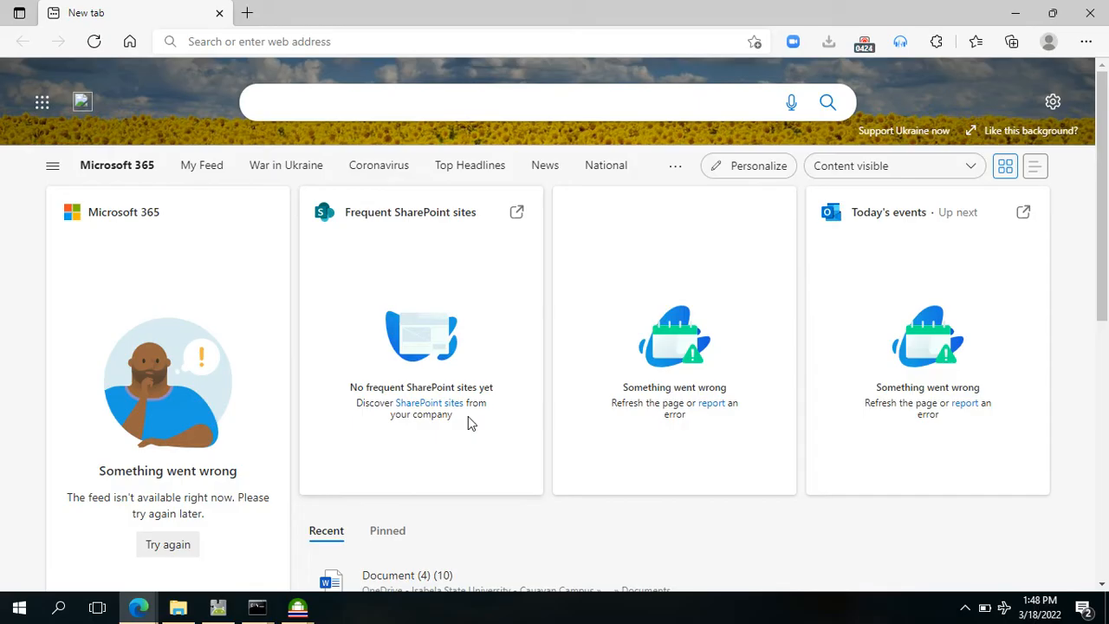
- Enter localhost:8888 in Edge's address bar and open the MIT App Inventor suggestion
{"action": "left_click", "coordinate": [386, 41]}
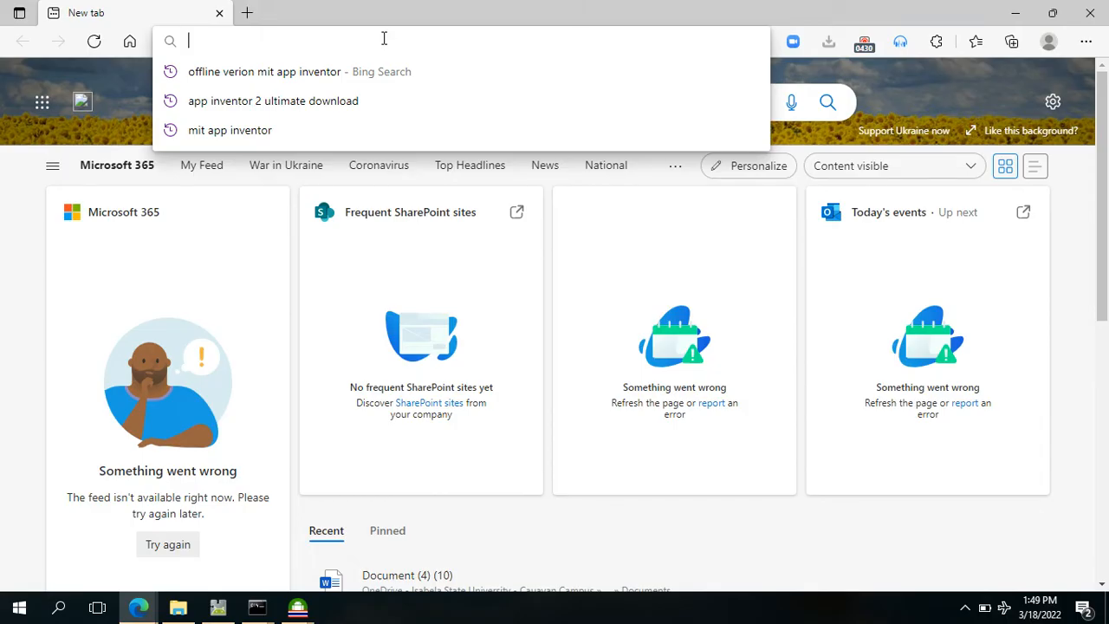
{"action": "type", "text": "localhost/AASSI/admin.php"}
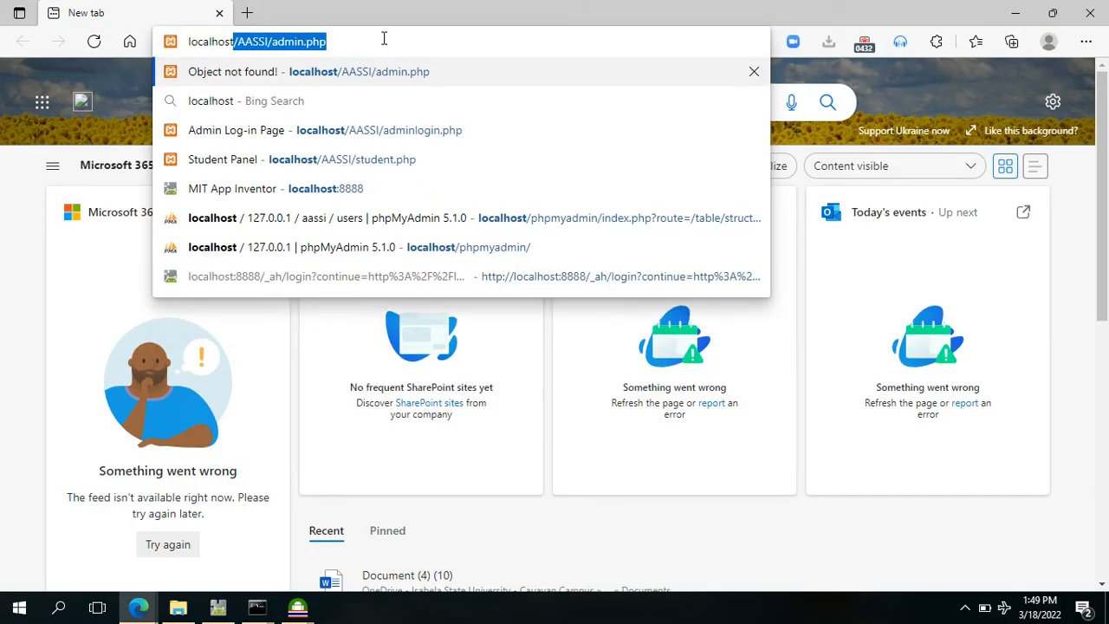
{"action": "type", "text": "localhost:8888"}
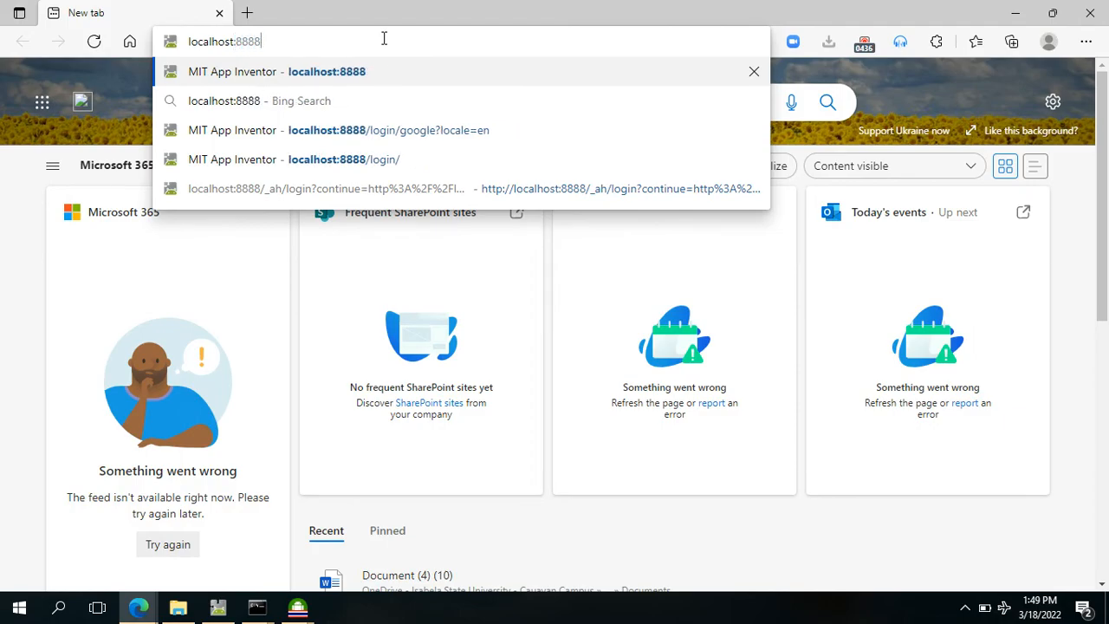
{"action": "left_click", "coordinate": [327, 159]}
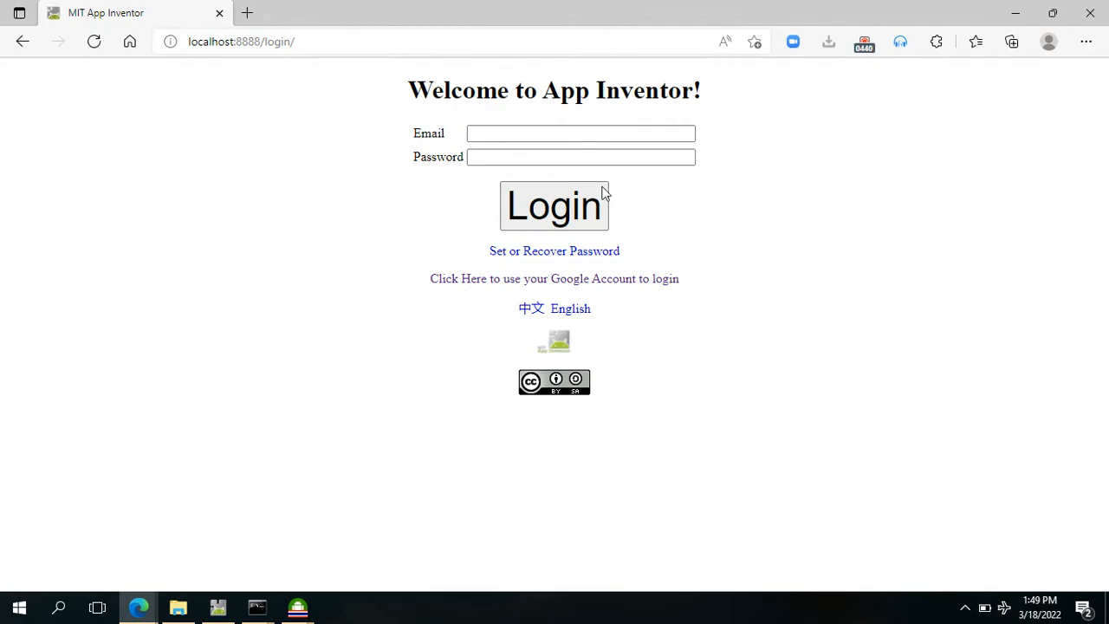
{"action": "mouse_move", "coordinate": [431, 312]}
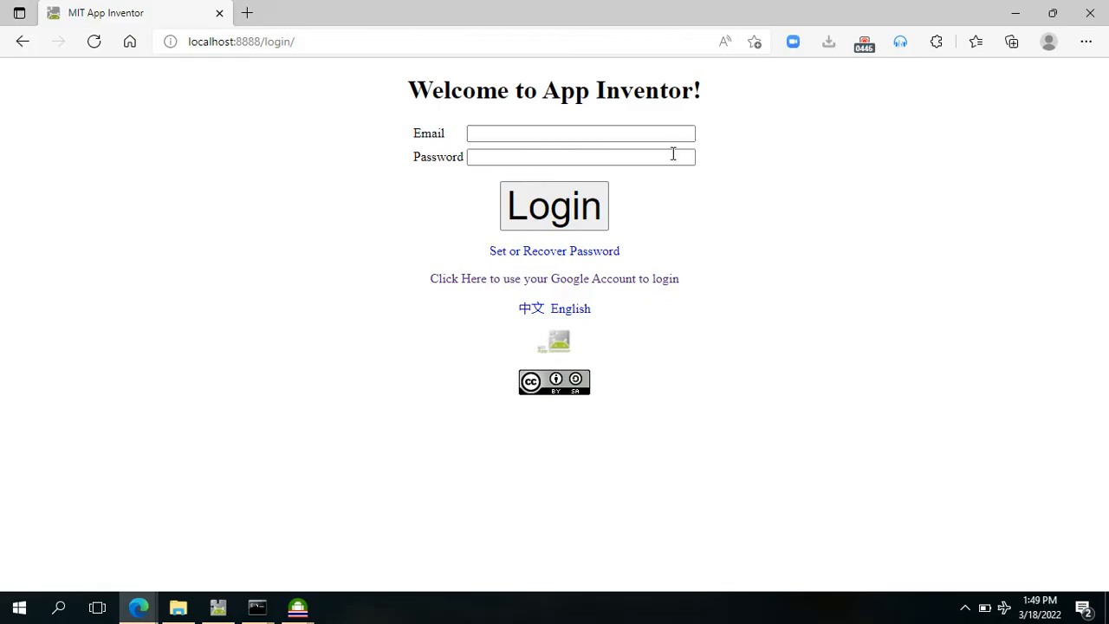
- Choose the Google Account login link instead of entering a password
{"action": "left_click", "coordinate": [580, 133]}
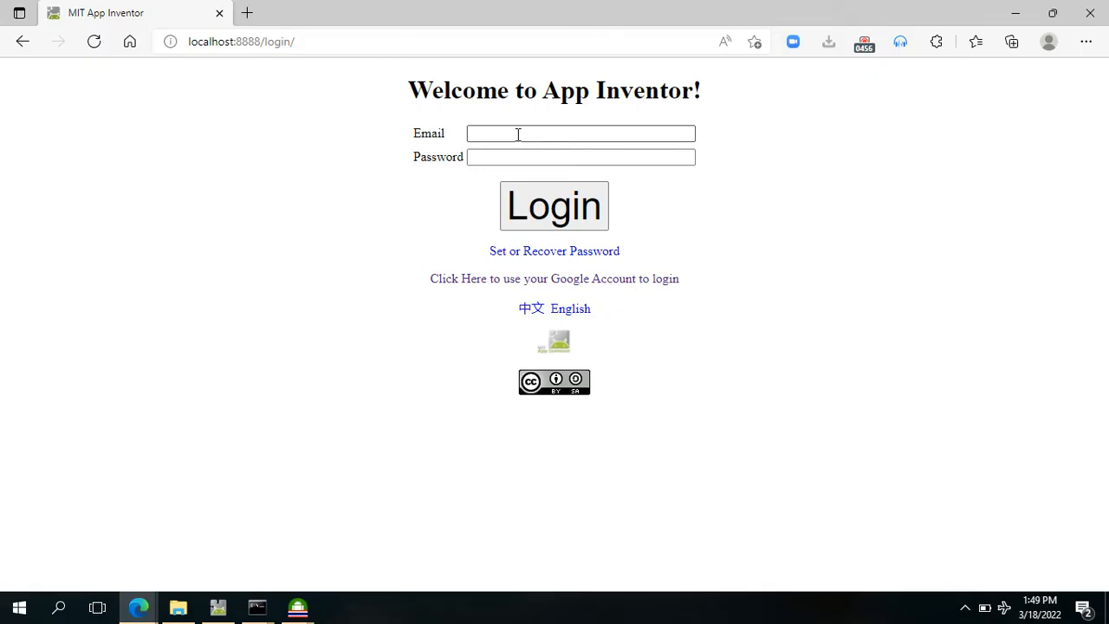
{"action": "mouse_move", "coordinate": [566, 285]}
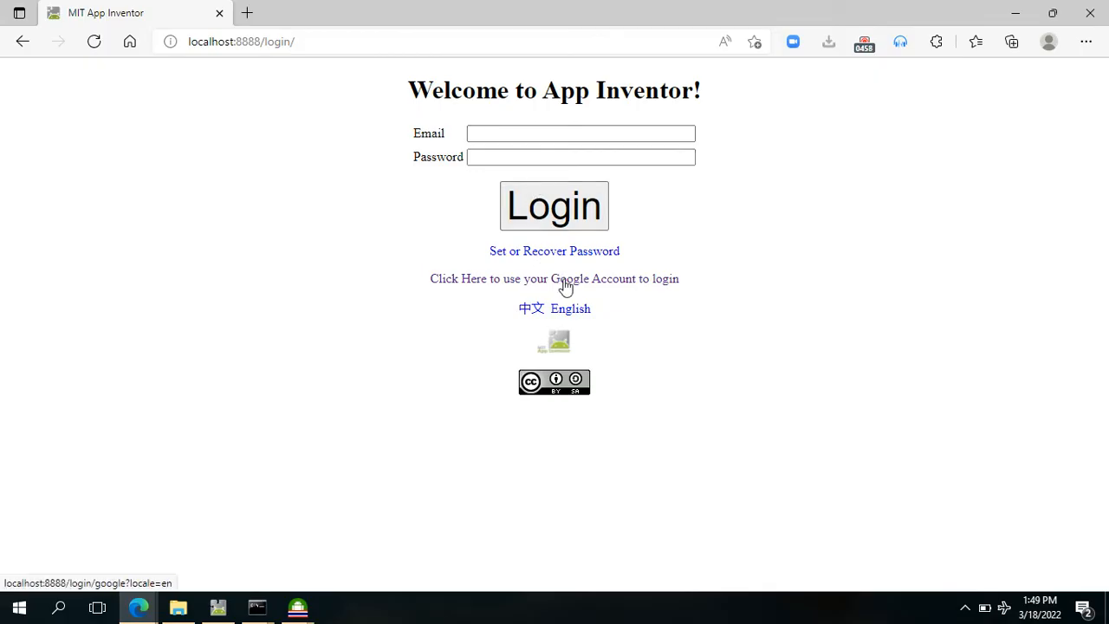
{"action": "mouse_move", "coordinate": [434, 292]}
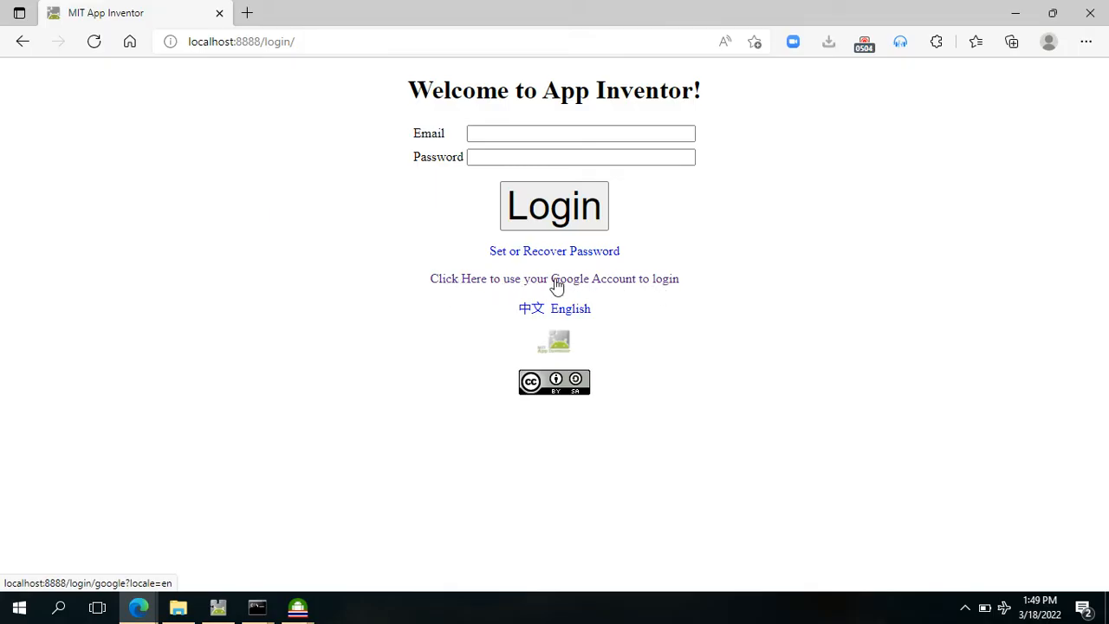
{"action": "mouse_move", "coordinate": [697, 206]}
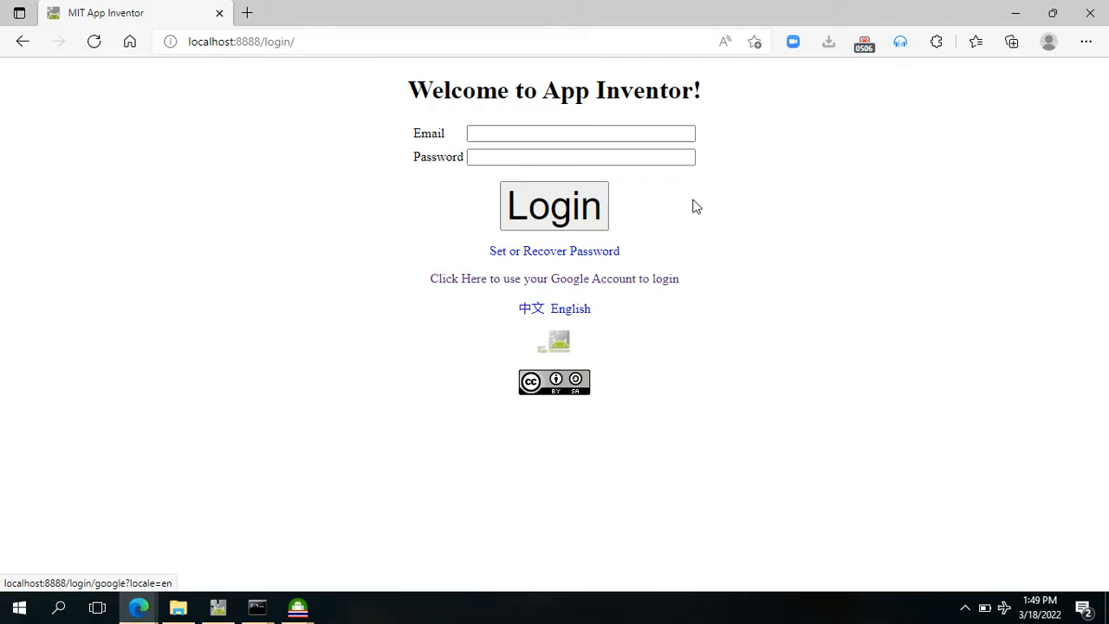
{"action": "mouse_move", "coordinate": [681, 202]}
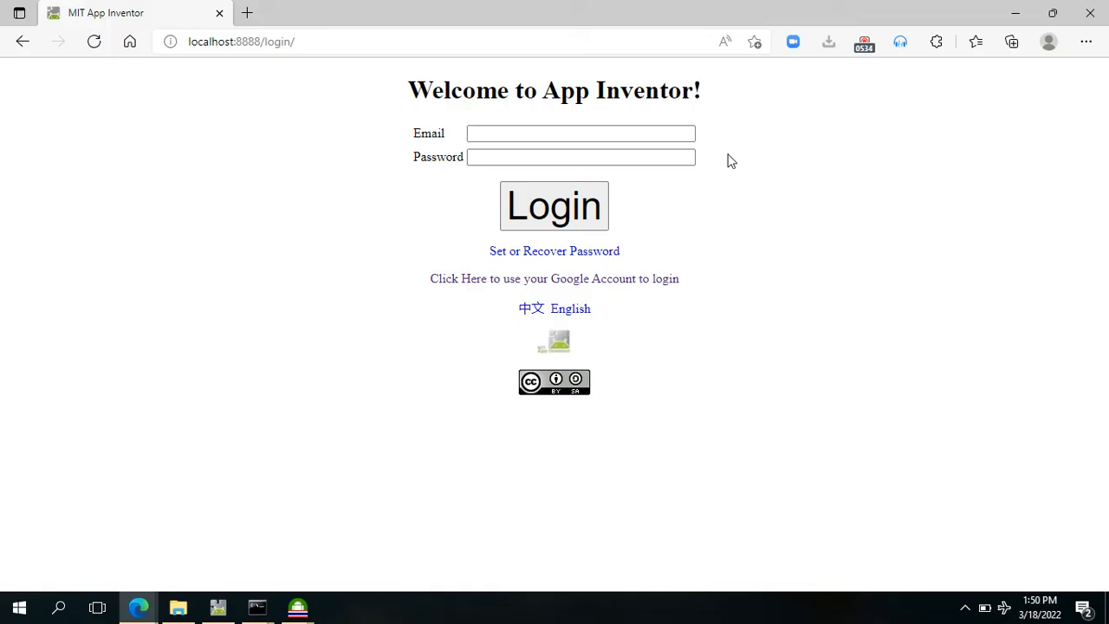
{"action": "left_click", "coordinate": [580, 133]}
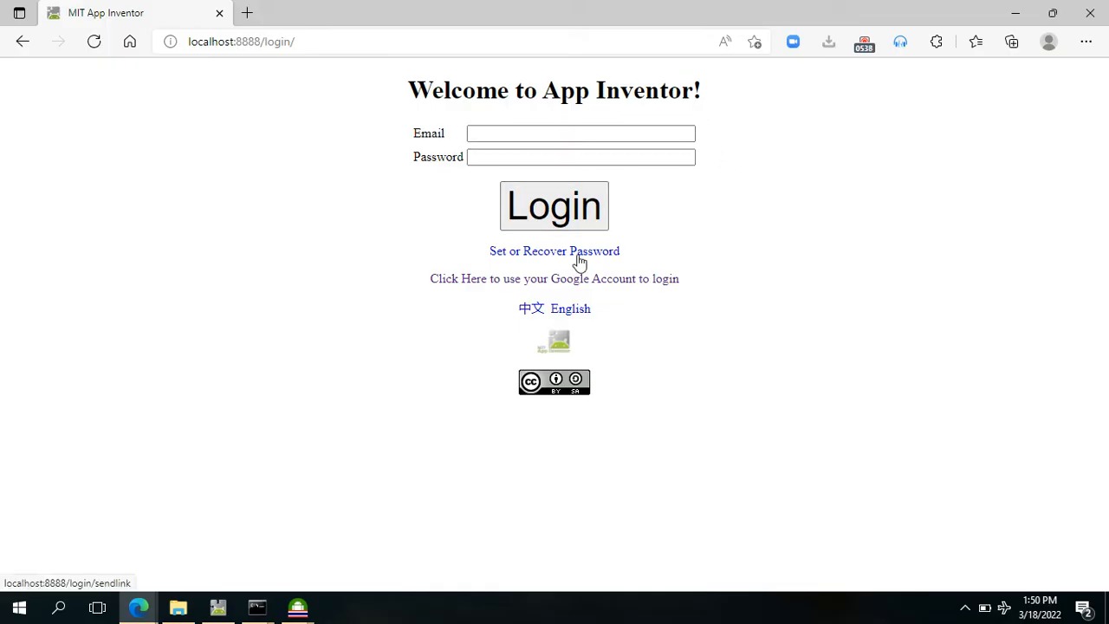
{"action": "mouse_move", "coordinate": [560, 284]}
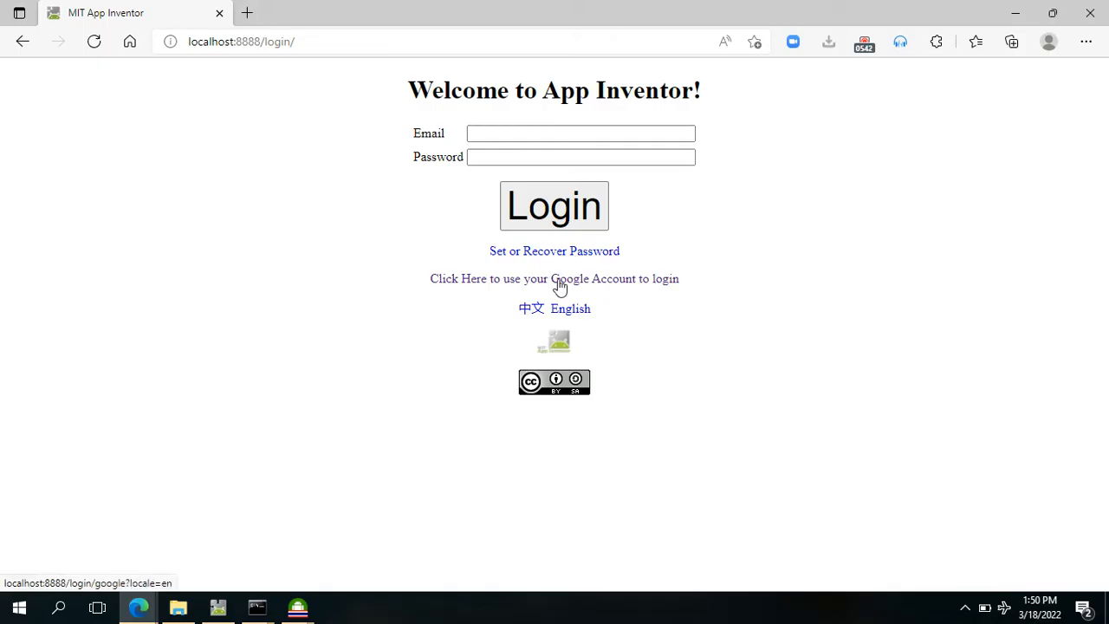
{"action": "left_click", "coordinate": [554, 278]}
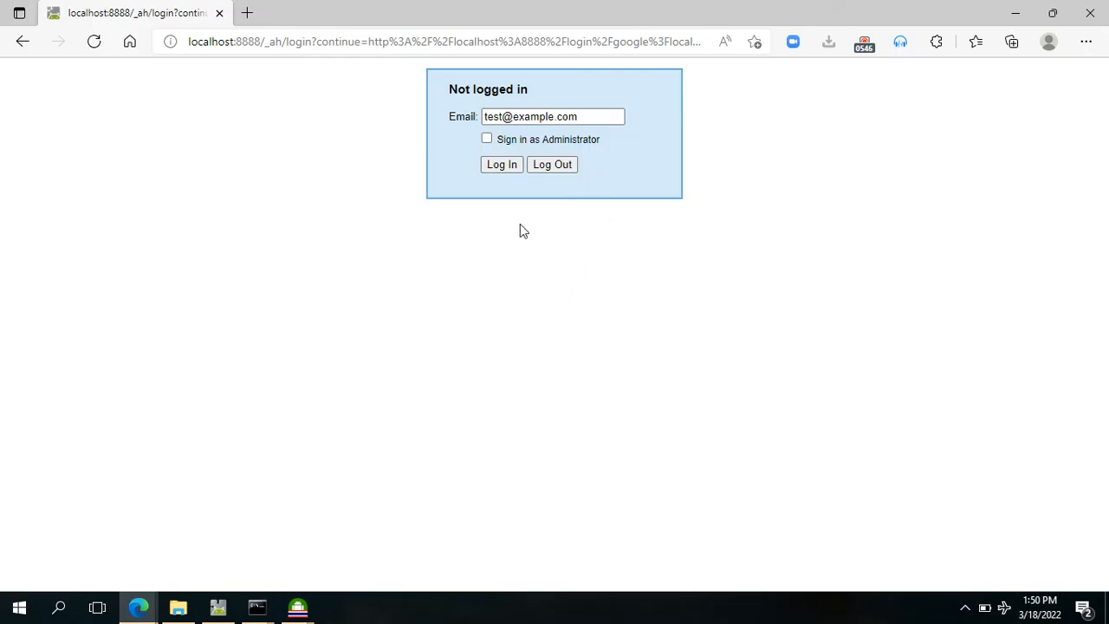
{"action": "mouse_move", "coordinate": [536, 156]}
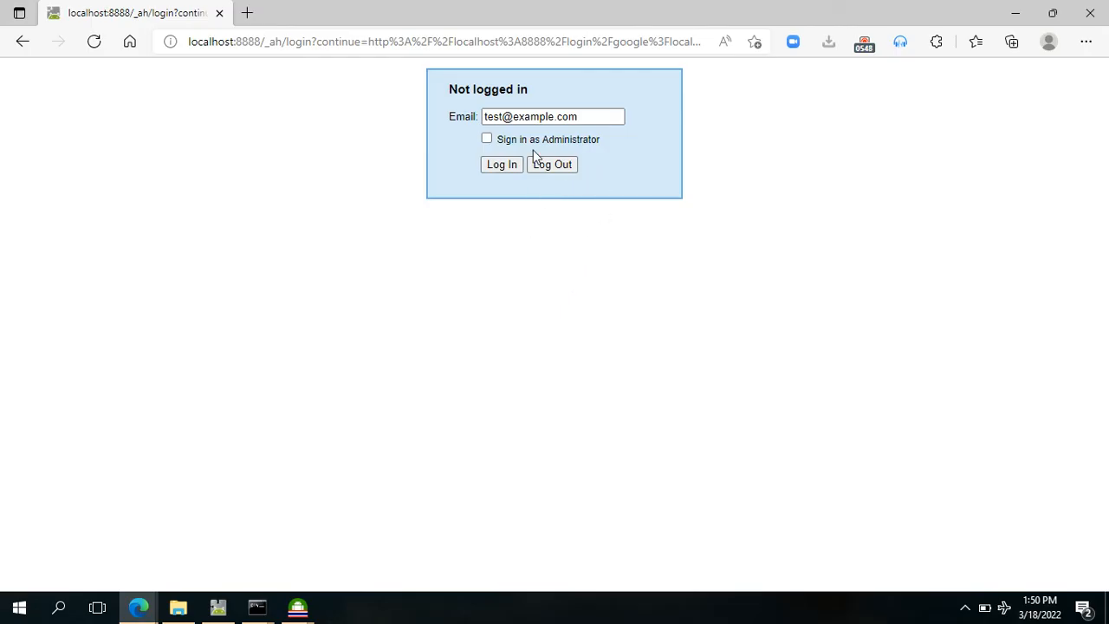
{"action": "left_click", "coordinate": [552, 116]}
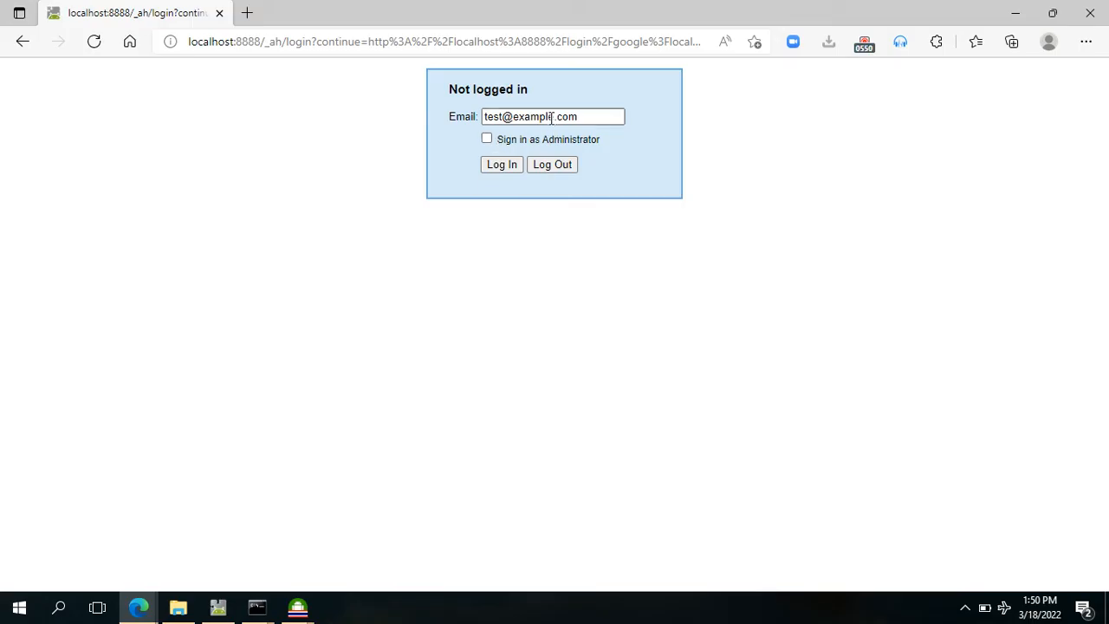
{"action": "left_click", "coordinate": [553, 116]}
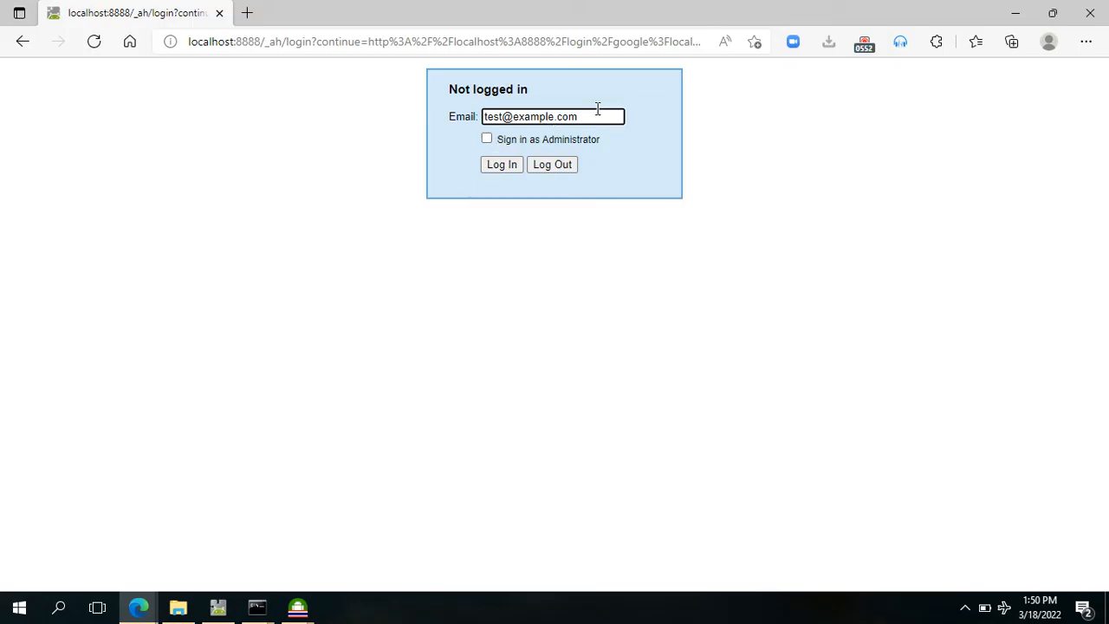
{"action": "triple_click", "coordinate": [552, 116]}
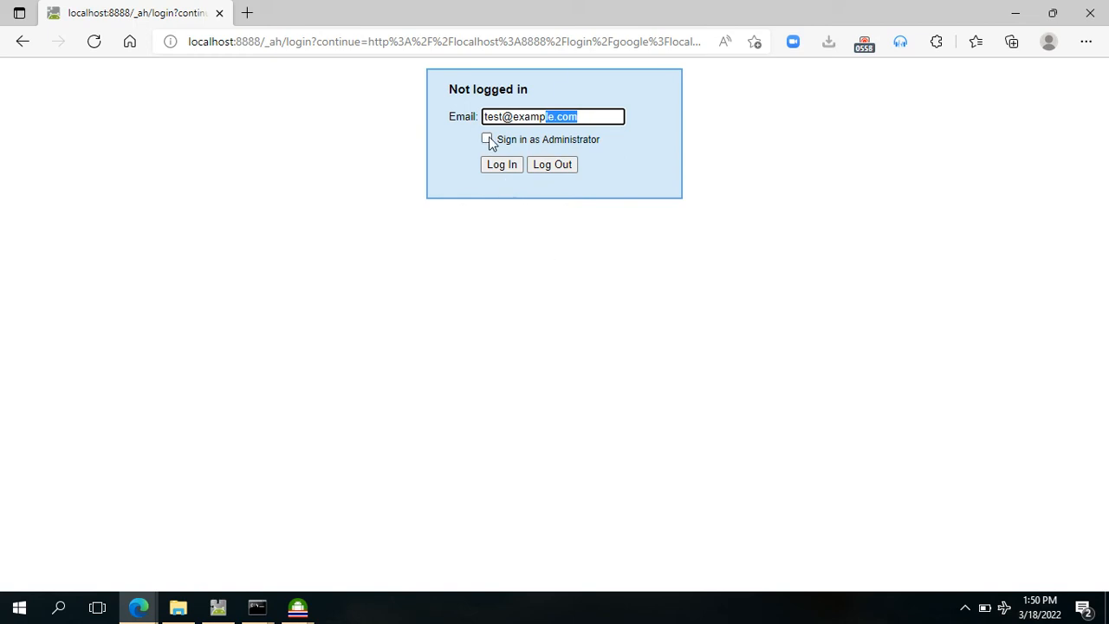
{"action": "left_click", "coordinate": [485, 138]}
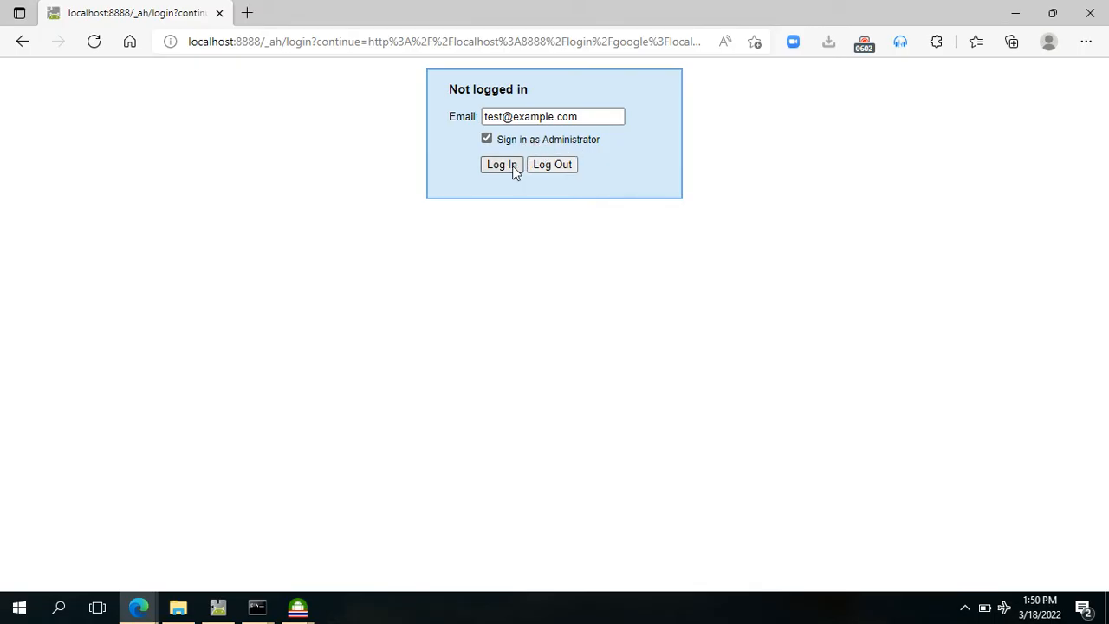
{"action": "left_click", "coordinate": [500, 165]}
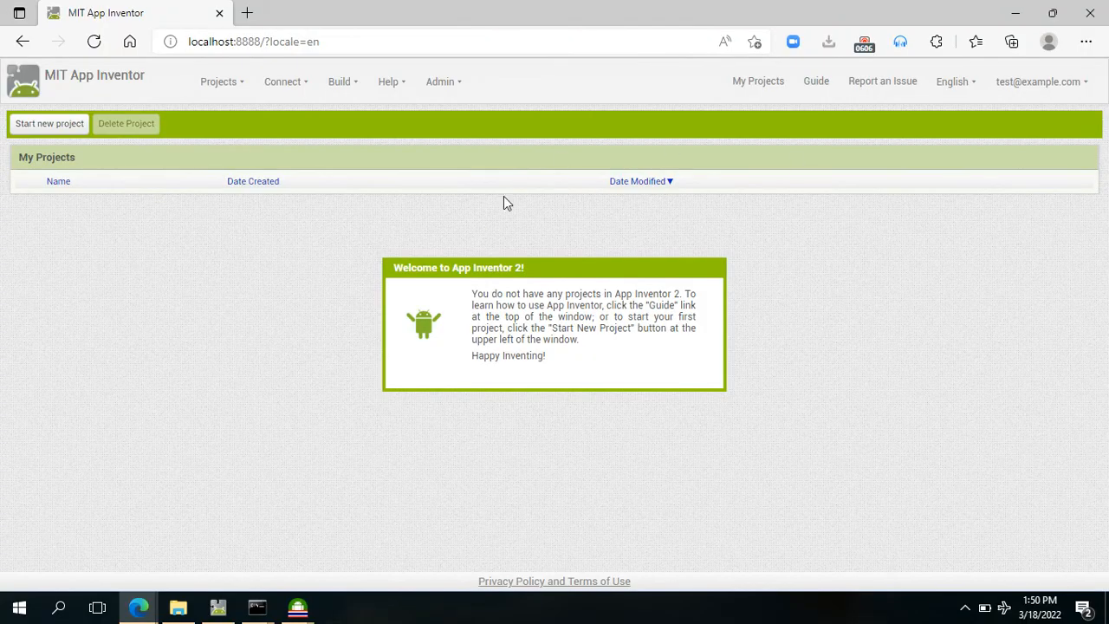
{"action": "mouse_move", "coordinate": [555, 241]}
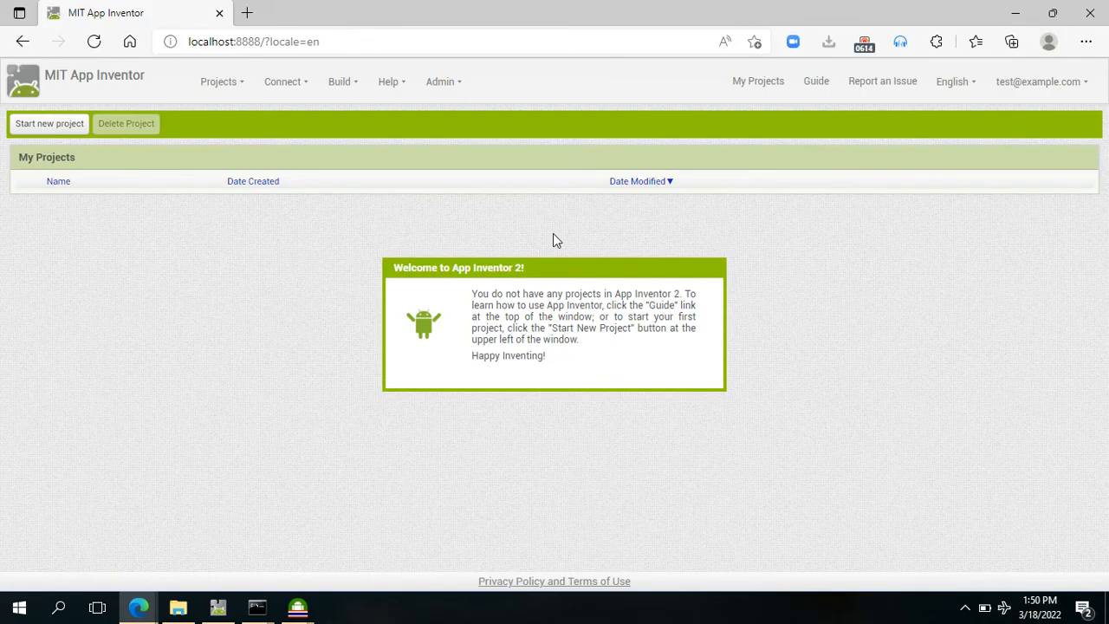
{"action": "mouse_move", "coordinate": [363, 249]}
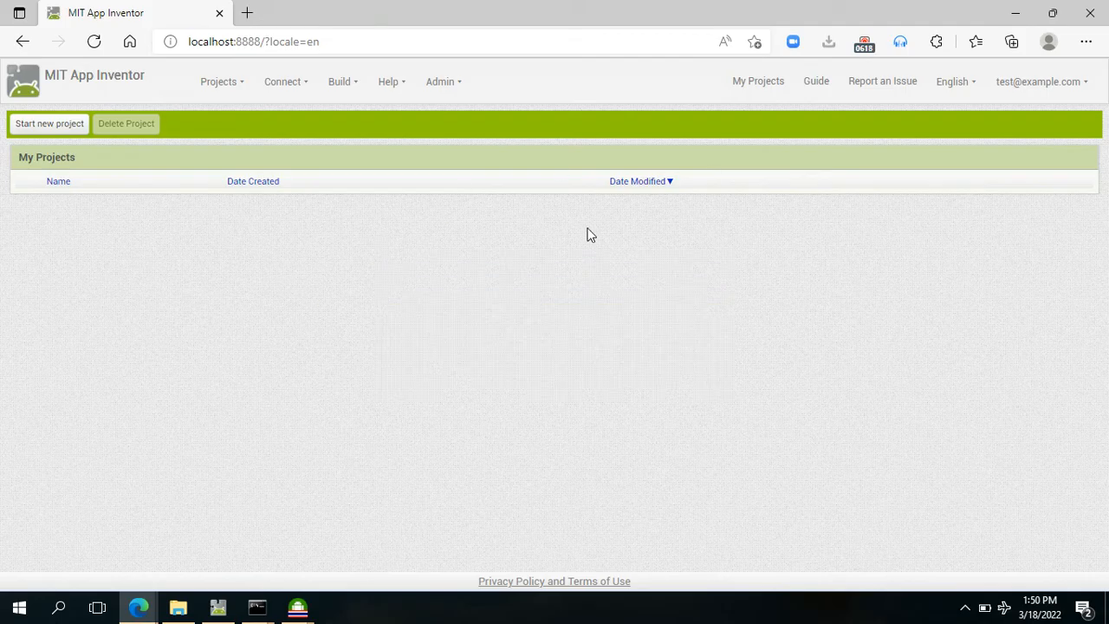
{"action": "mouse_move", "coordinate": [733, 147]}
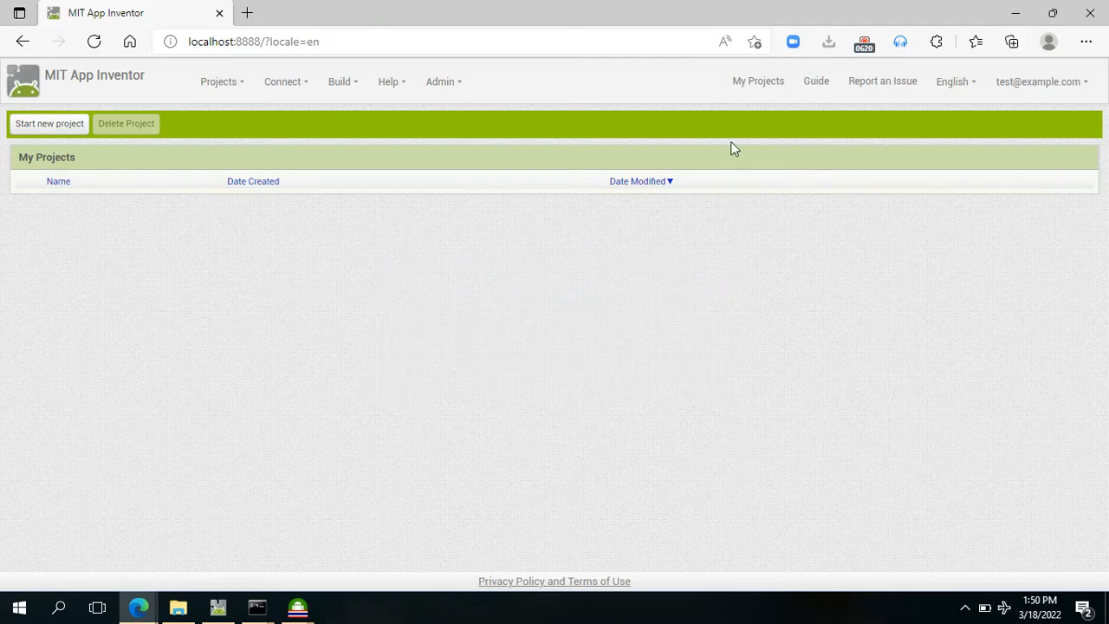
{"action": "mouse_move", "coordinate": [508, 289]}
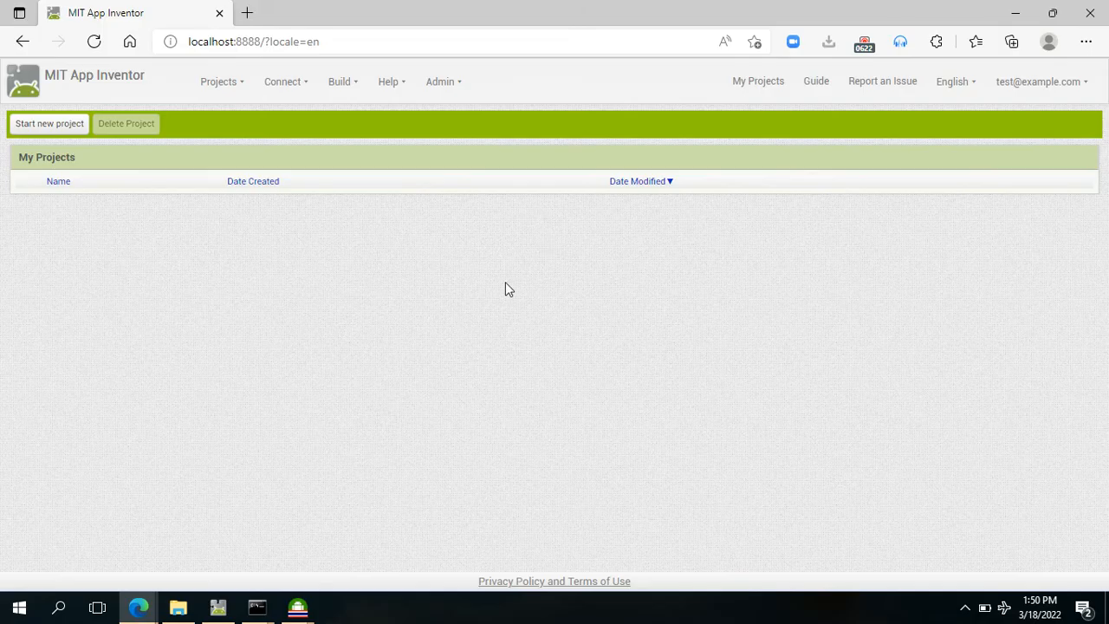
{"action": "mouse_move", "coordinate": [492, 128]}
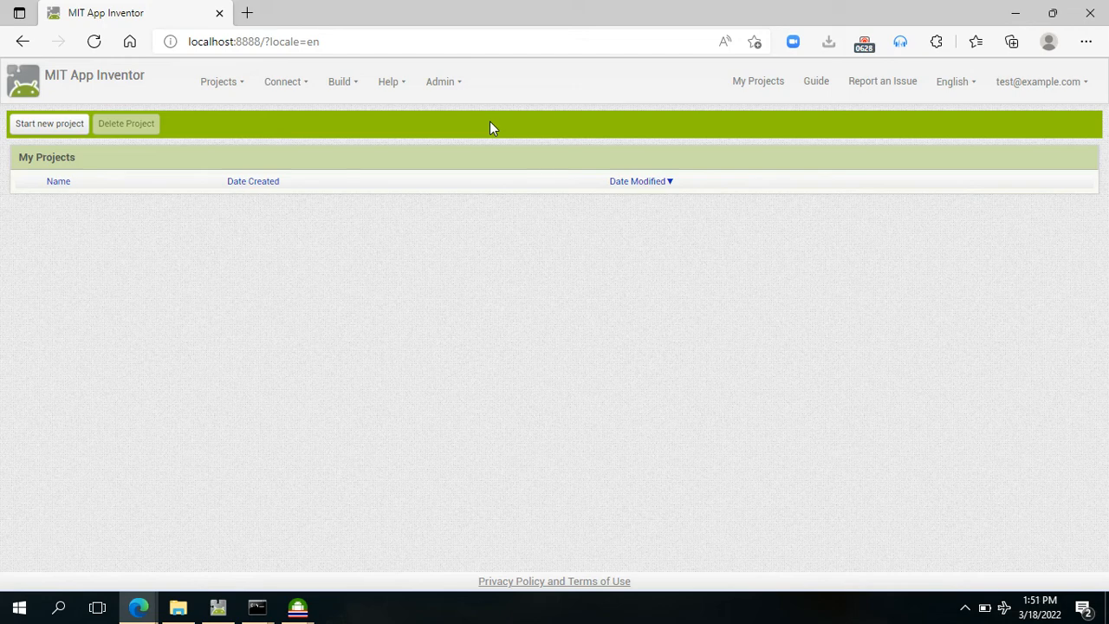
{"action": "mouse_move", "coordinate": [443, 82]}
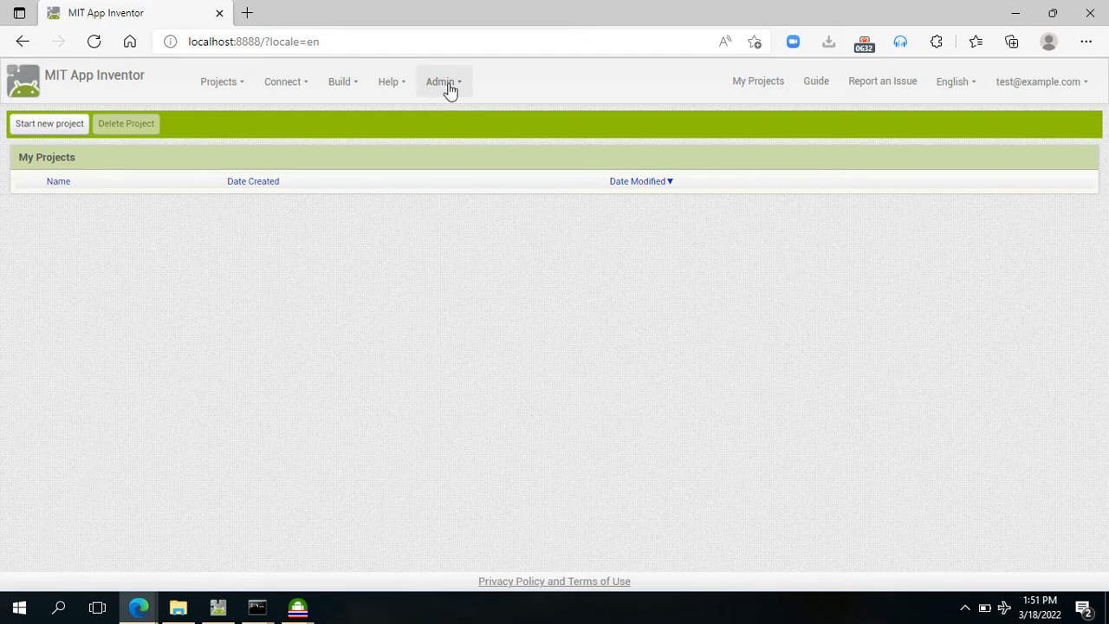
- Open the Admin menu in the top bar
{"action": "left_click", "coordinate": [441, 81]}
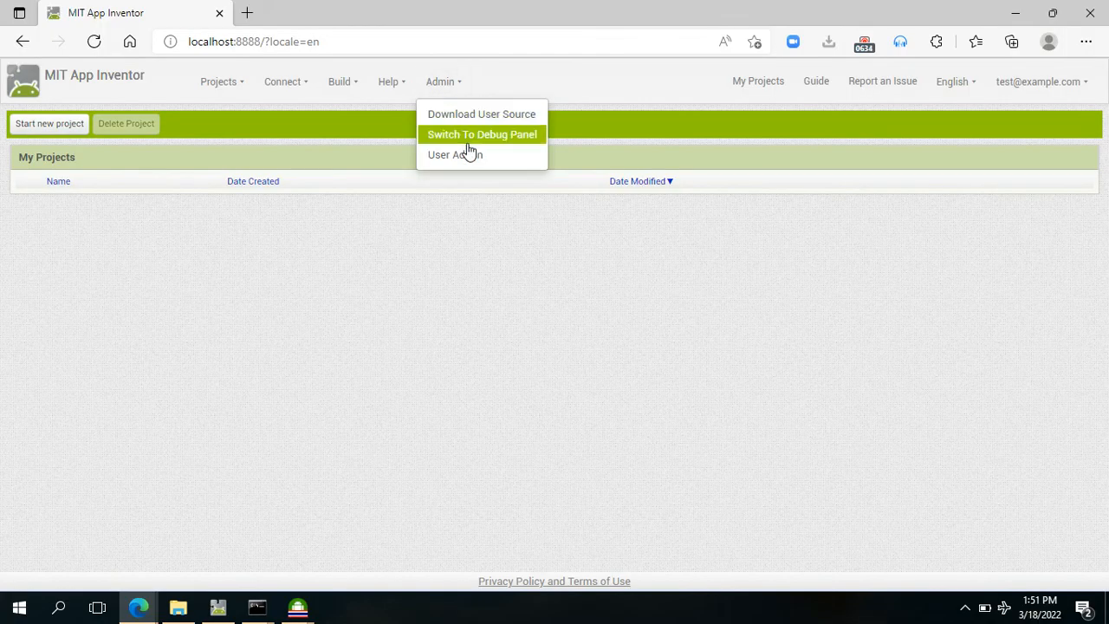
- Open User Admin and search with an empty email to list all accounts
{"action": "left_click", "coordinate": [453, 154]}
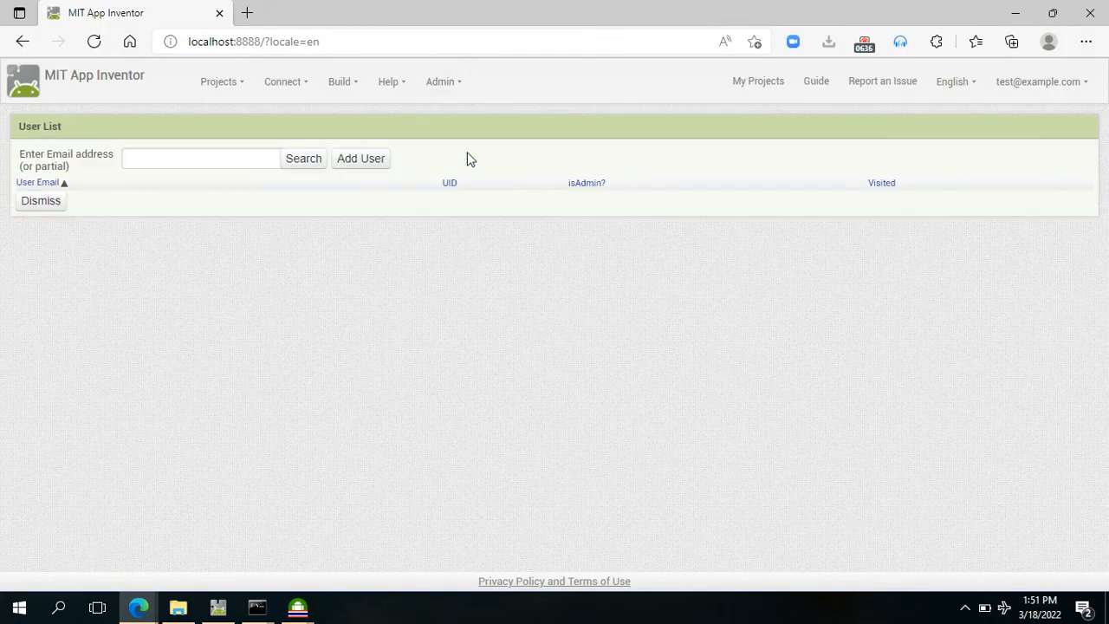
{"action": "mouse_move", "coordinate": [220, 296]}
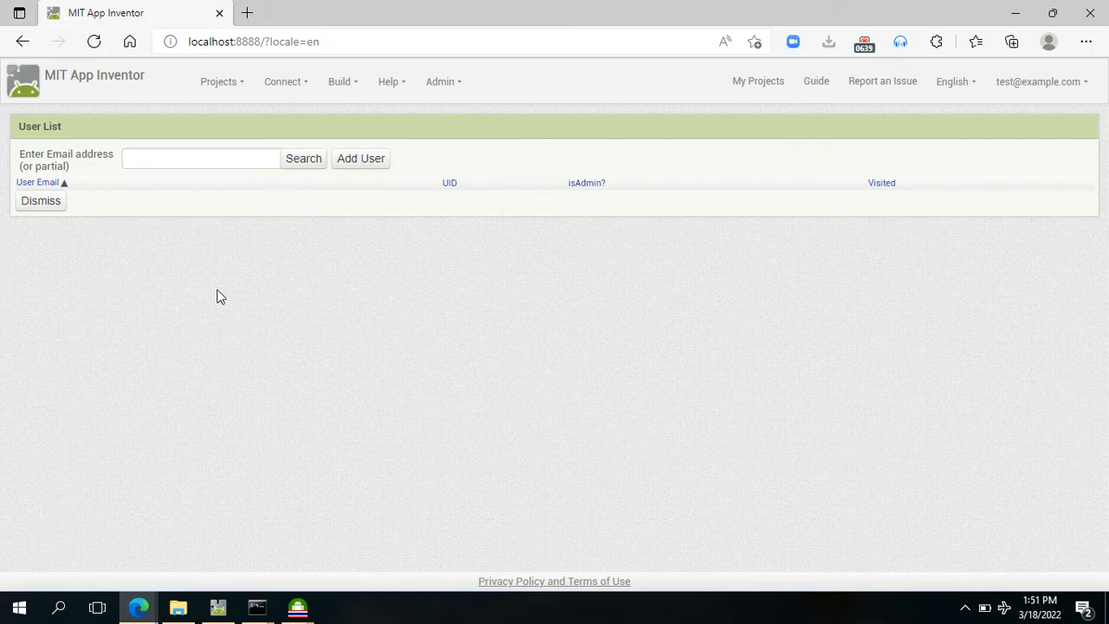
{"action": "mouse_move", "coordinate": [182, 248]}
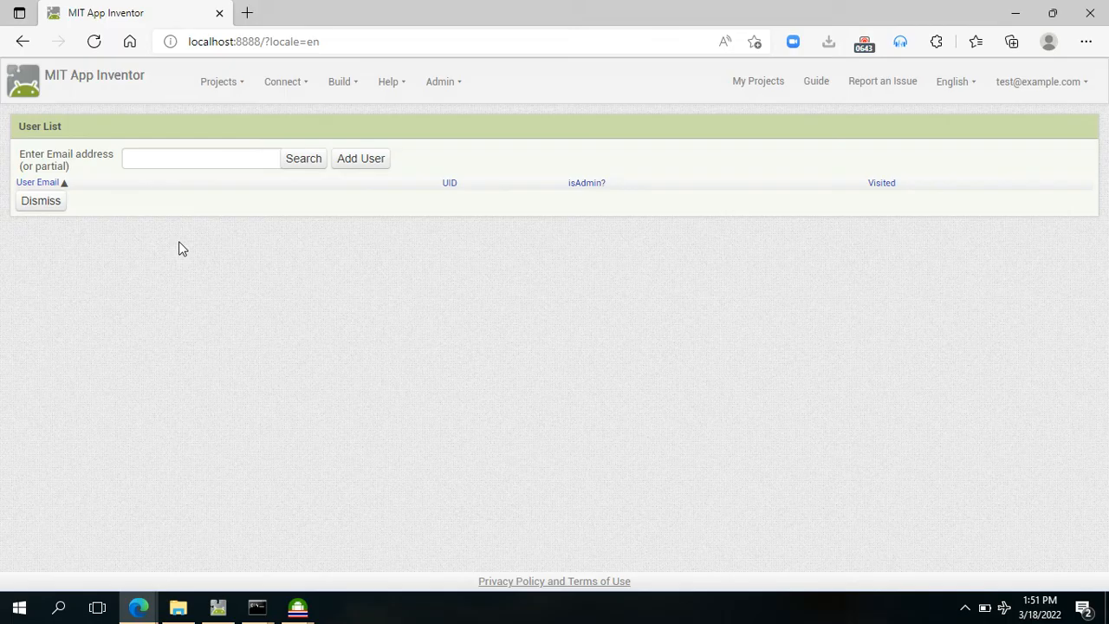
{"action": "left_click", "coordinate": [304, 158]}
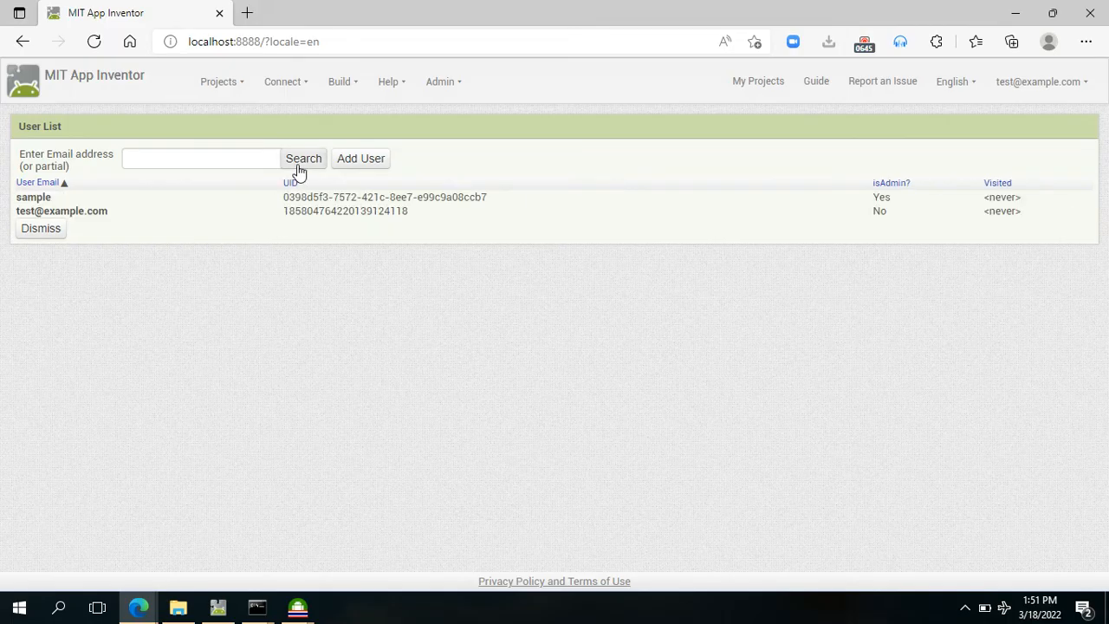
{"action": "mouse_move", "coordinate": [122, 223]}
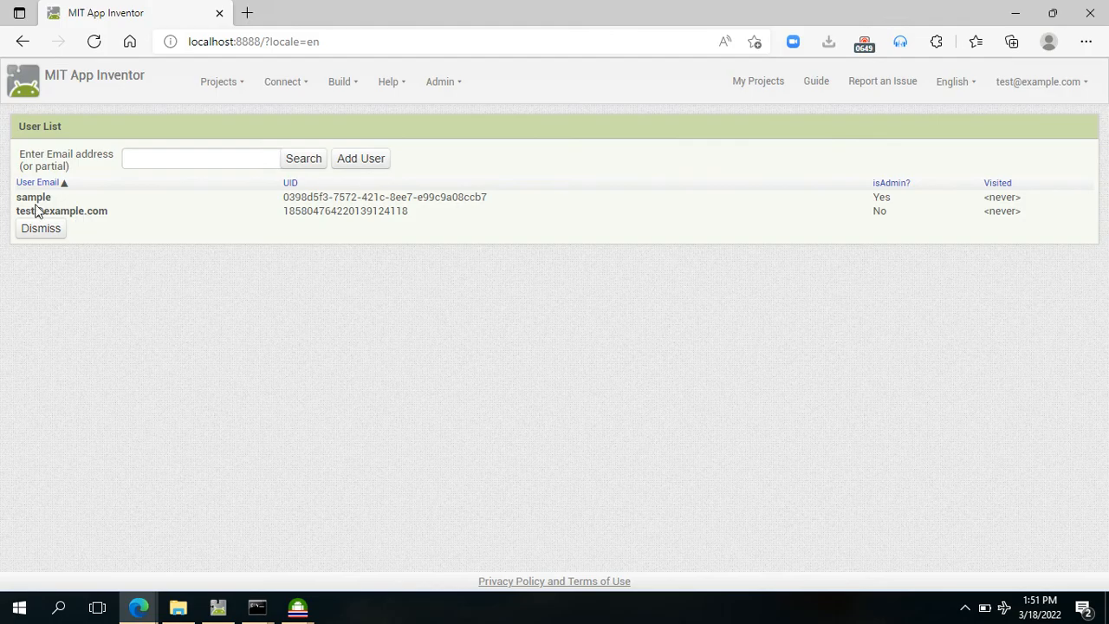
{"action": "mouse_move", "coordinate": [355, 230]}
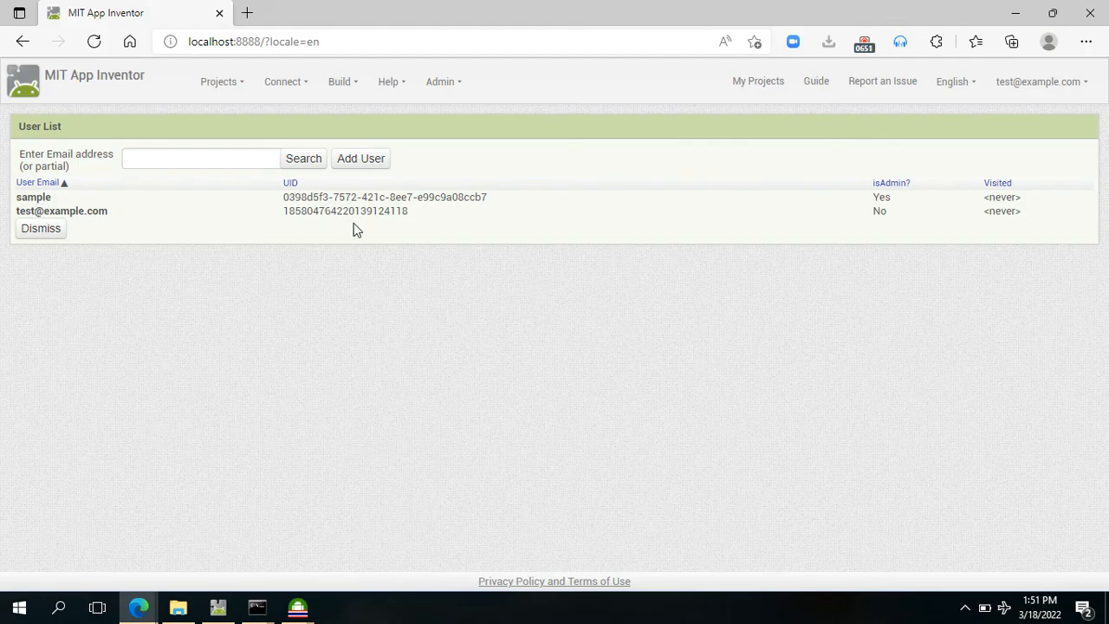
{"action": "mouse_move", "coordinate": [370, 232]}
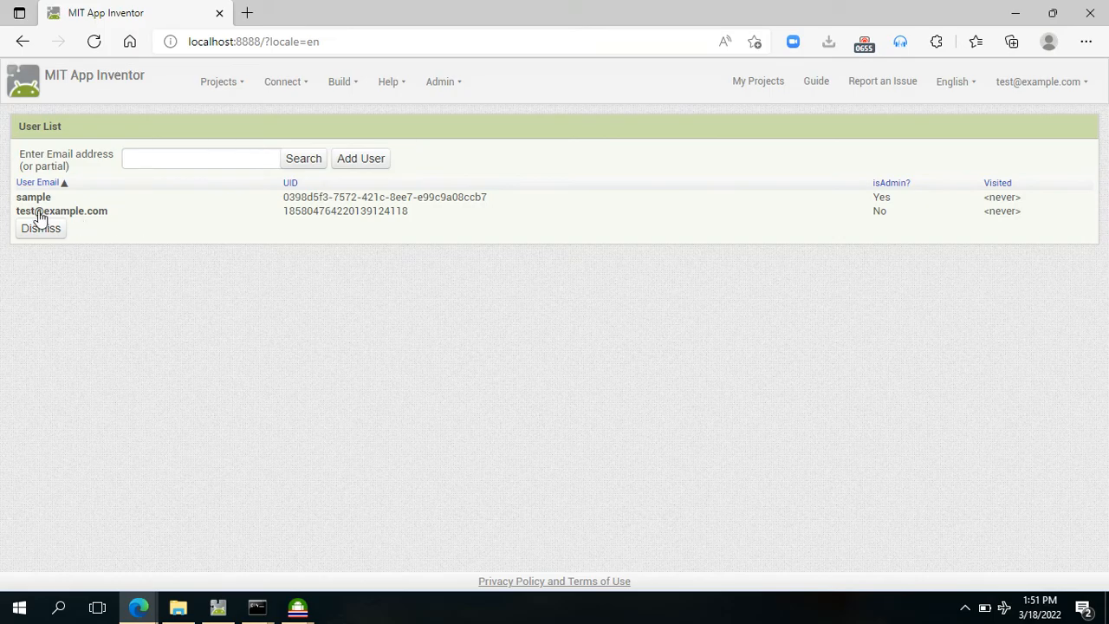
{"action": "mouse_move", "coordinate": [352, 212]}
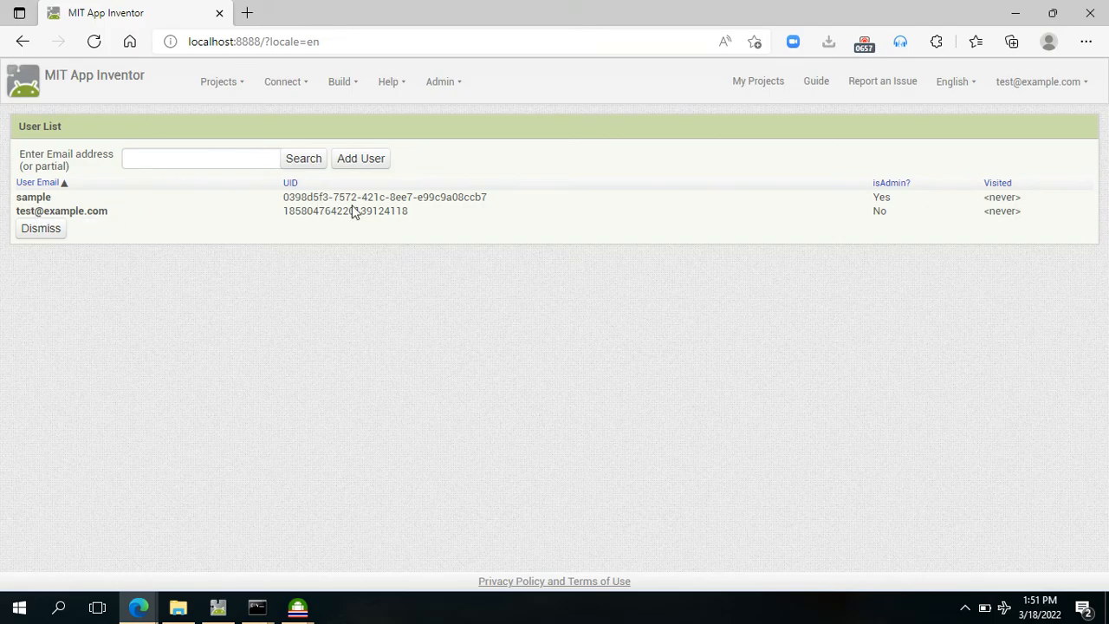
{"action": "mouse_move", "coordinate": [217, 224]}
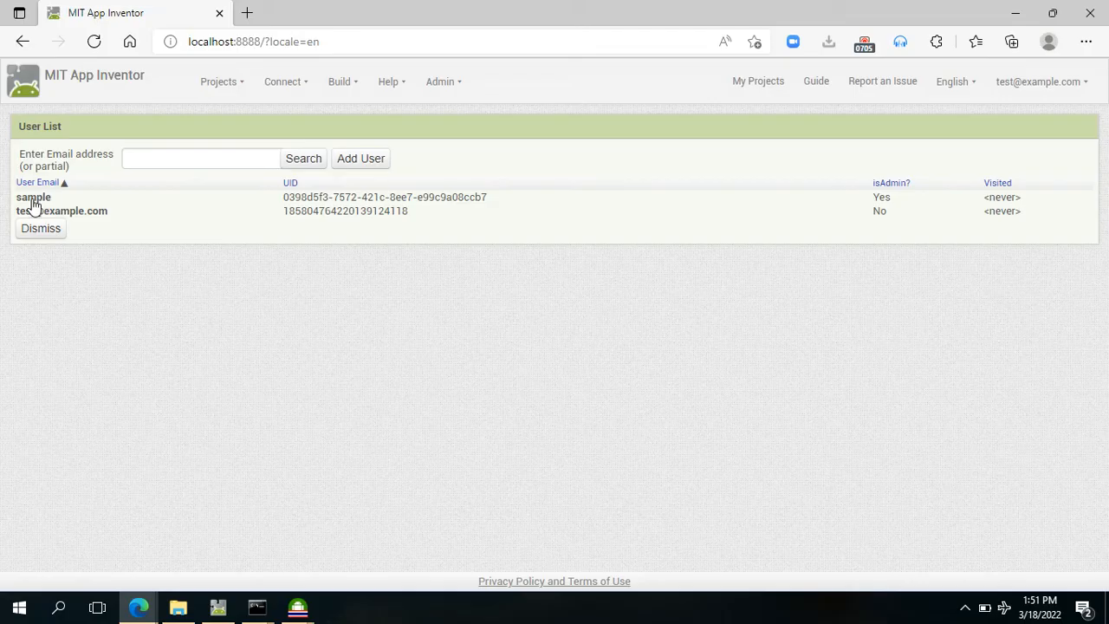
{"action": "mouse_move", "coordinate": [228, 185]}
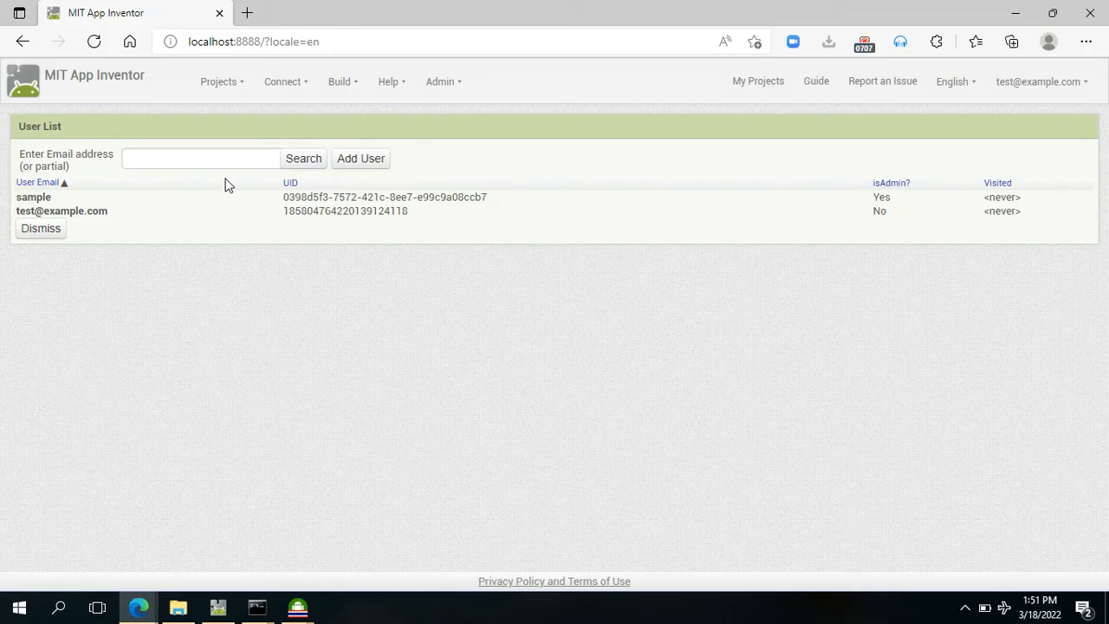
{"action": "mouse_move", "coordinate": [386, 195]}
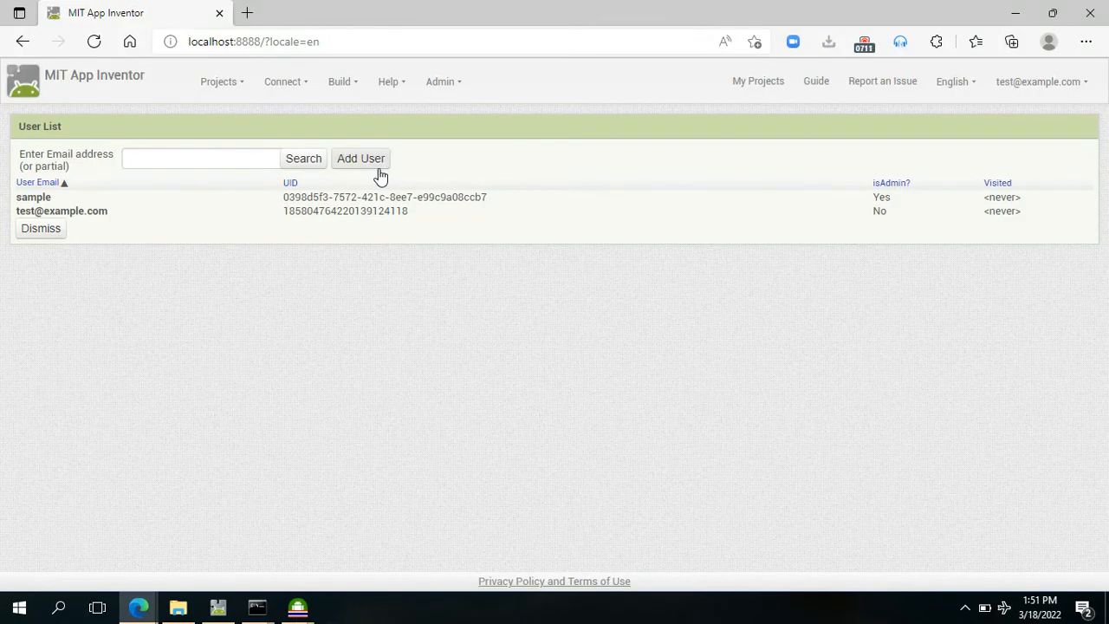
{"action": "mouse_move", "coordinate": [74, 227]}
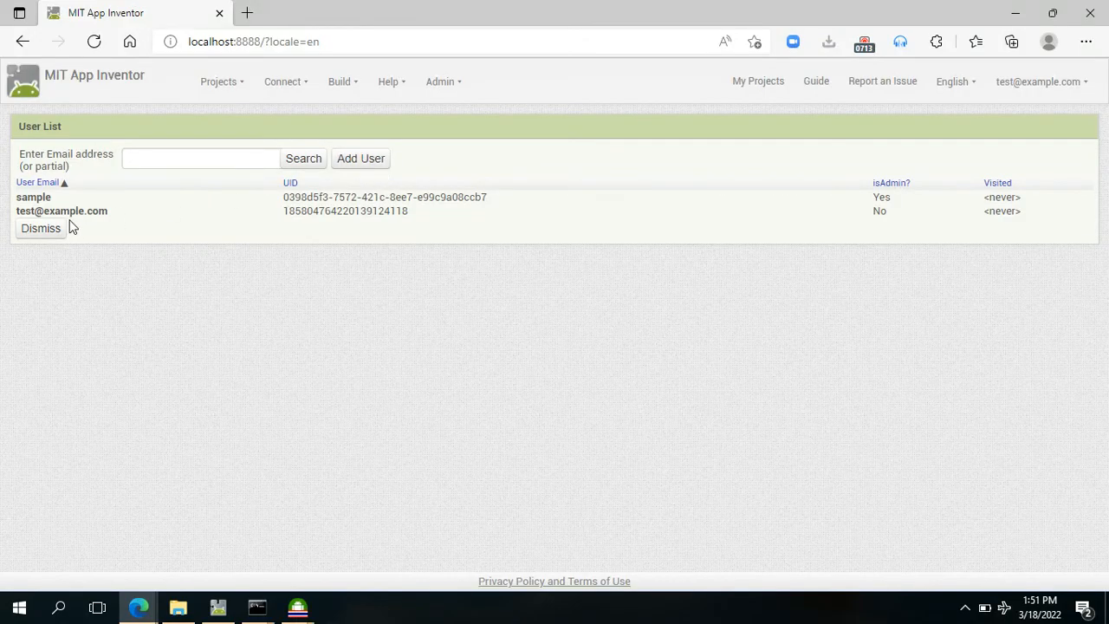
{"action": "left_click", "coordinate": [359, 157]}
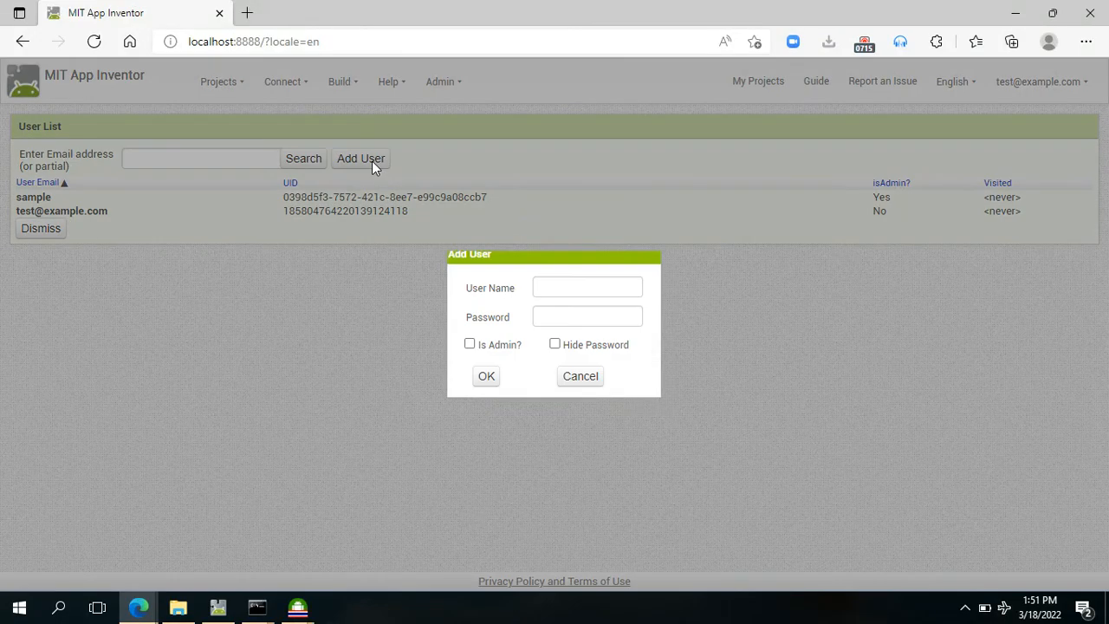
{"action": "left_click", "coordinate": [587, 286]}
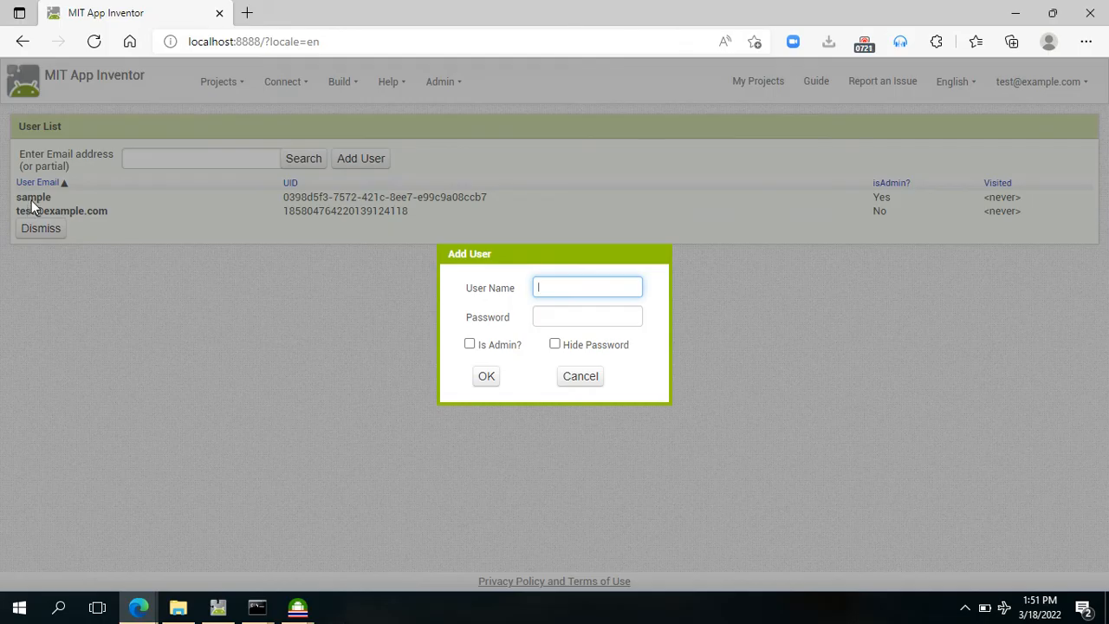
{"action": "mouse_move", "coordinate": [576, 309]}
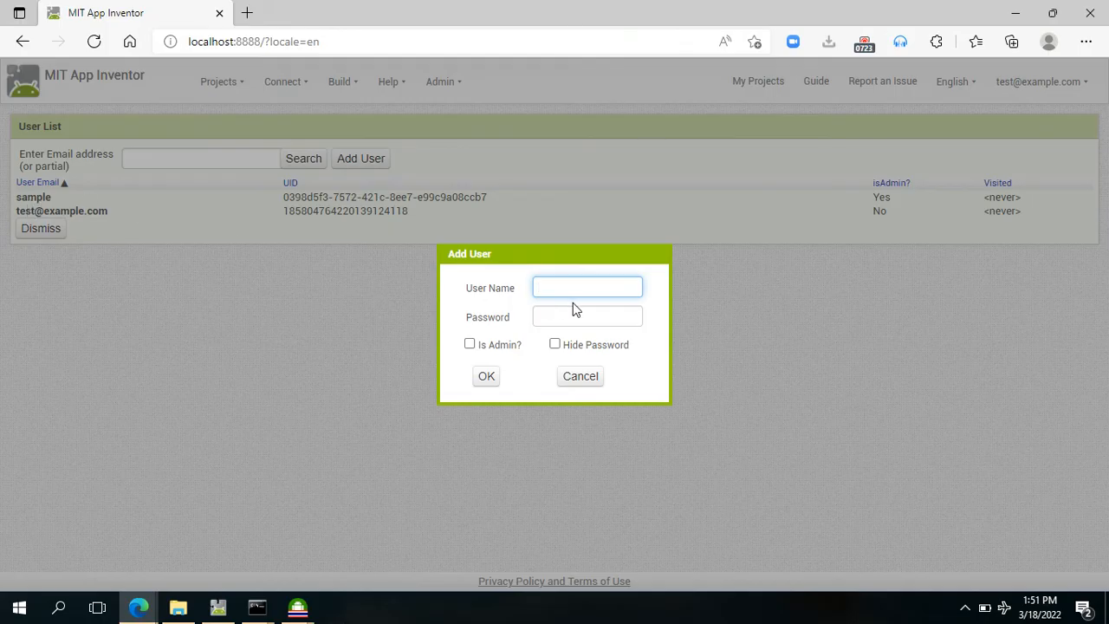
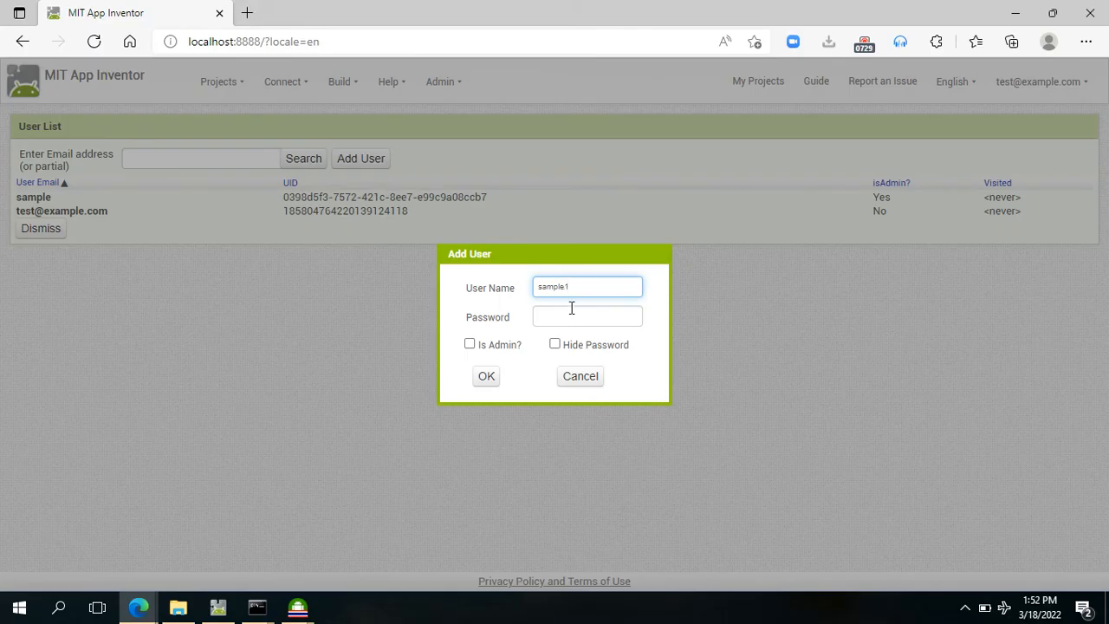
{"action": "left_click", "coordinate": [588, 316]}
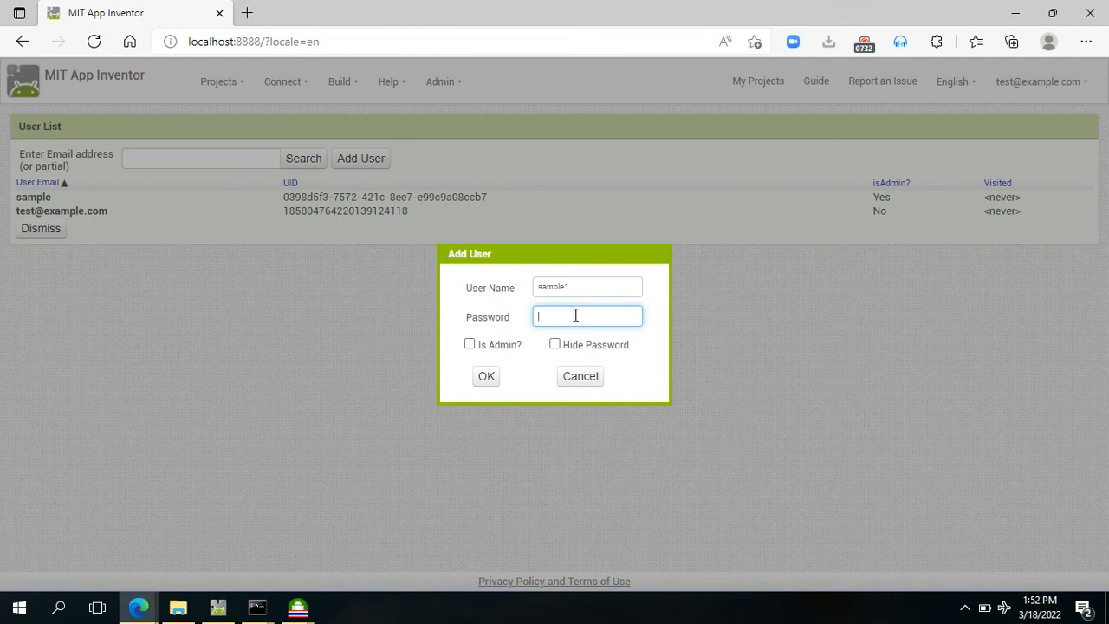
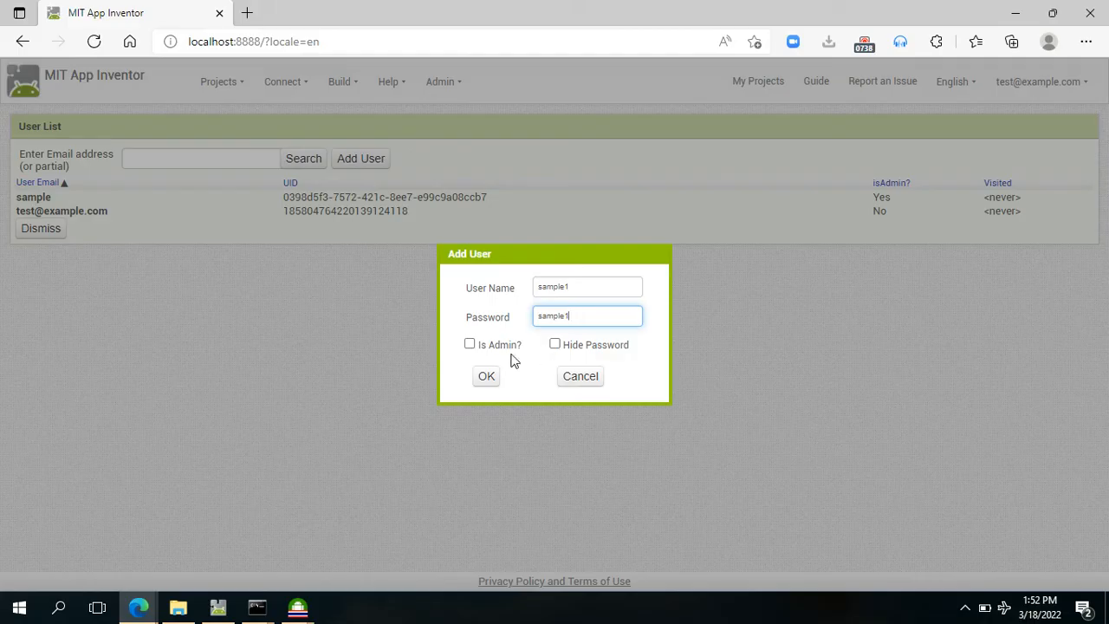
{"action": "left_click", "coordinate": [469, 343]}
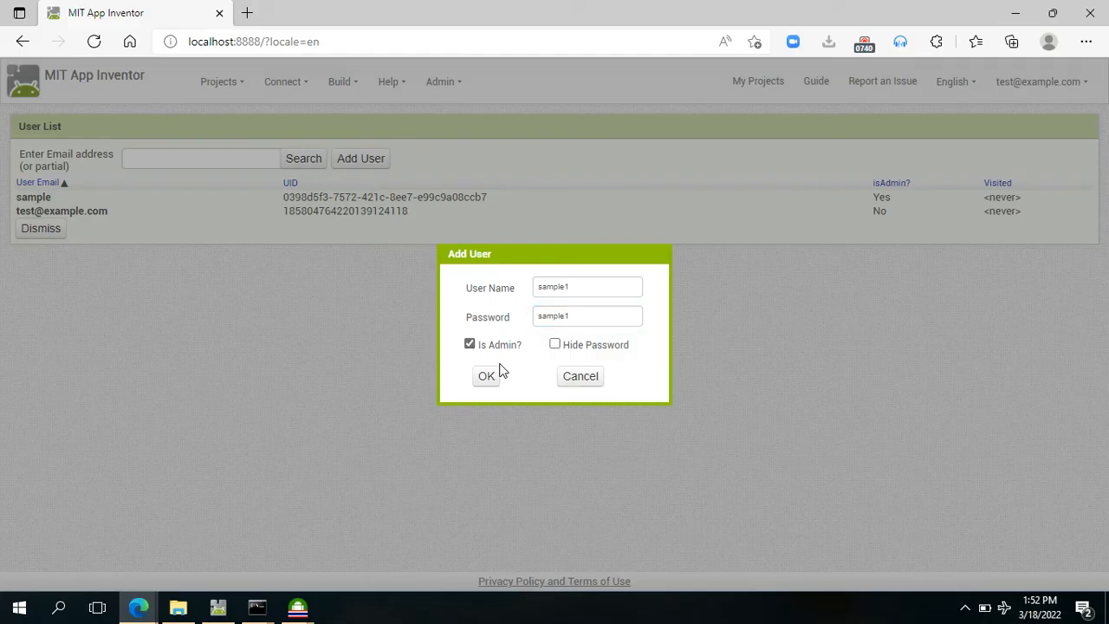
{"action": "left_click", "coordinate": [486, 375]}
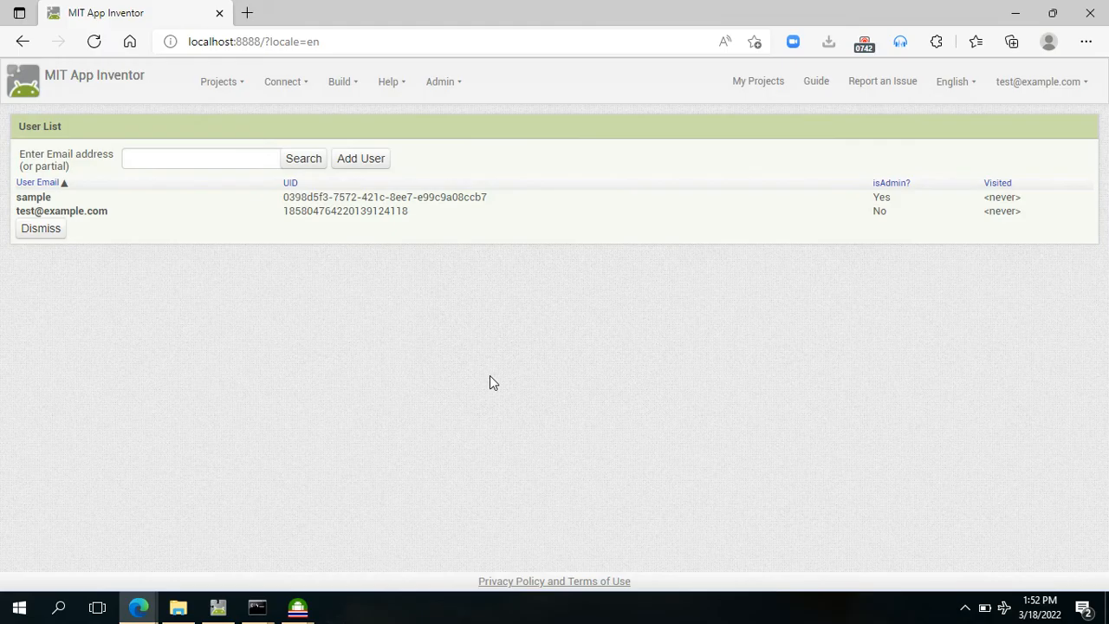
{"action": "mouse_move", "coordinate": [194, 295]}
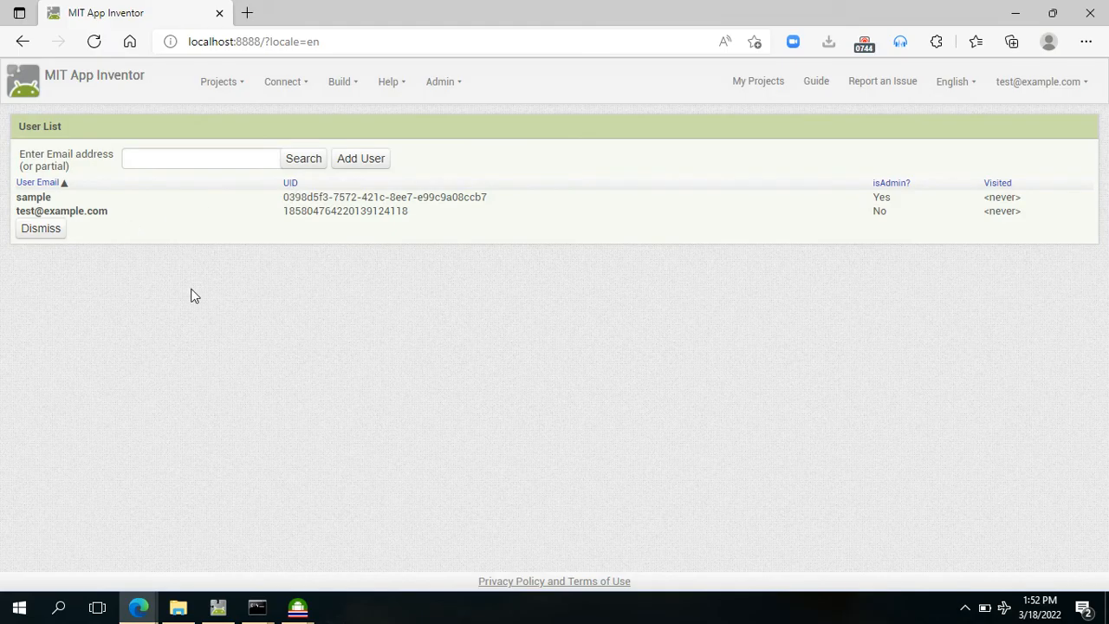
{"action": "mouse_move", "coordinate": [280, 356]}
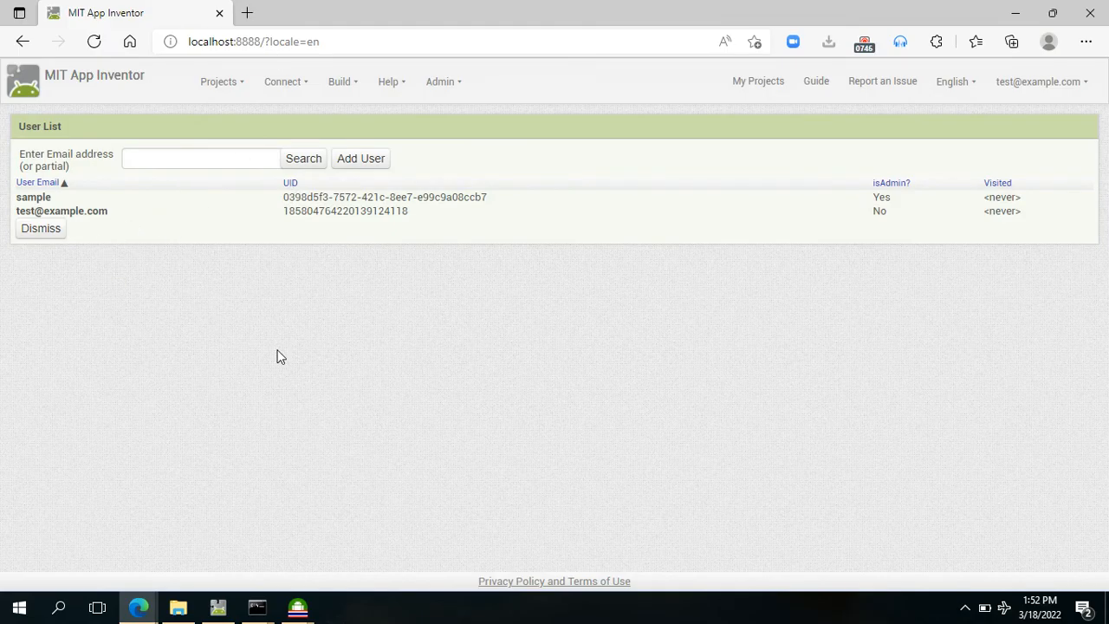
{"action": "mouse_move", "coordinate": [315, 370]}
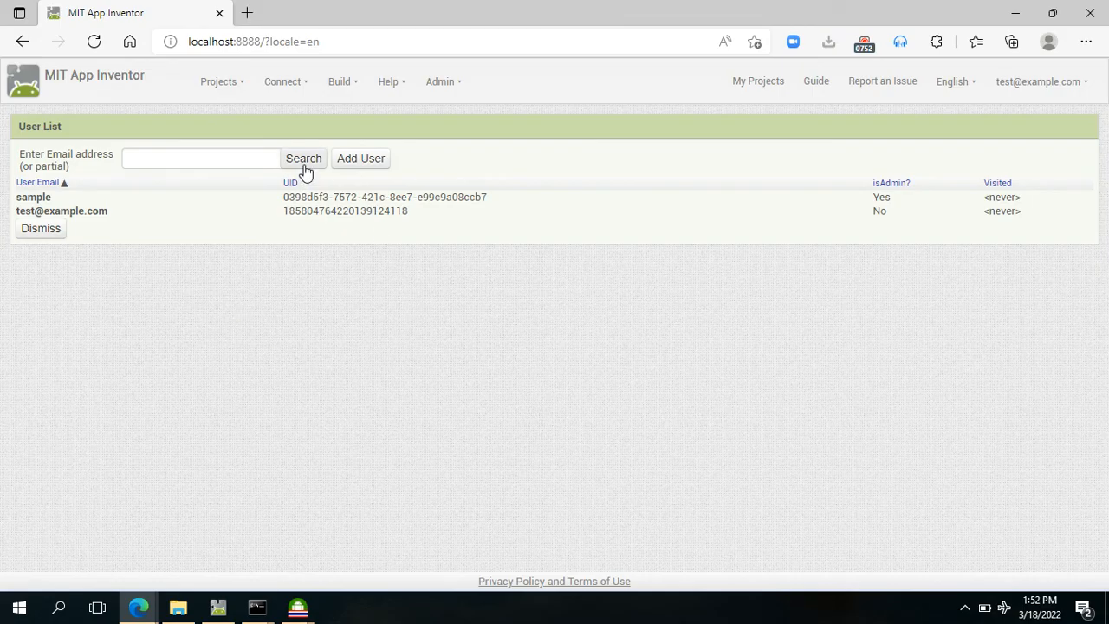
{"action": "left_click", "coordinate": [361, 158]}
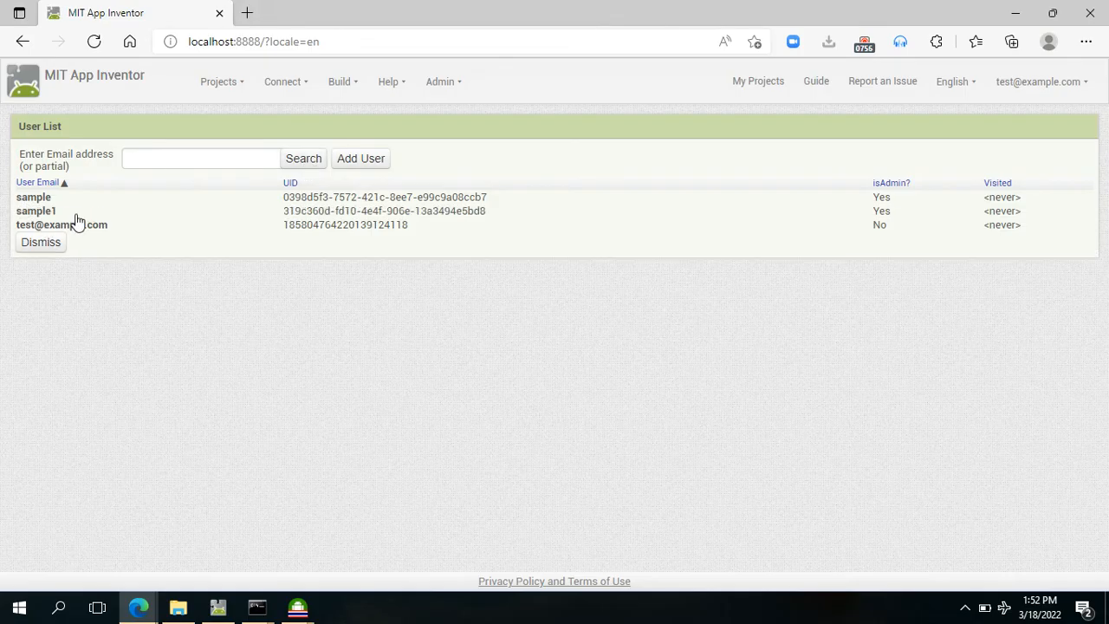
{"action": "mouse_move", "coordinate": [13, 223]}
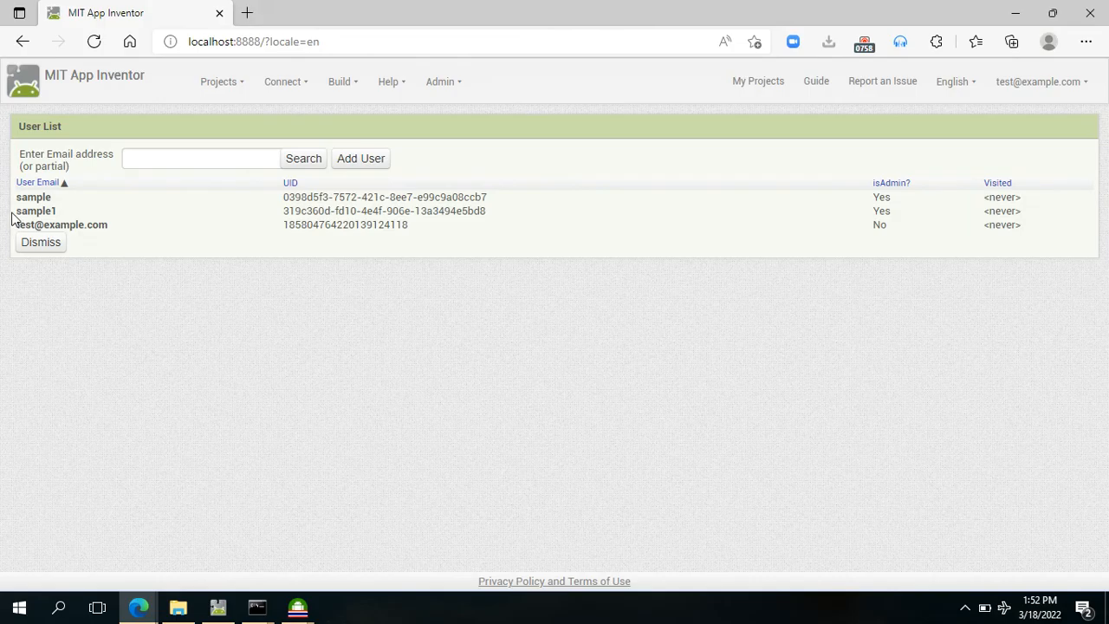
{"action": "mouse_move", "coordinate": [68, 217]}
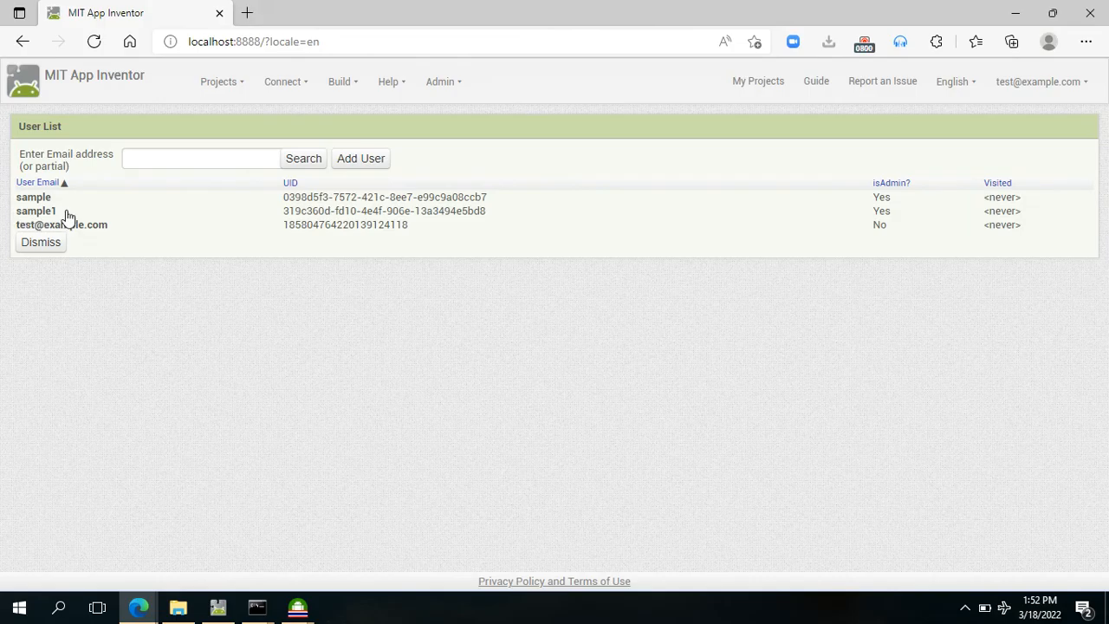
{"action": "mouse_move", "coordinate": [34, 216]}
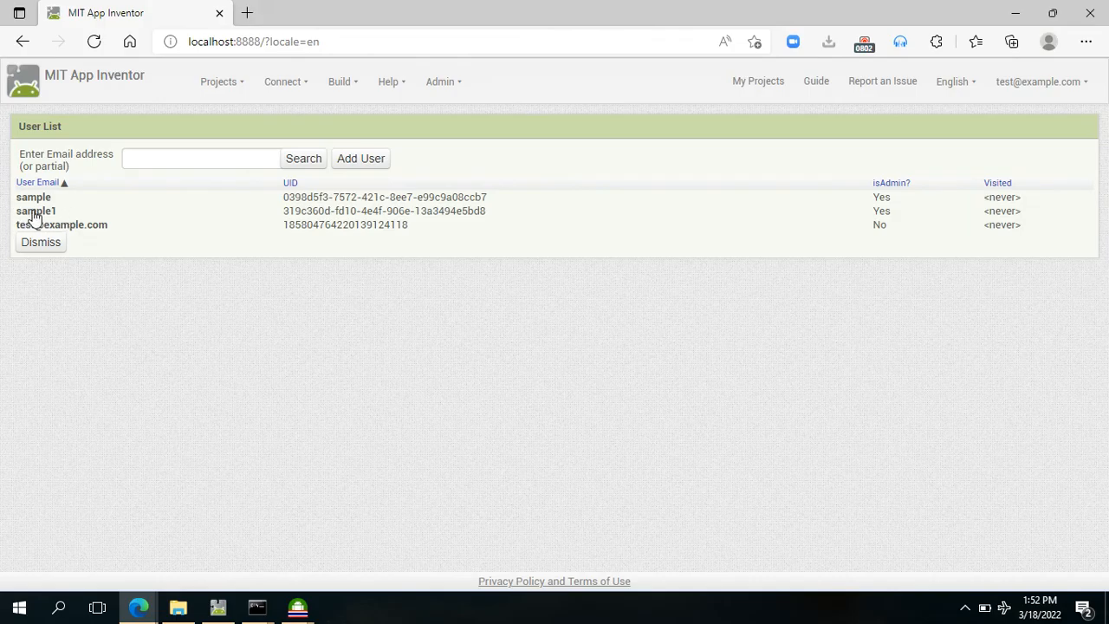
{"action": "mouse_move", "coordinate": [632, 377]}
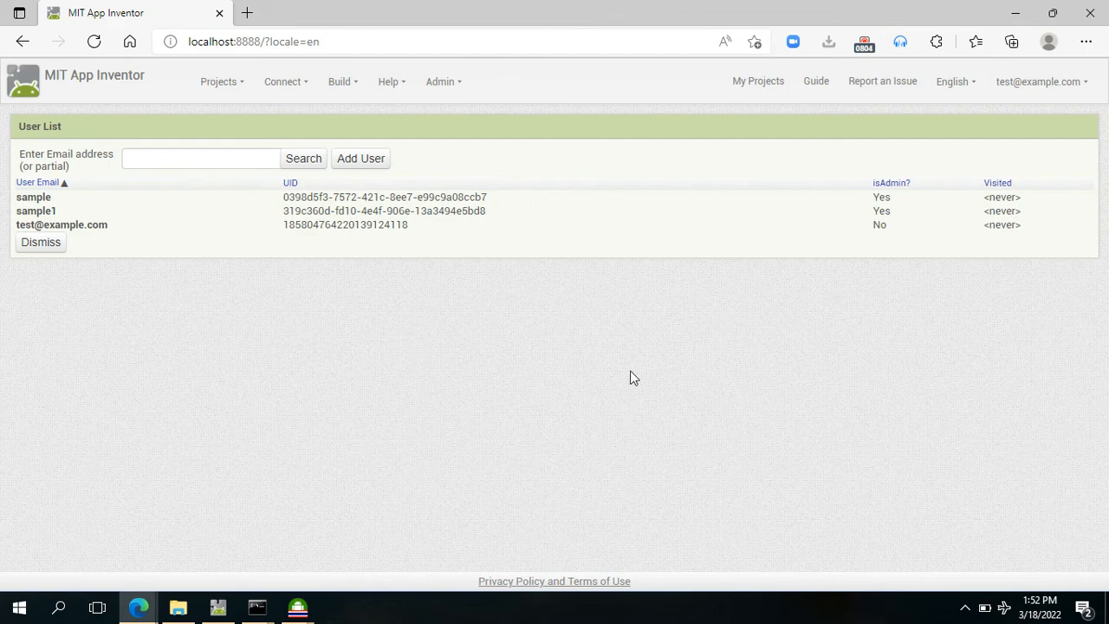
{"action": "mouse_move", "coordinate": [963, 108]}
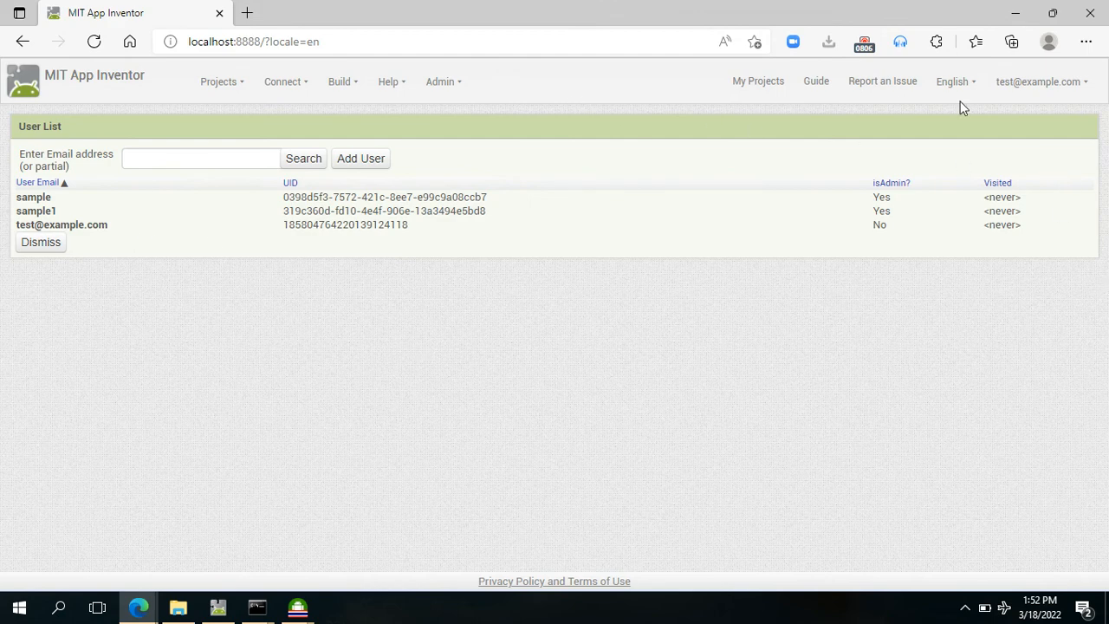
{"action": "left_click", "coordinate": [1036, 81]}
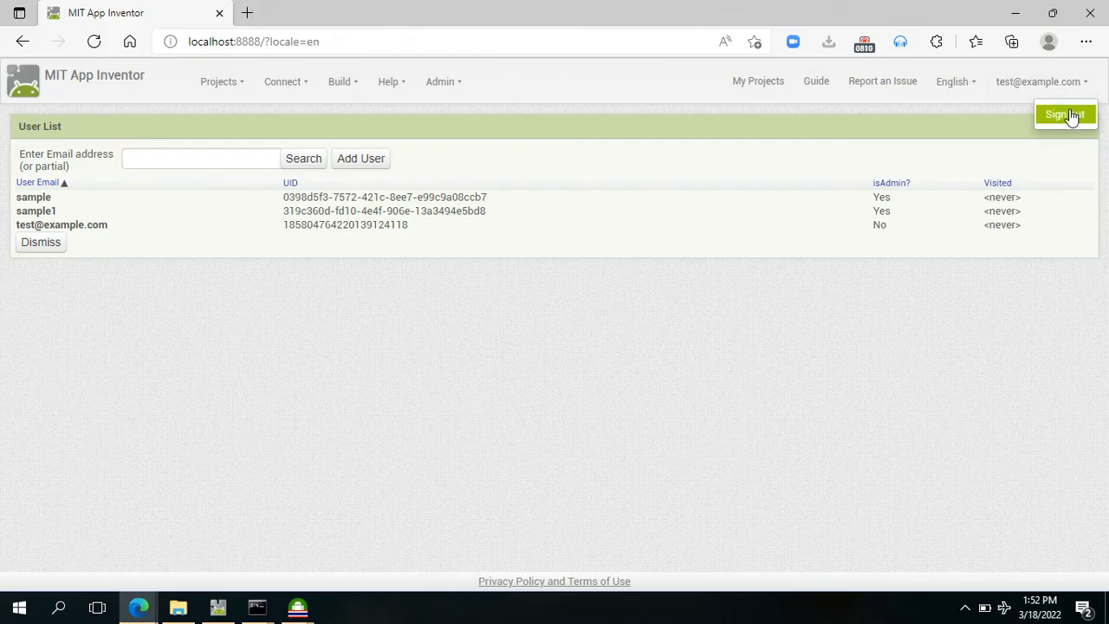
{"action": "left_click", "coordinate": [1064, 115]}
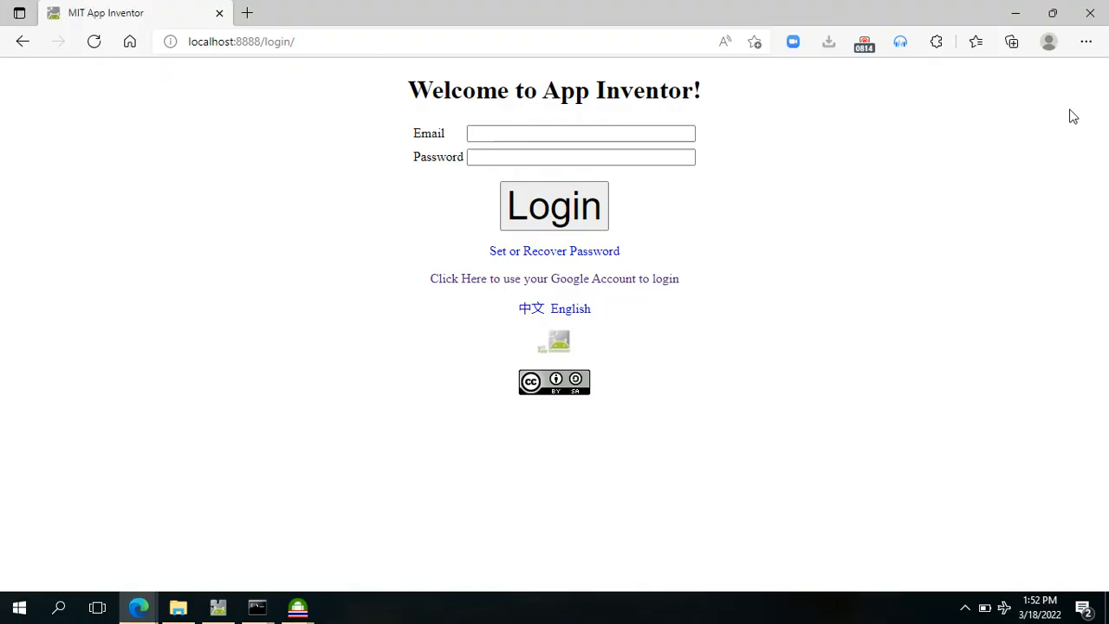
{"action": "mouse_move", "coordinate": [387, 209]}
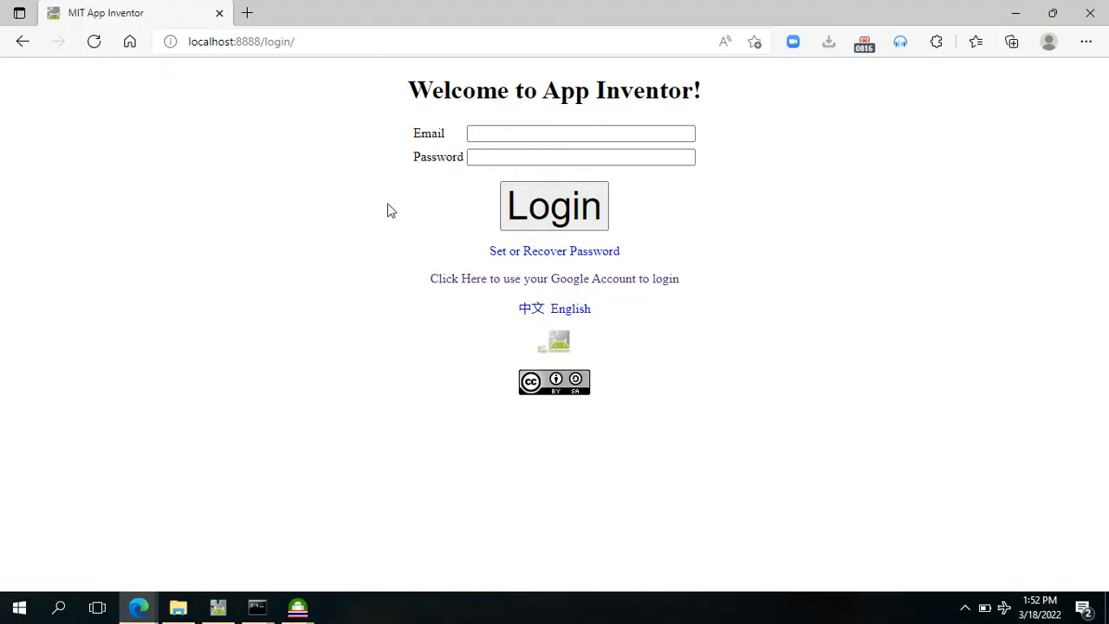
{"action": "mouse_move", "coordinate": [741, 173]}
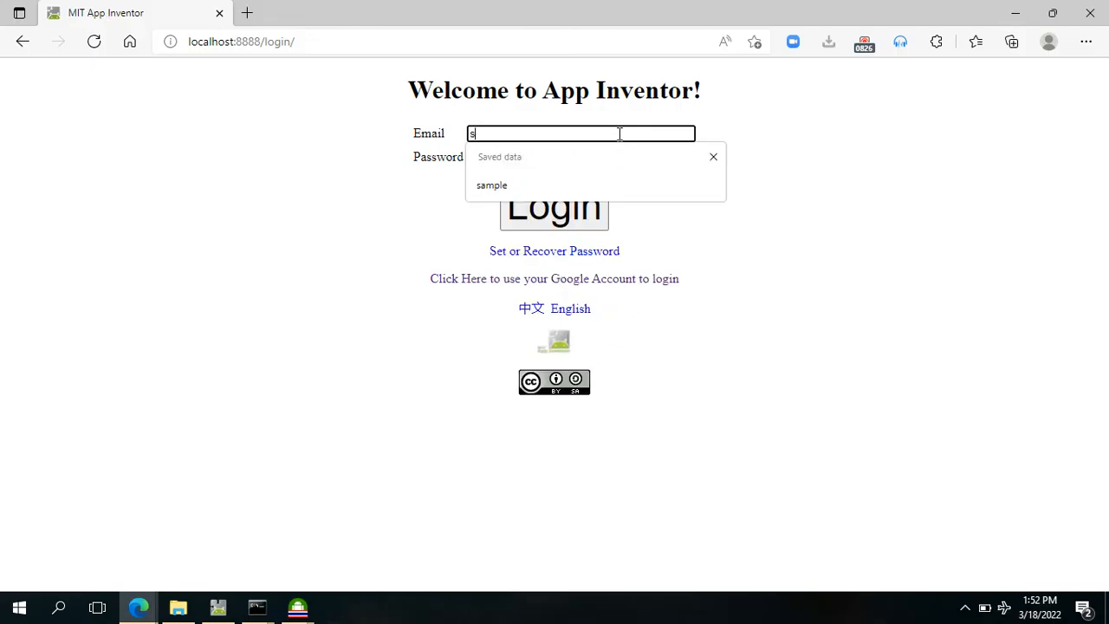
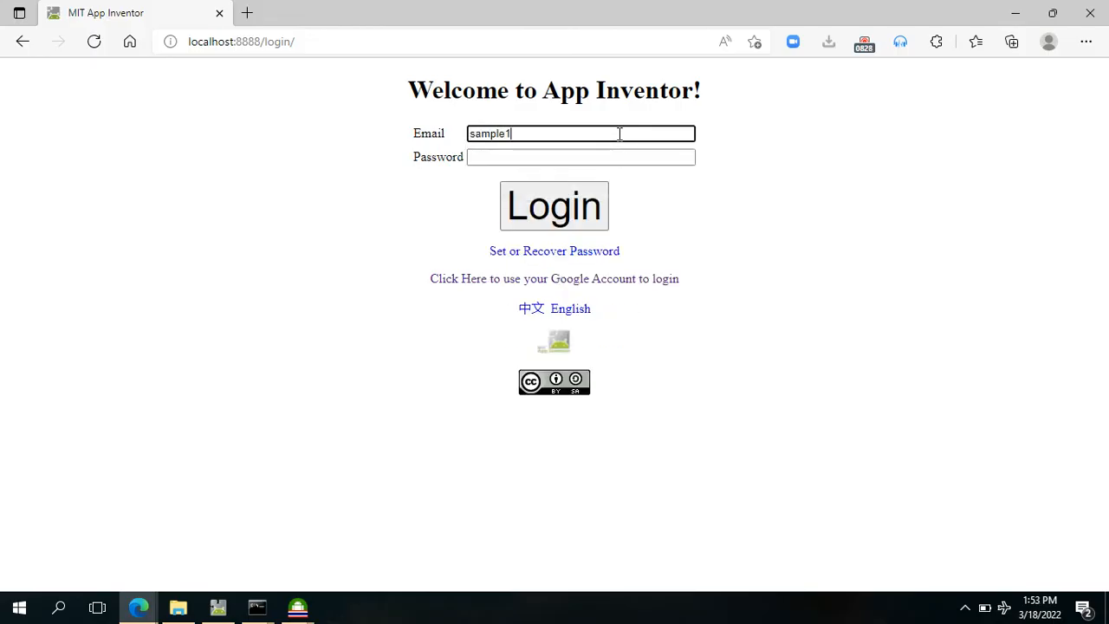
{"action": "left_click", "coordinate": [580, 157]}
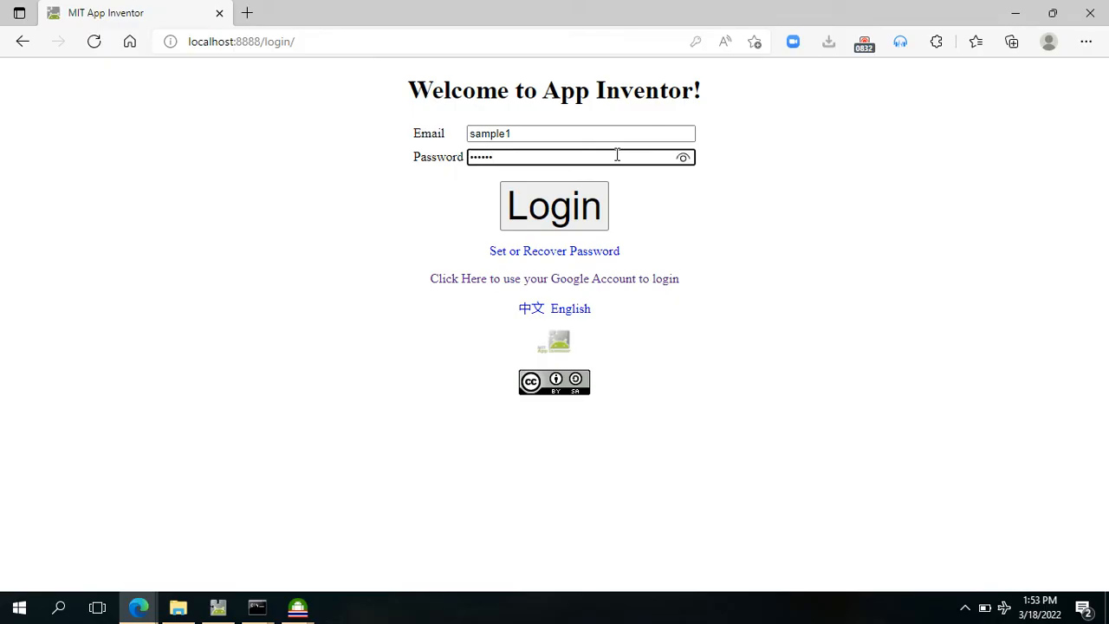
{"action": "left_click", "coordinate": [683, 157]}
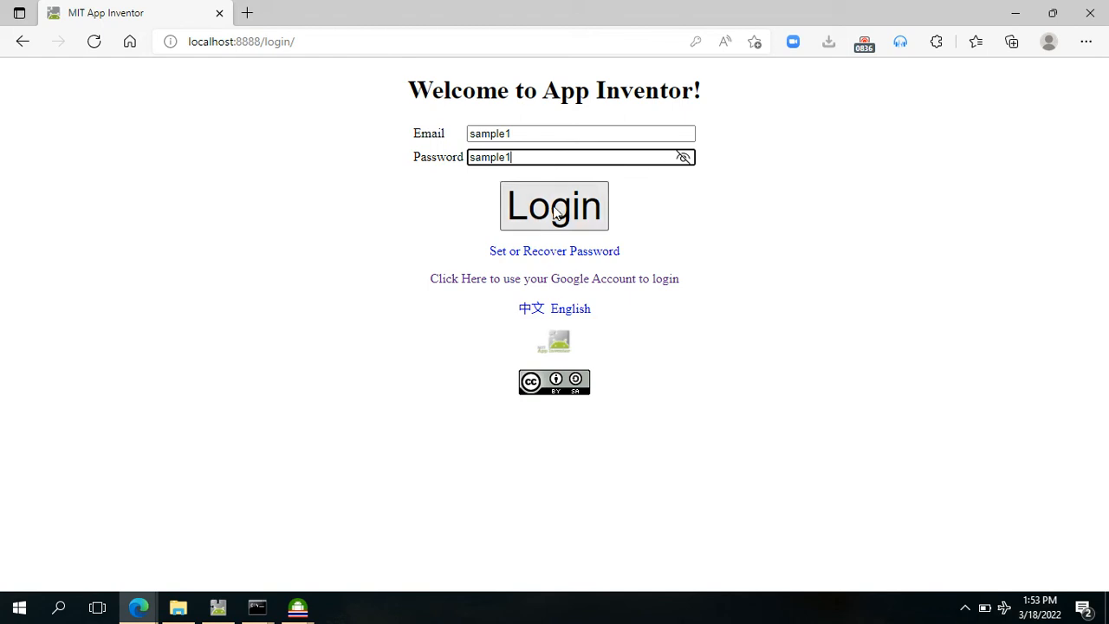
{"action": "left_click", "coordinate": [553, 206]}
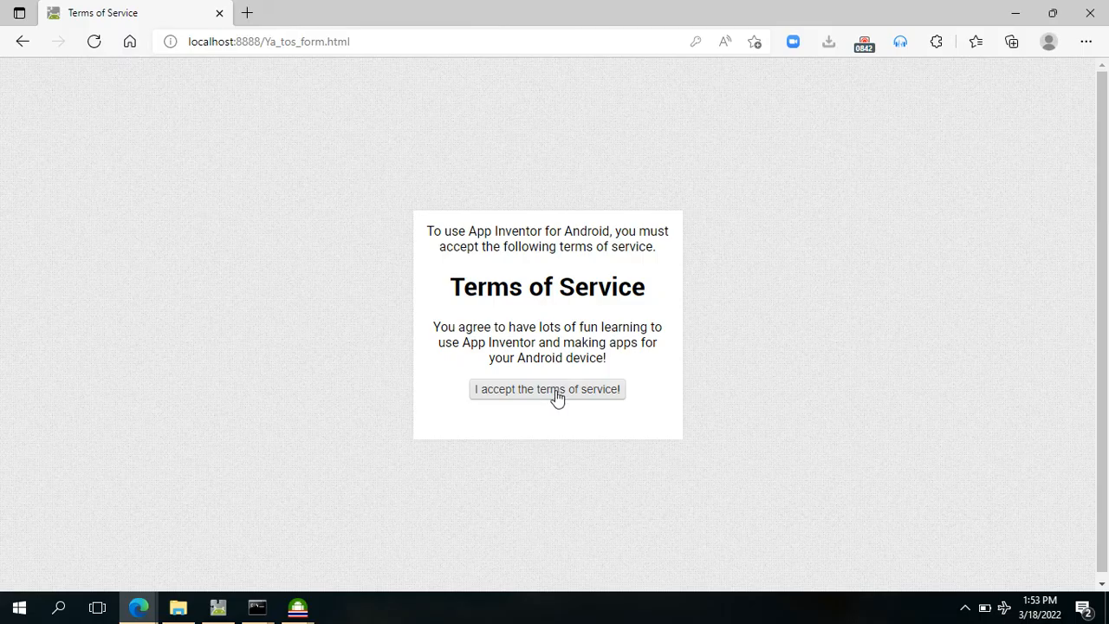
{"action": "left_click", "coordinate": [547, 389]}
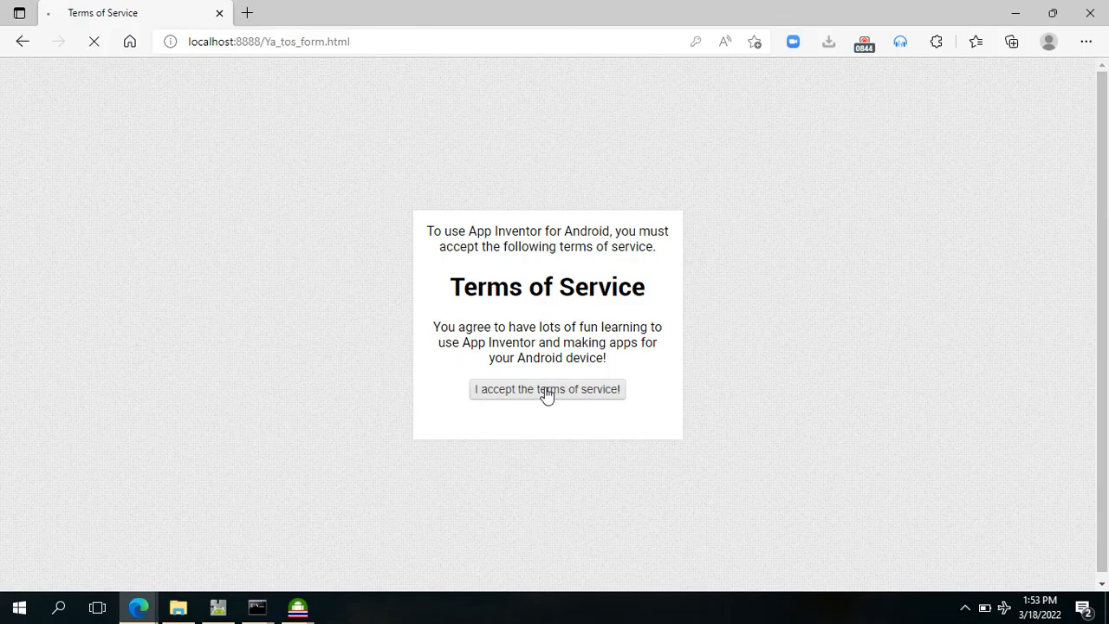
{"action": "left_click", "coordinate": [546, 388]}
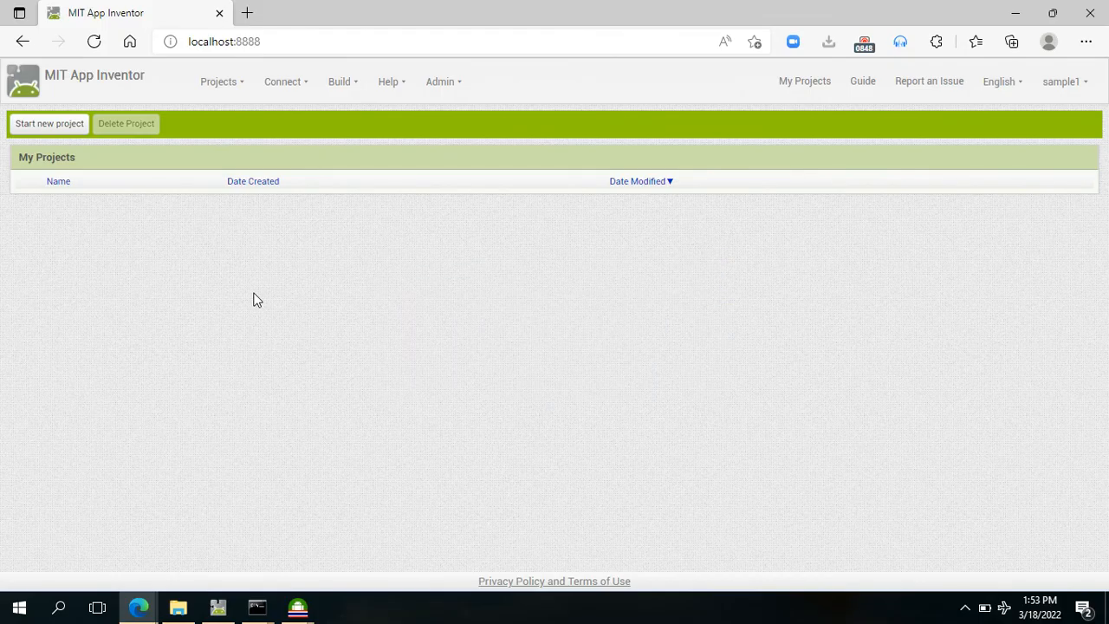
{"action": "mouse_move", "coordinate": [94, 158]}
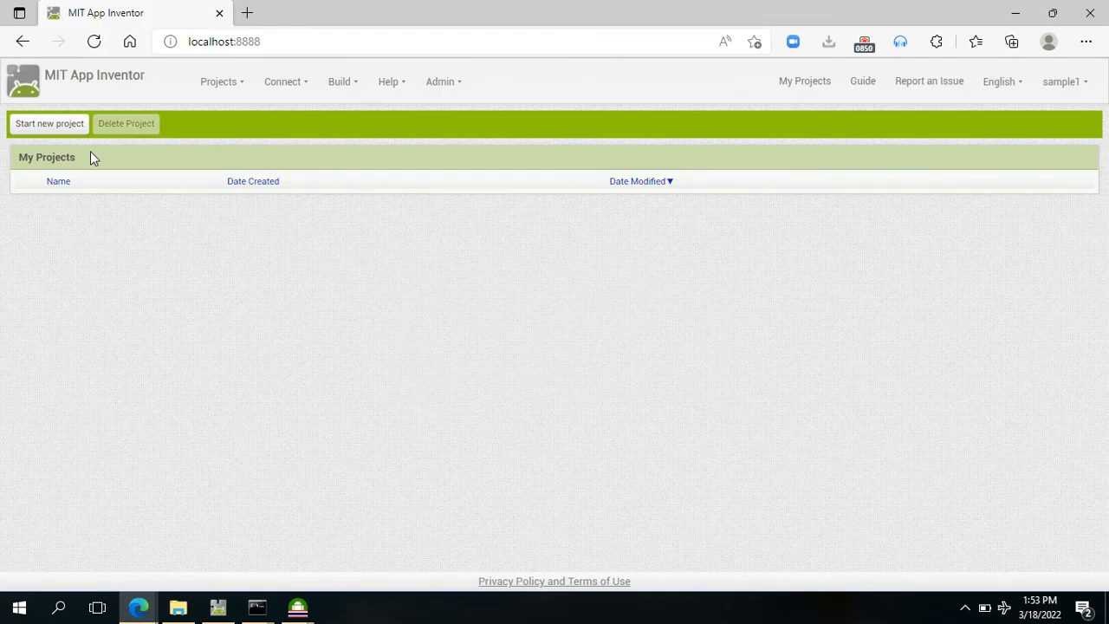
{"action": "mouse_move", "coordinate": [936, 366]}
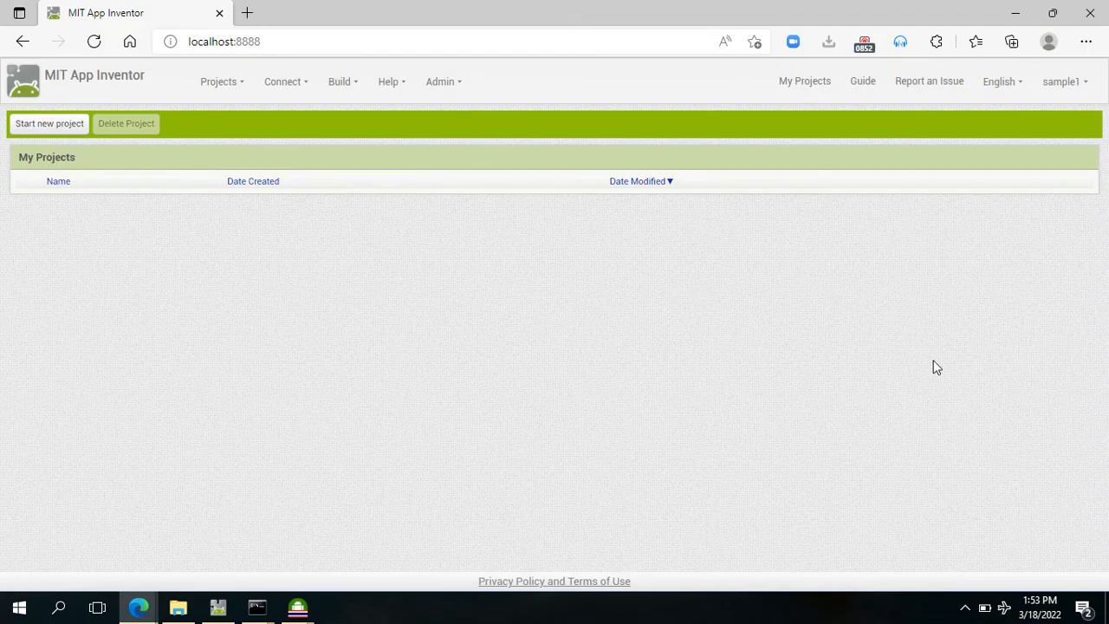
{"action": "mouse_move", "coordinate": [1060, 81]}
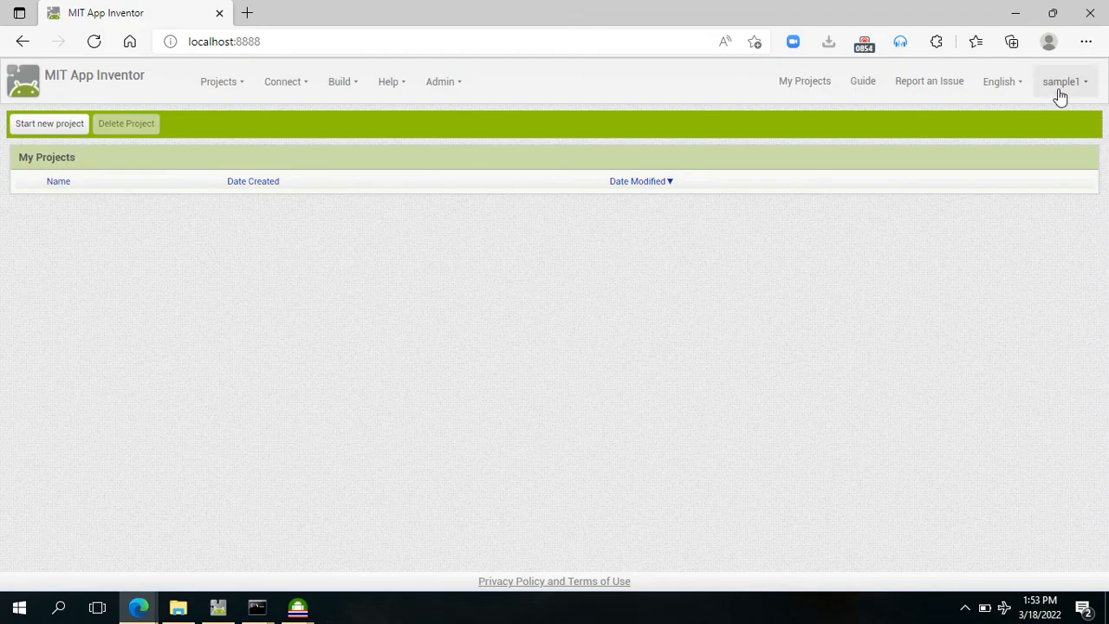
{"action": "mouse_move", "coordinate": [451, 345]}
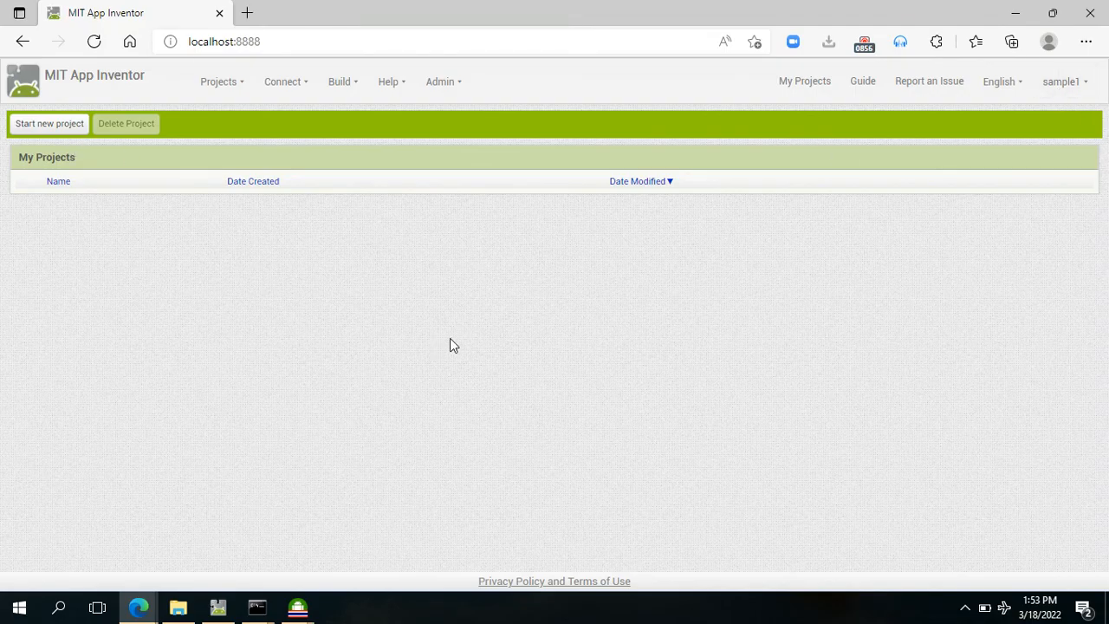
{"action": "mouse_move", "coordinate": [514, 387]}
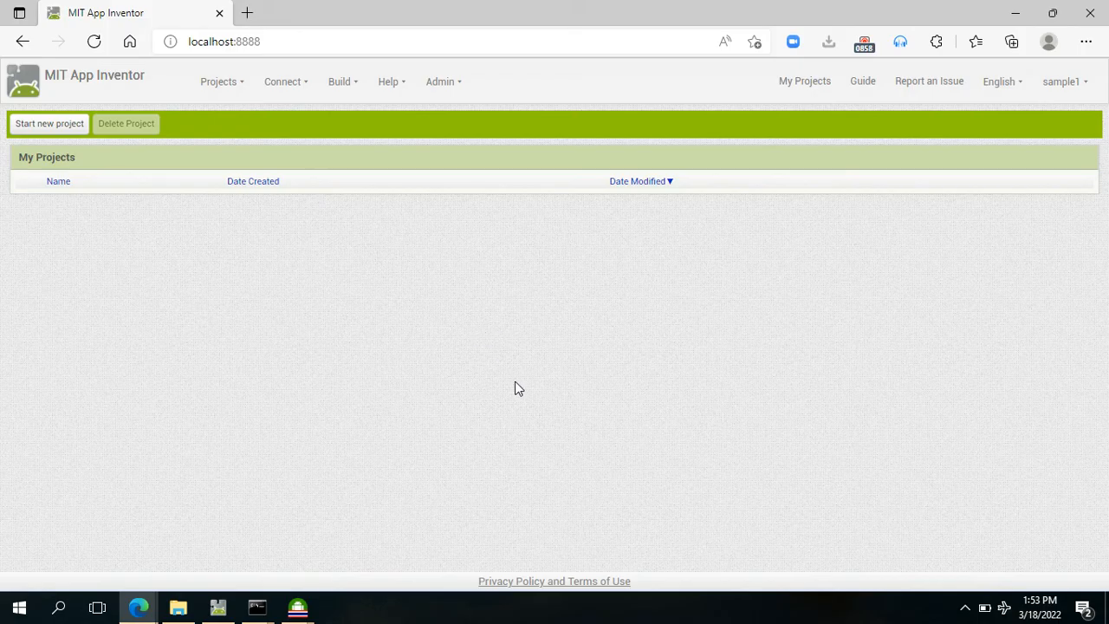
{"action": "mouse_move", "coordinate": [521, 386]}
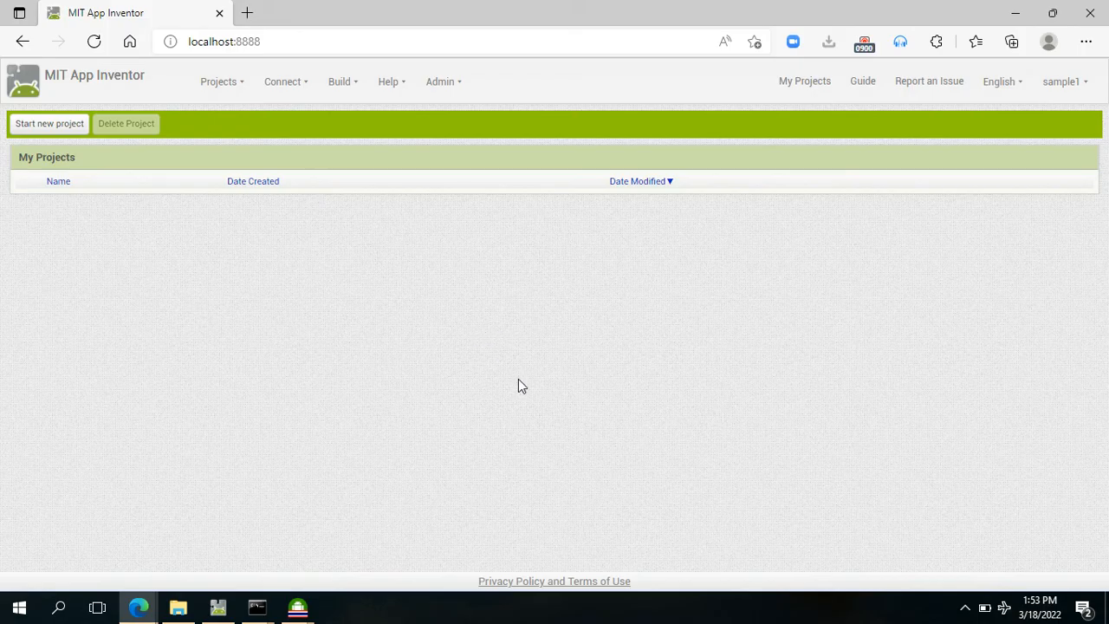